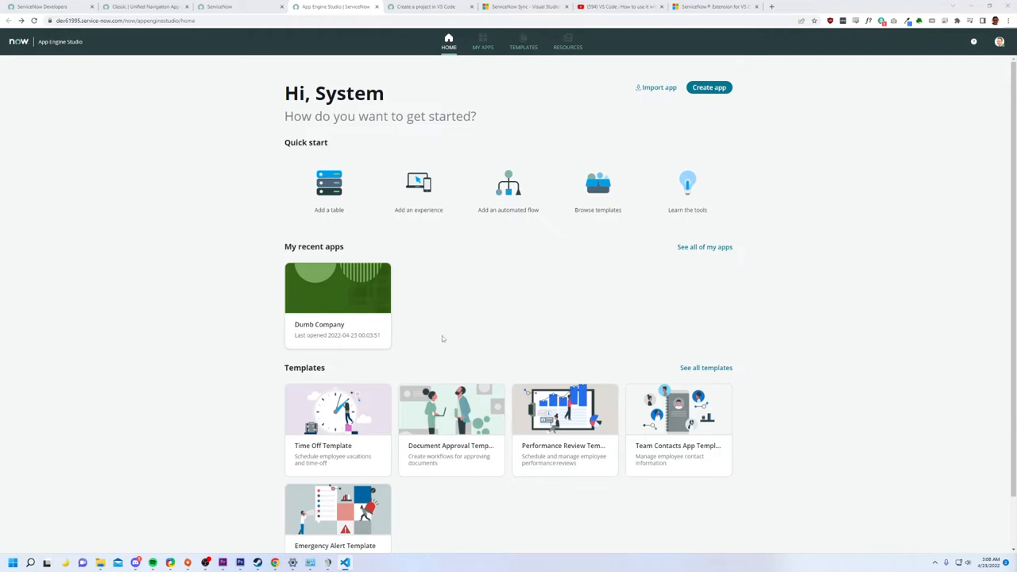
mouse_move(422, 288)
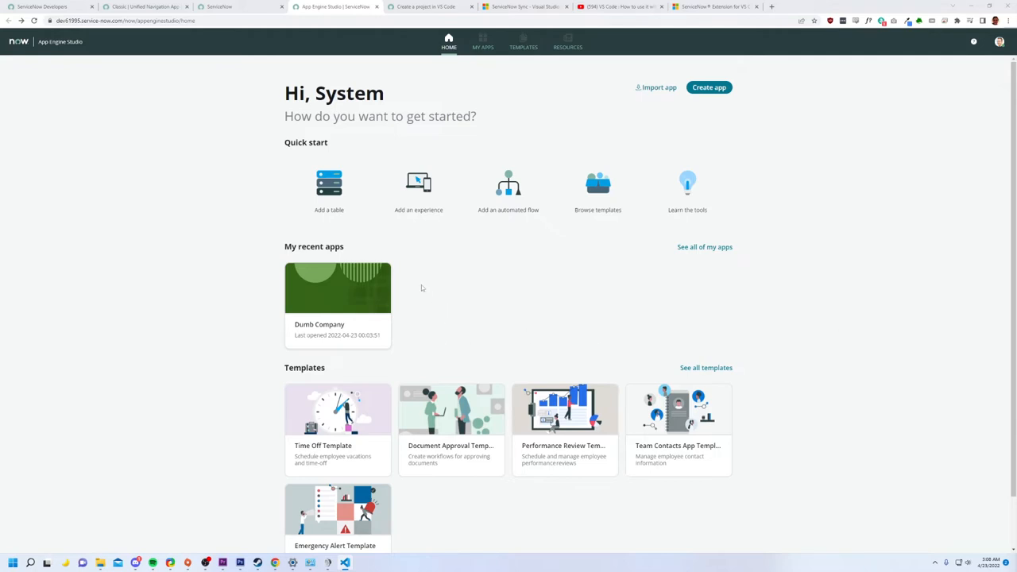
mouse_move(329, 191)
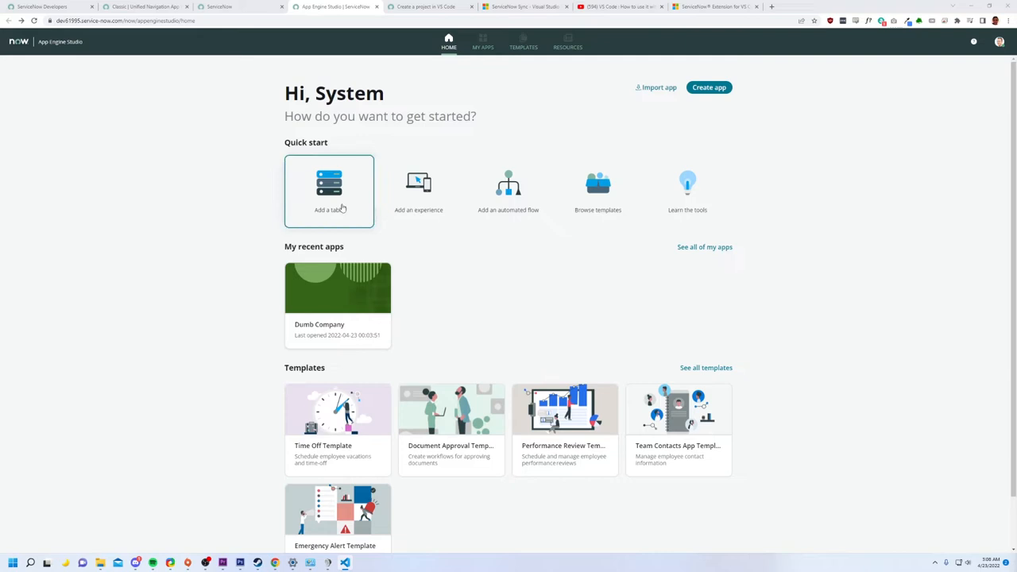
- Choose 'Add a table' under Quick start on the App Engine Studio home page
left_click(329, 191)
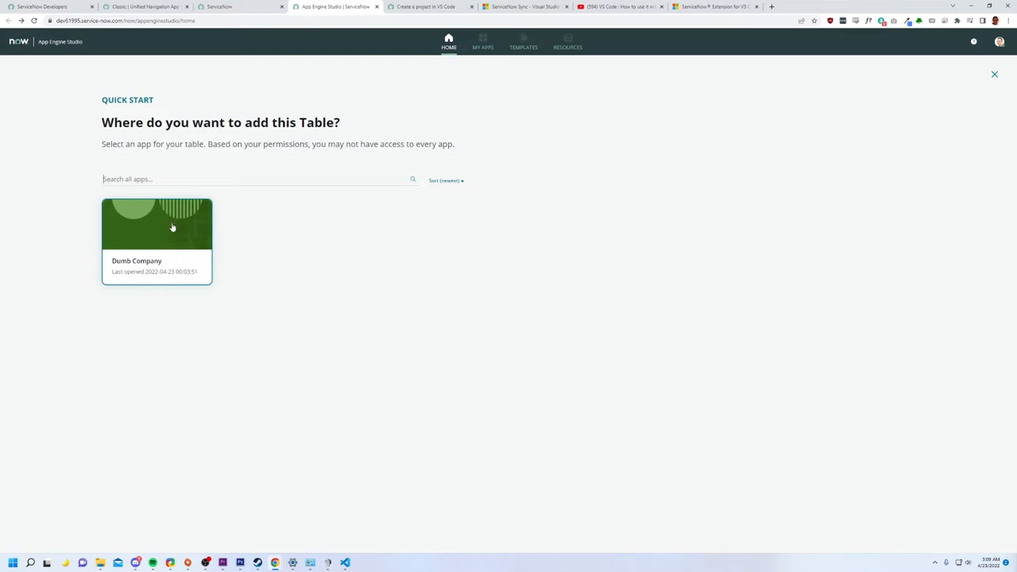
- Put the new table in Dumb Company, based on the existing Task table
left_click(156, 222)
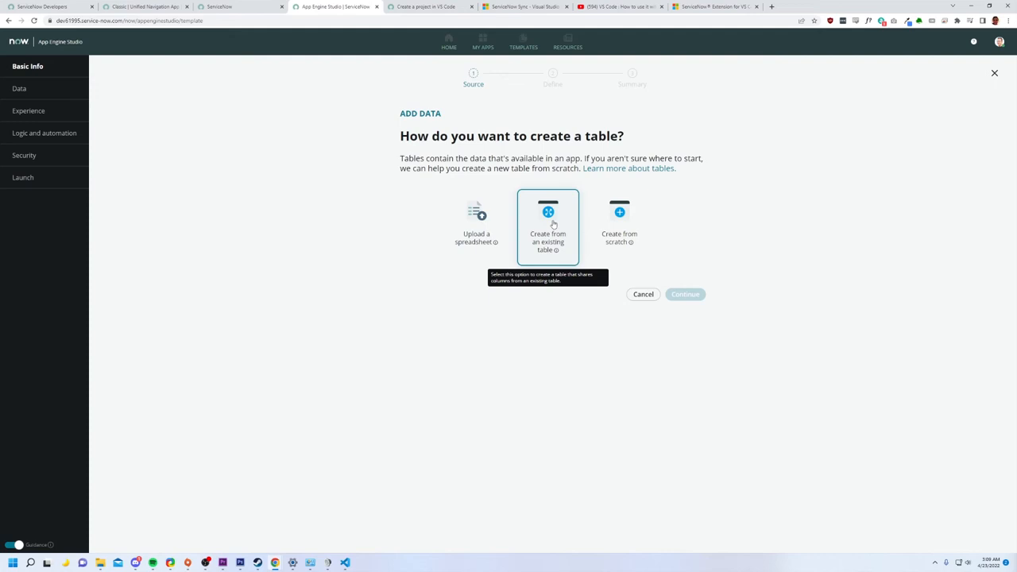
left_click(547, 227)
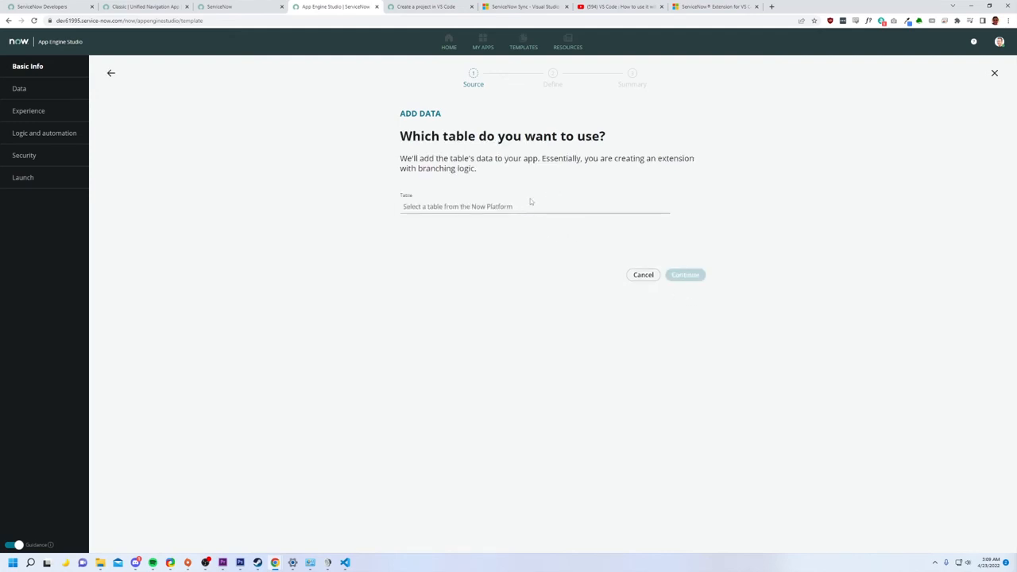
left_click(532, 206)
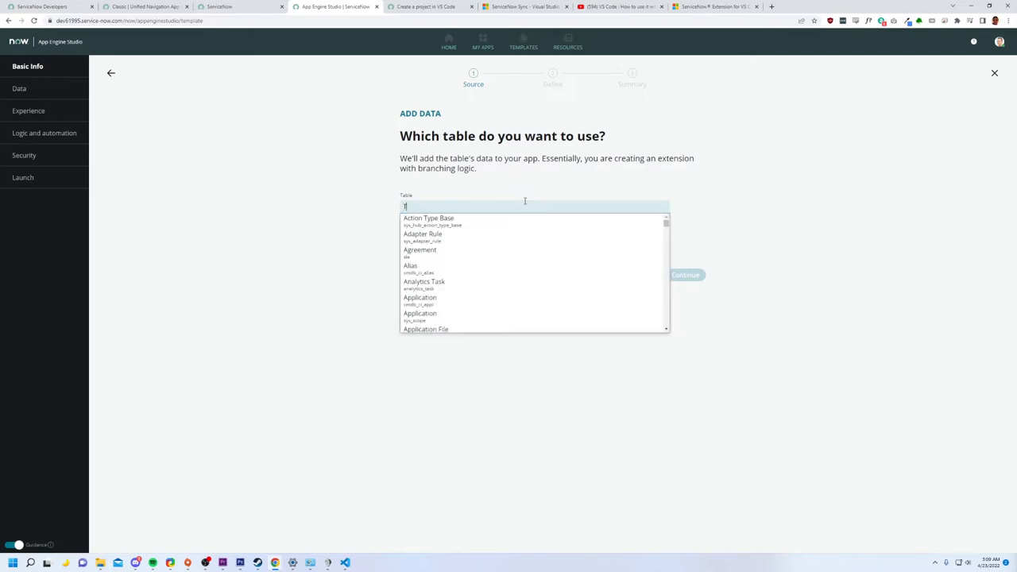
type("Task")
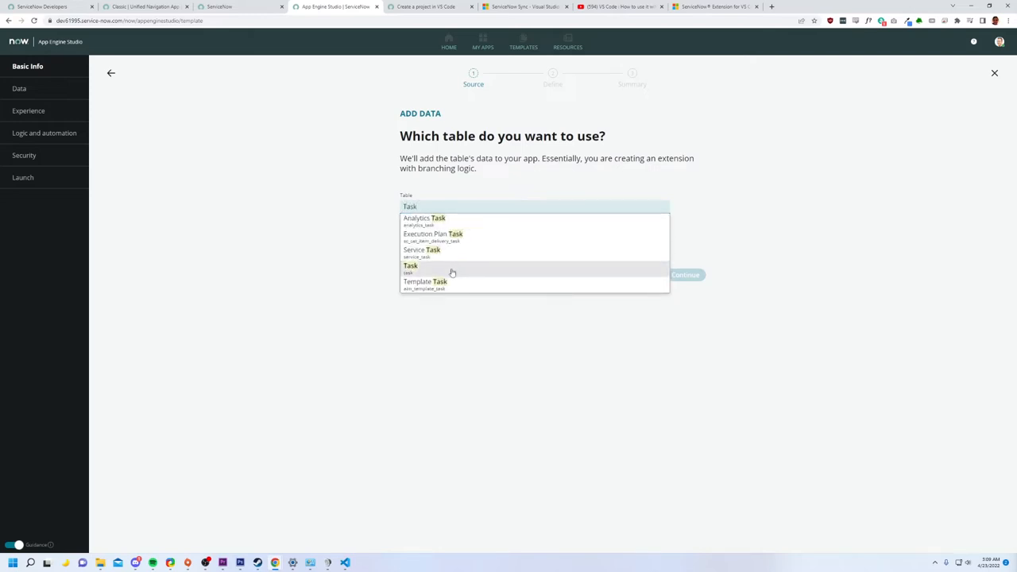
left_click(410, 269)
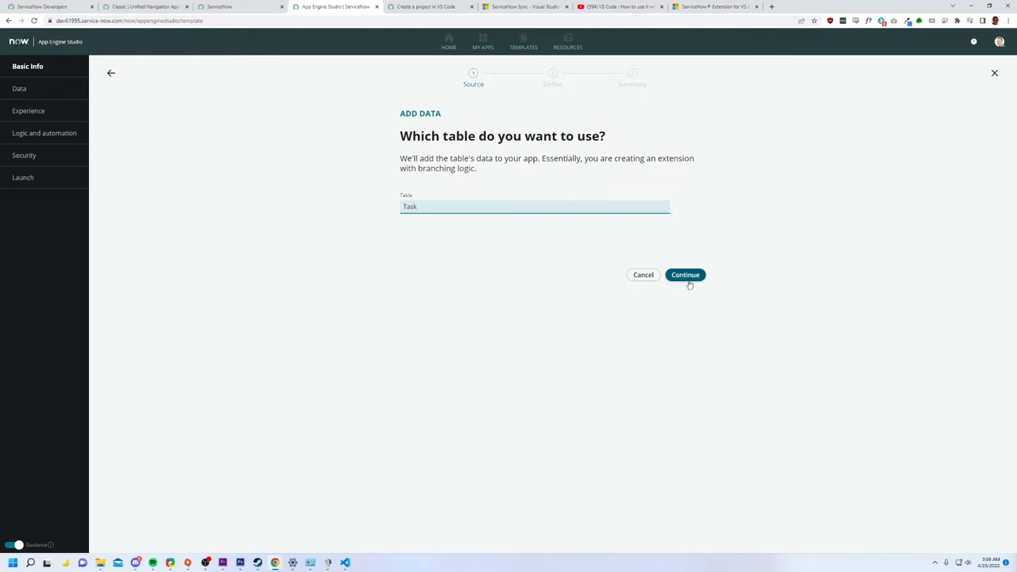
left_click(685, 274)
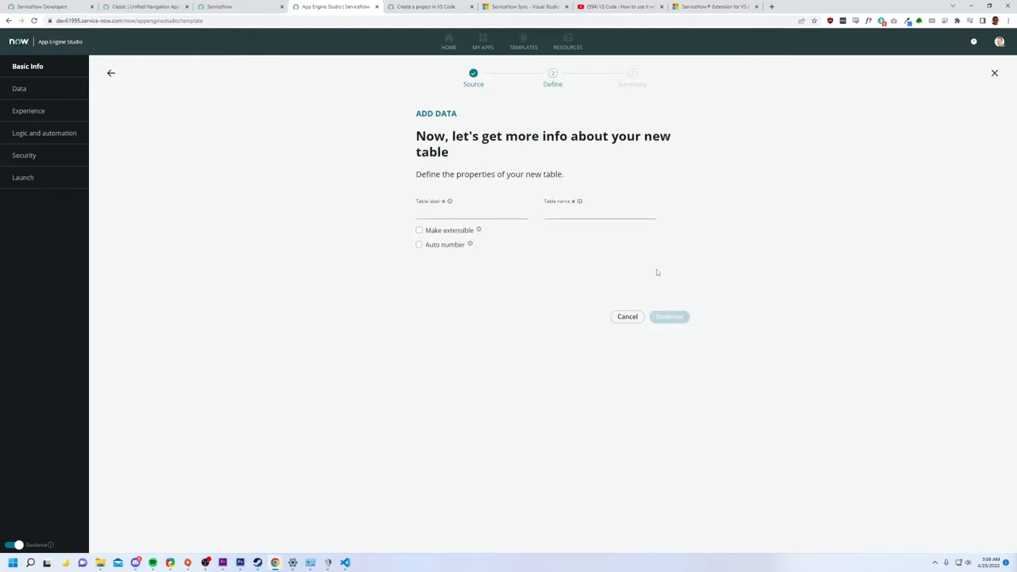
- Label the table DUMB, make it extensible with auto numbering, and confirm
left_click(471, 213)
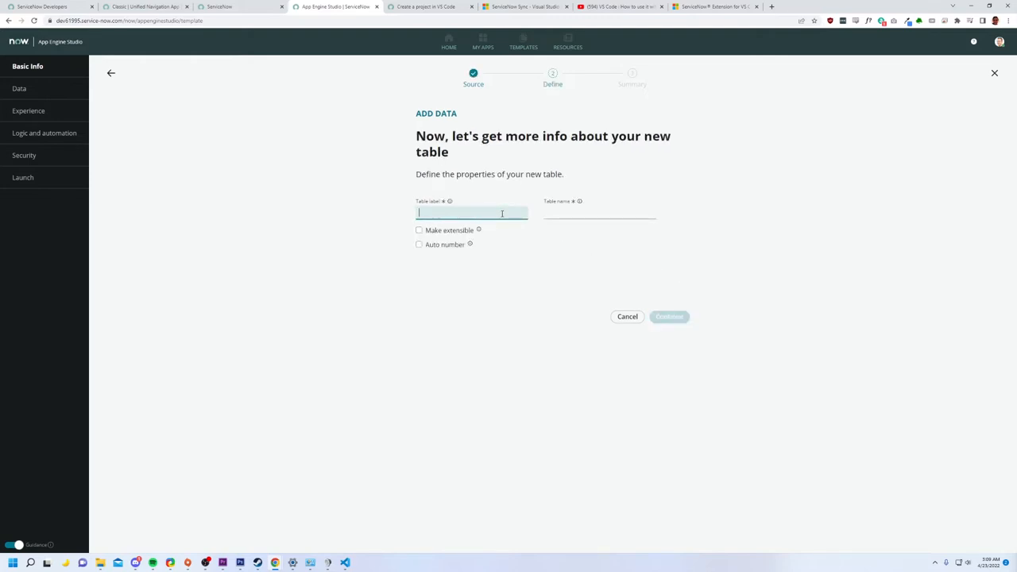
type("DUMB")
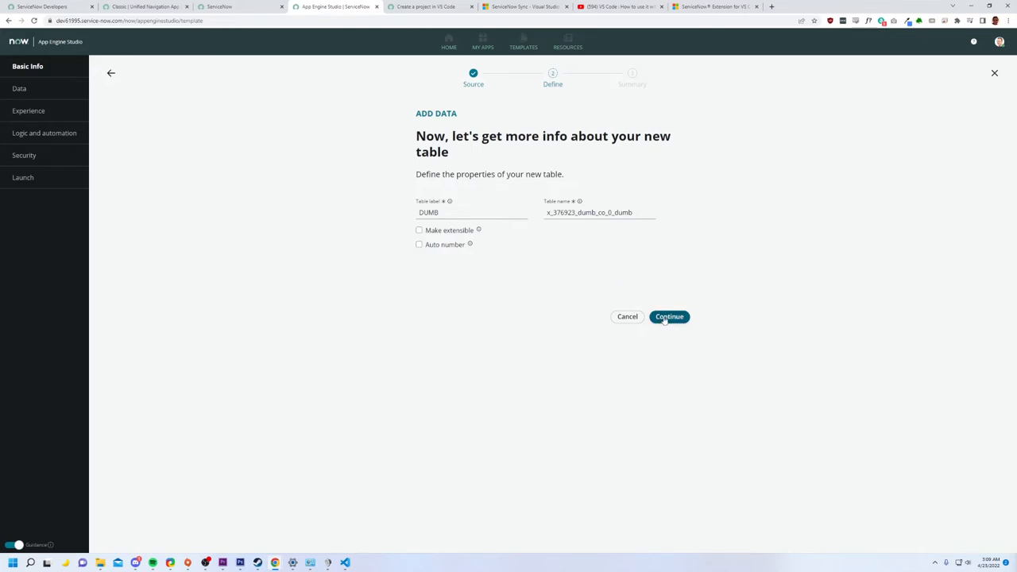
left_click(419, 230)
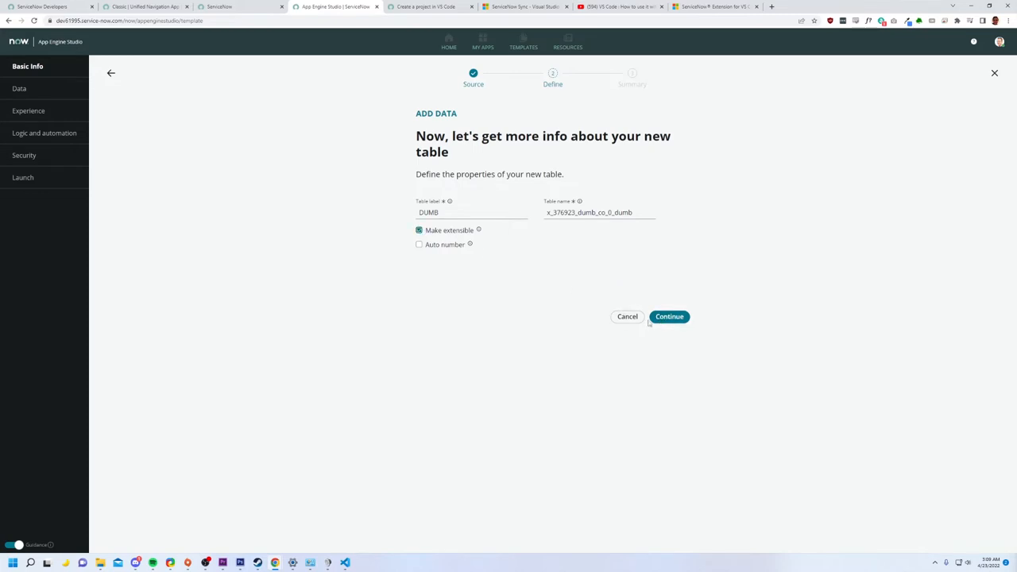
left_click(419, 244)
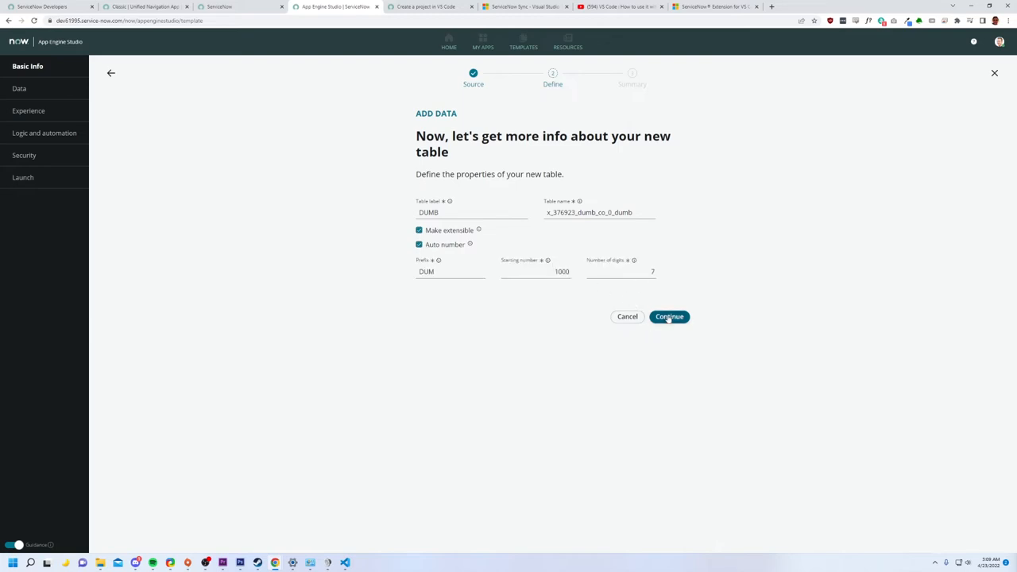
left_click(669, 316)
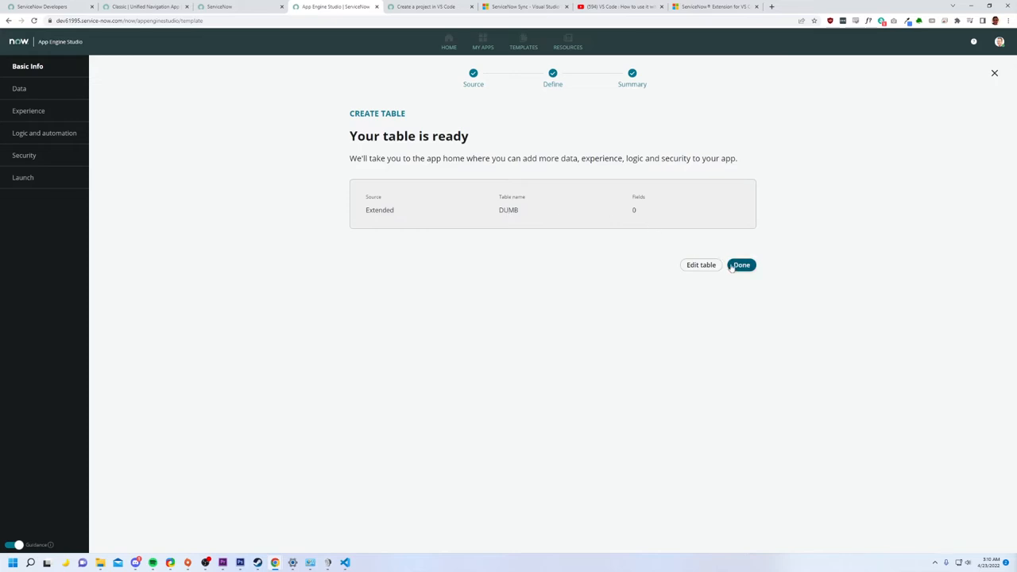
- Finish the DUMB table and start adding an experience to Dumb Company
left_click(740, 265)
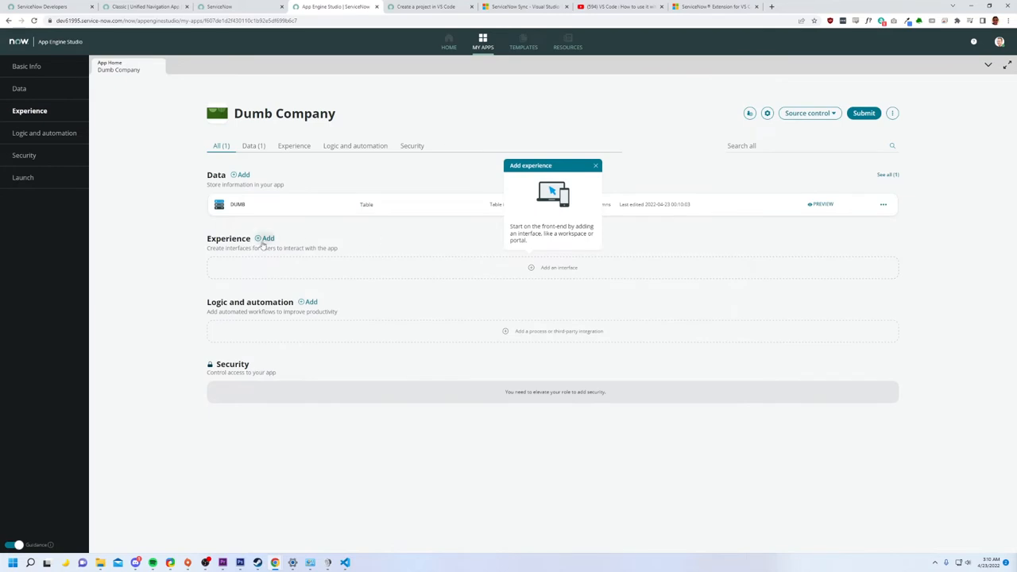
mouse_move(269, 238)
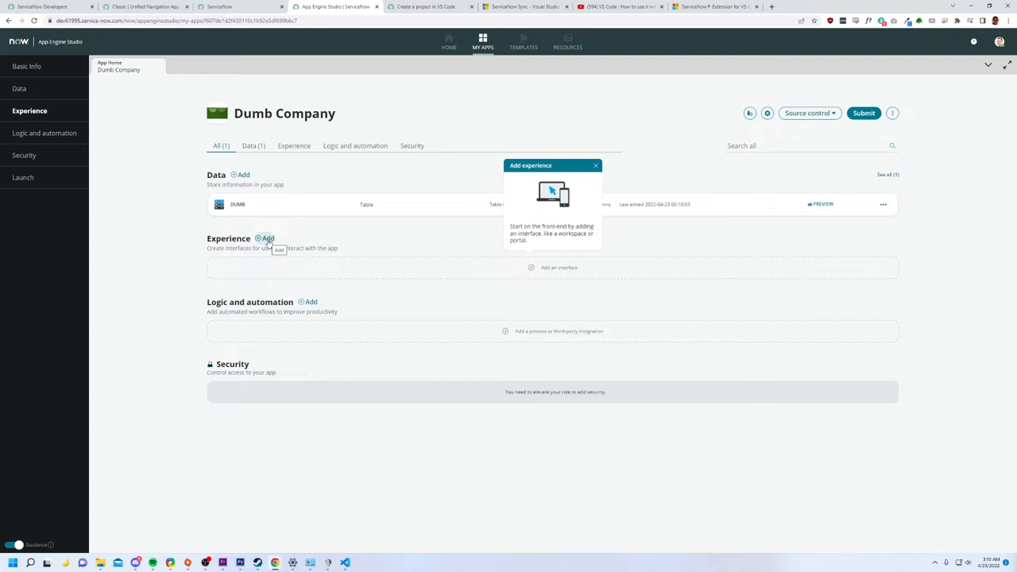
left_click(559, 267)
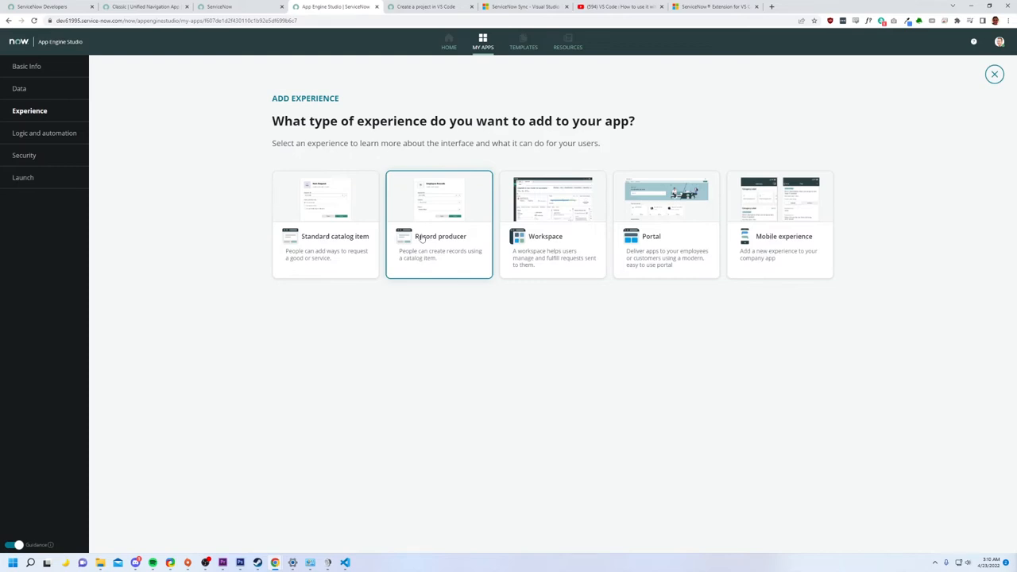
- Choose the Record producer experience and name it 'Welcome to Dumb Company'
left_click(439, 223)
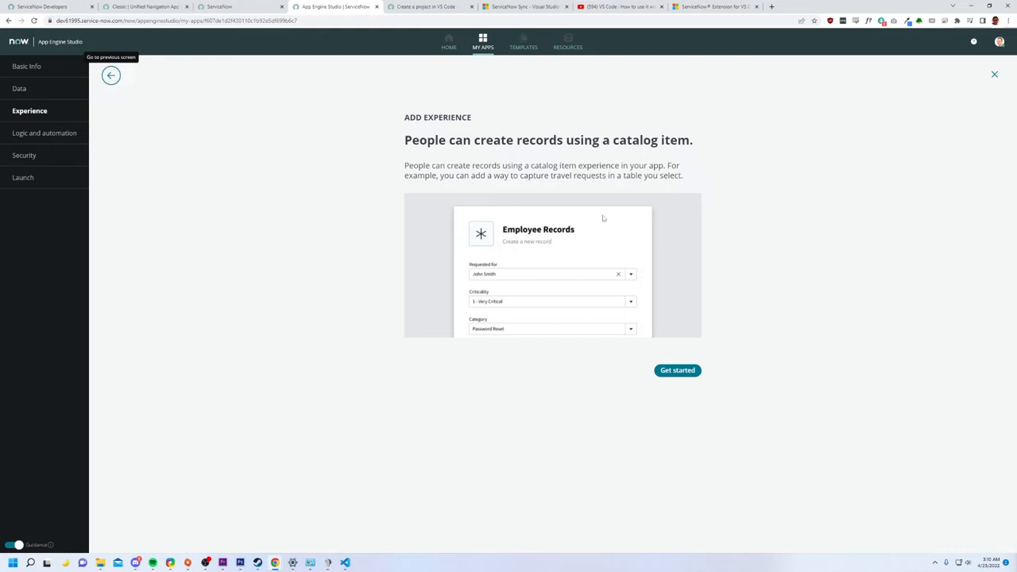
left_click(677, 369)
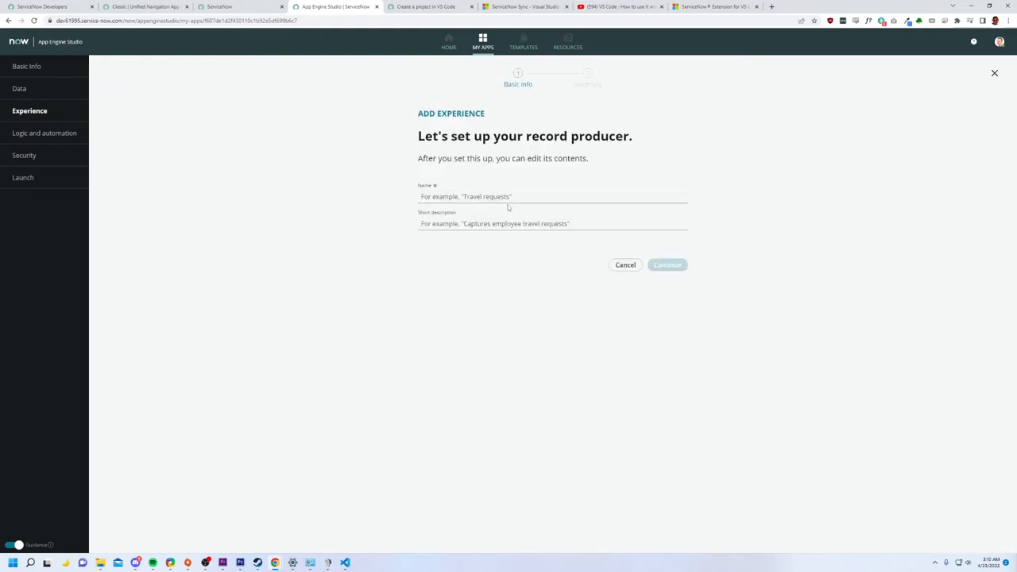
left_click(553, 196)
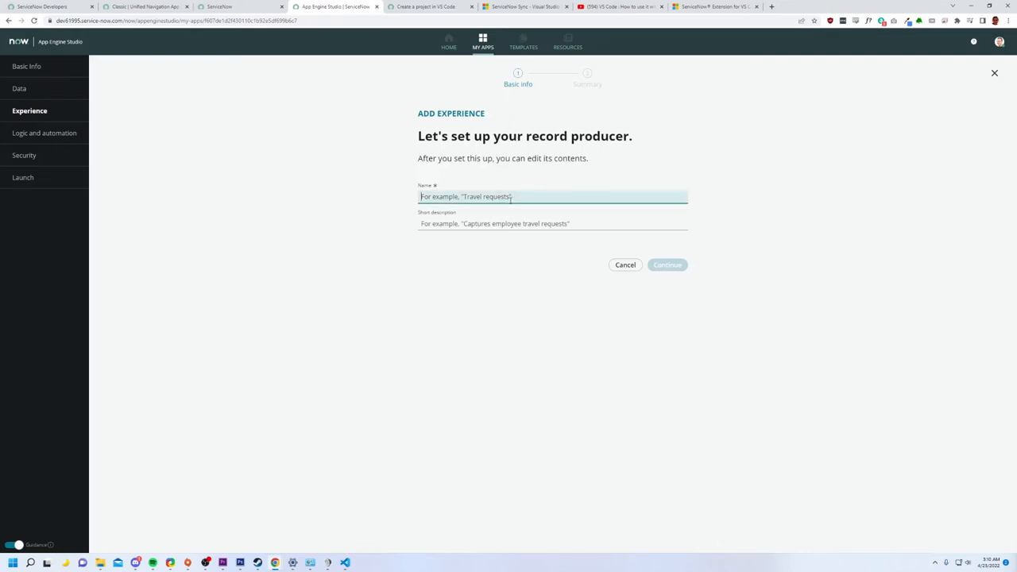
type("W")
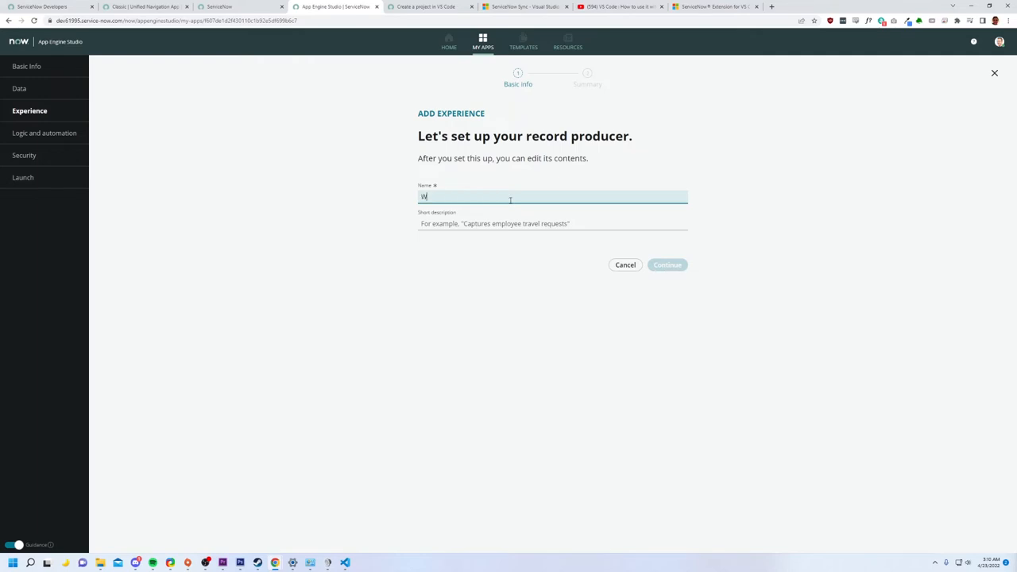
type("elcome to Dumb Company")
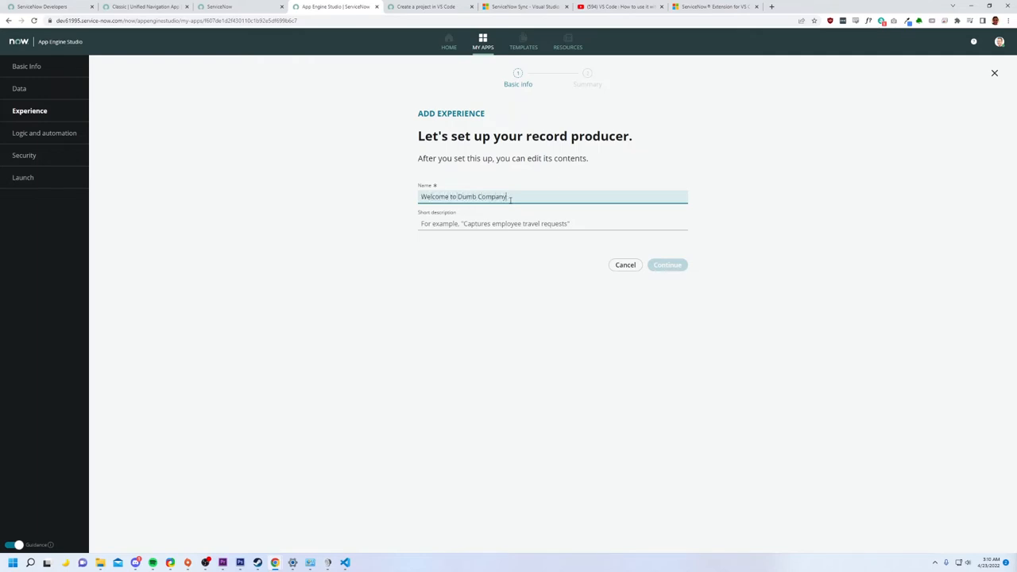
- Describe it as 'Good Luck', create it, and open it for editing
left_click(553, 223)
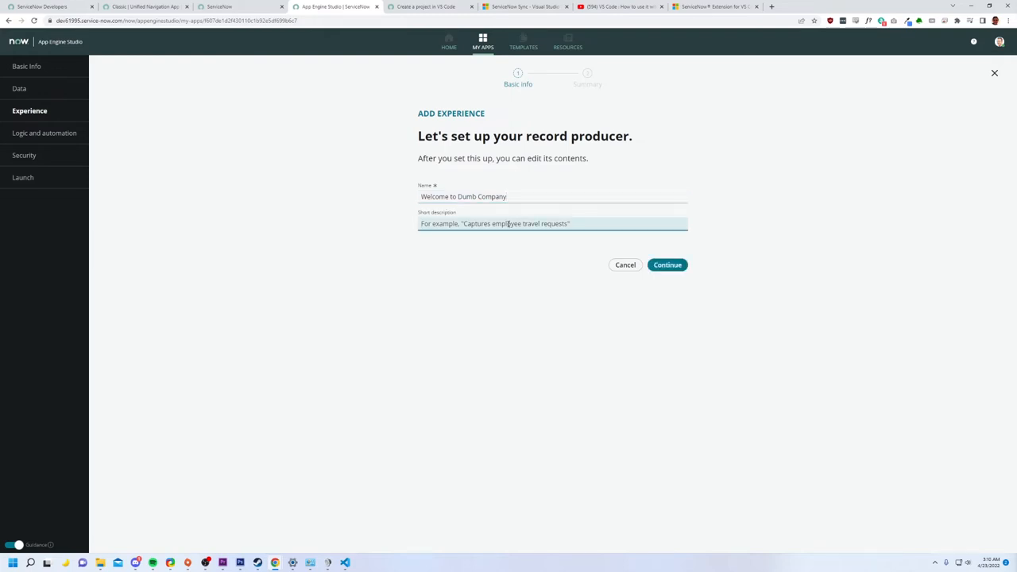
type("Good Luck")
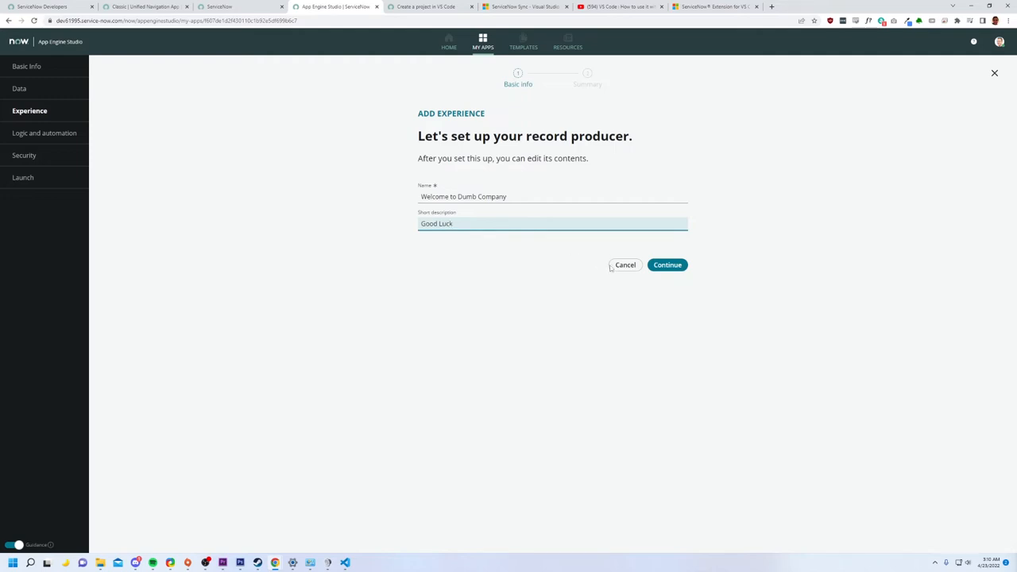
left_click(668, 264)
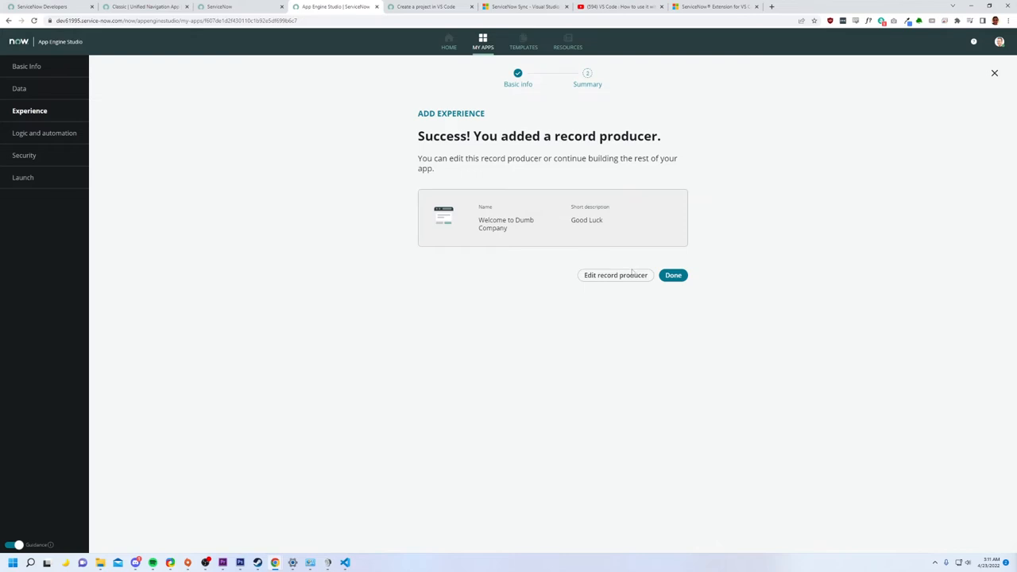
left_click(673, 275)
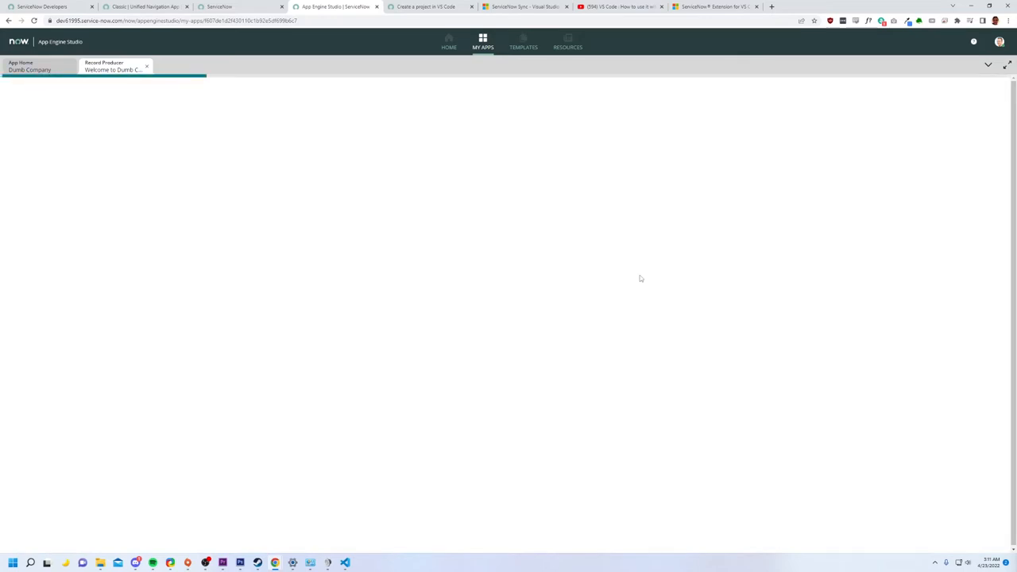
- Type a short greeting into the item's Description field
left_click(115, 66)
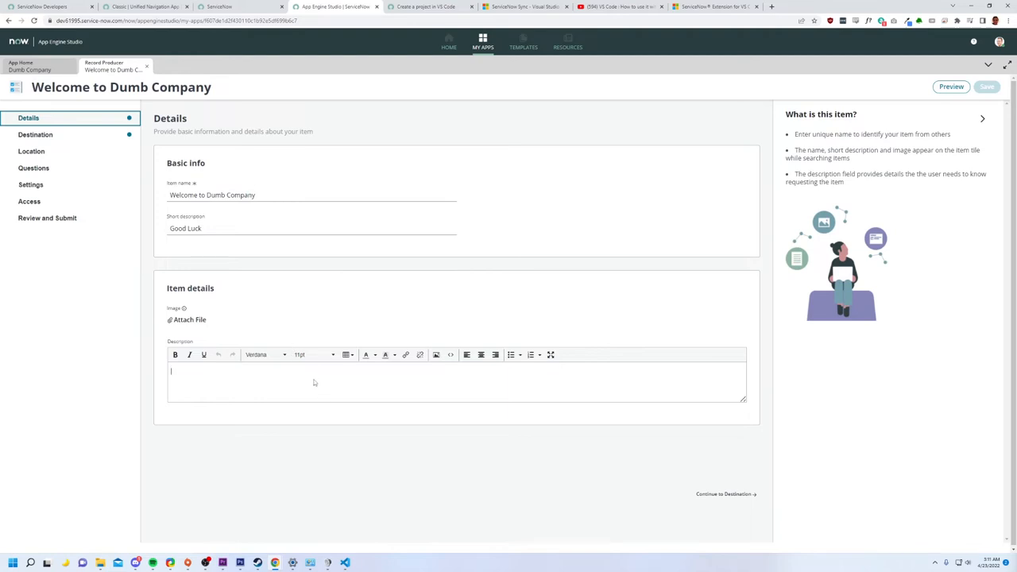
type("HIIIII")
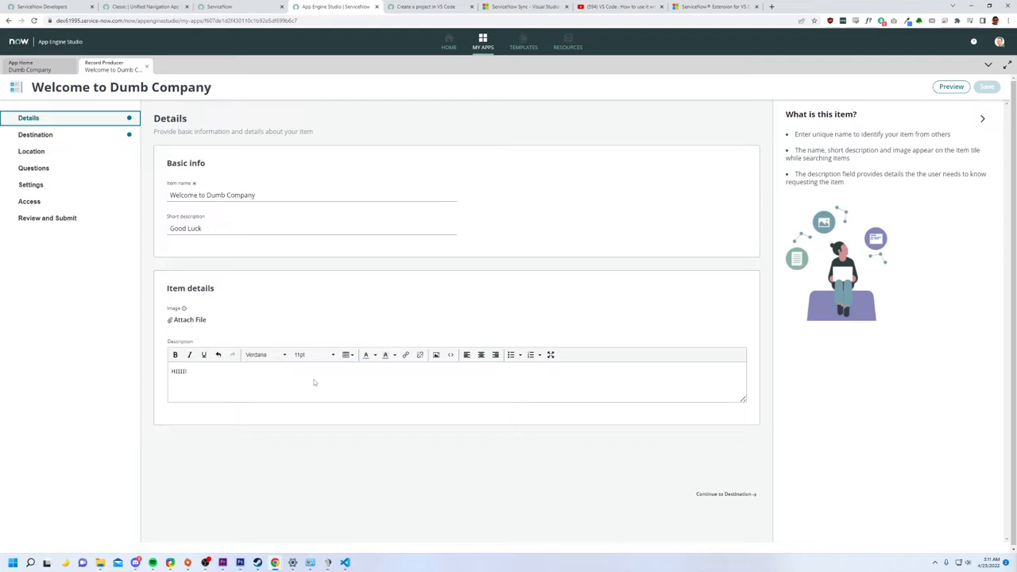
mouse_move(286, 315)
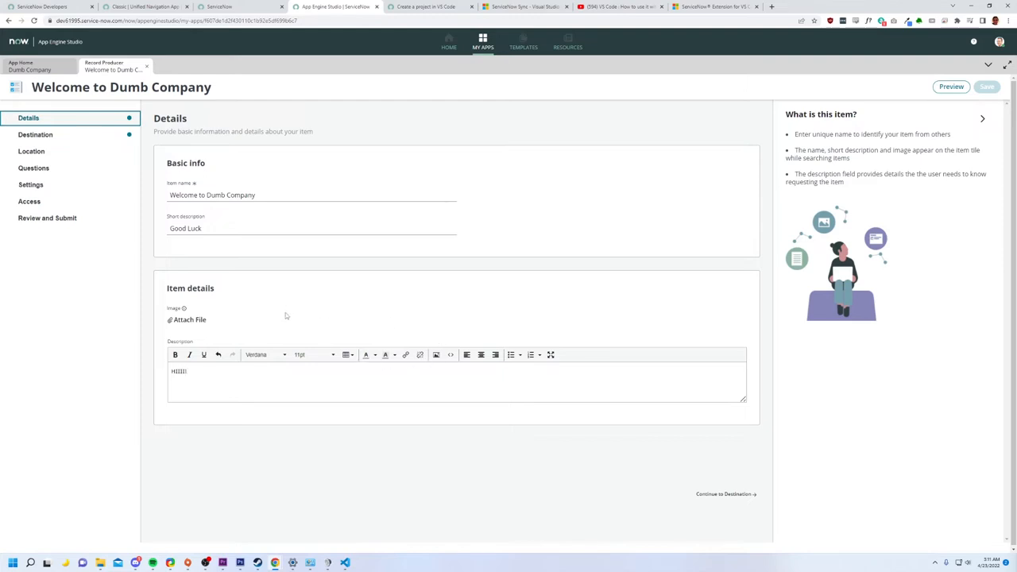
mouse_move(384, 307)
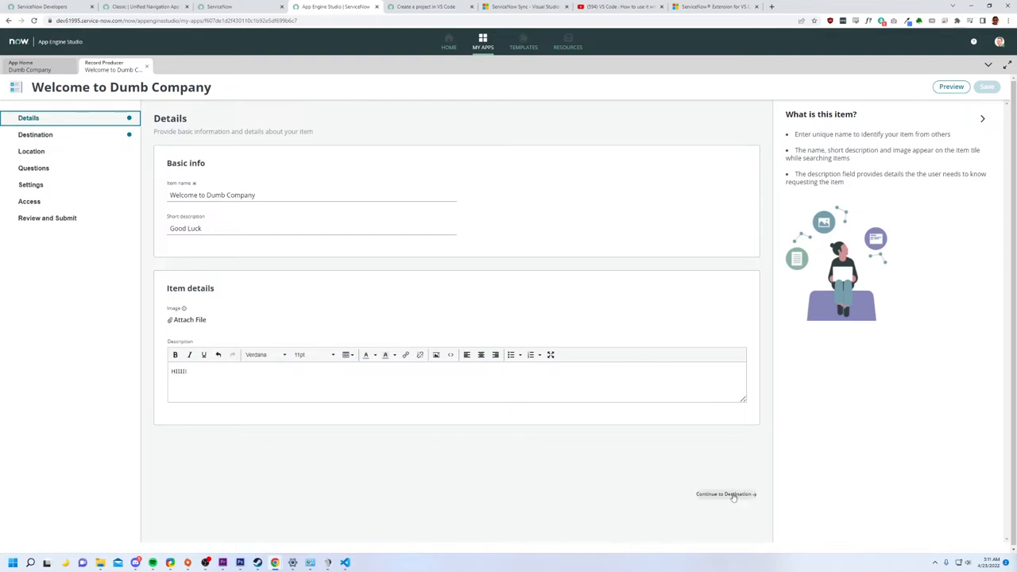
mouse_move(725, 493)
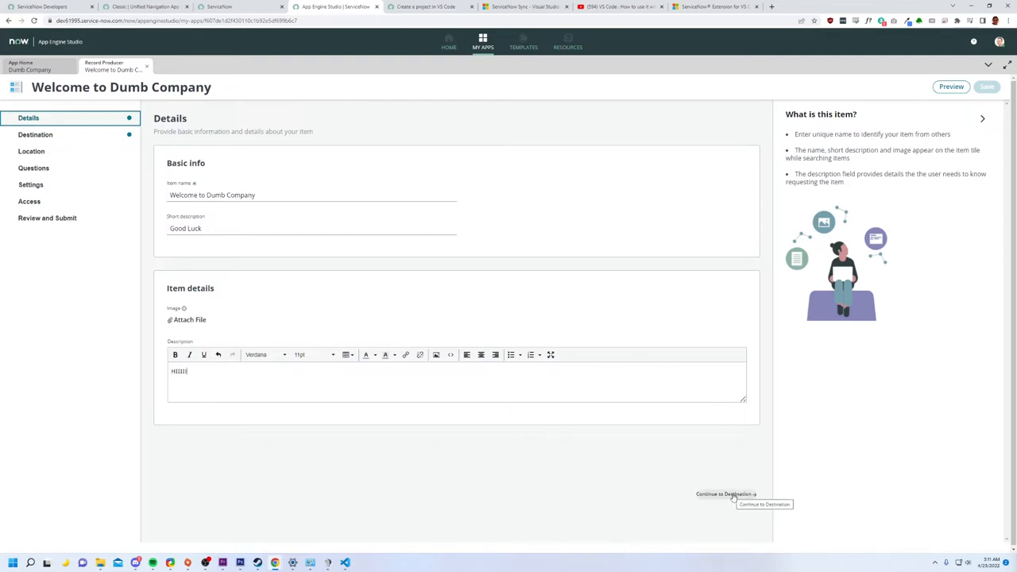
- On the Destination step, search for DUMB as the record submission table
left_click(723, 493)
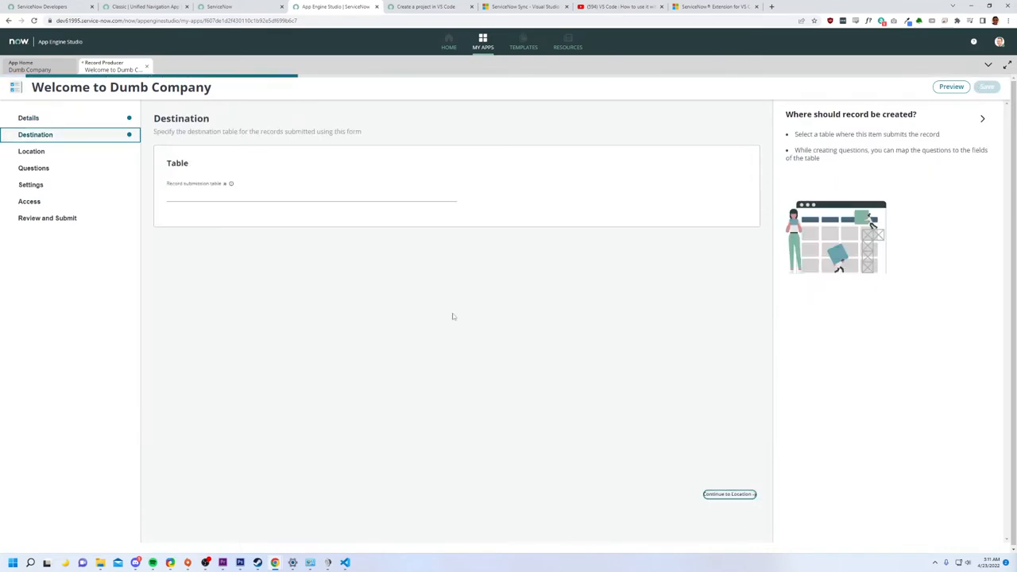
left_click(310, 196)
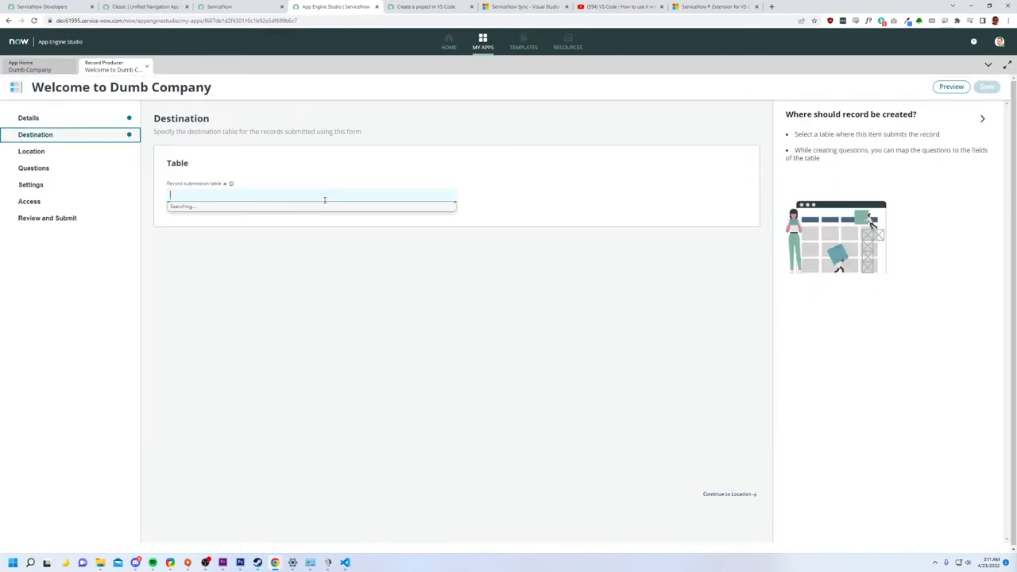
type("DUMB")
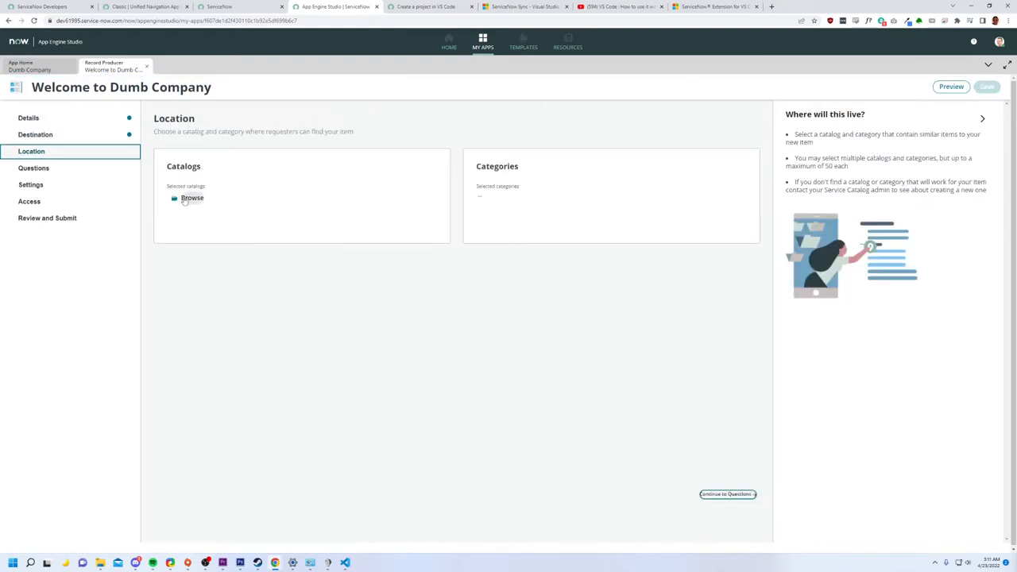
- Select Service Catalog in the catalog browser and save the selection
left_click(191, 198)
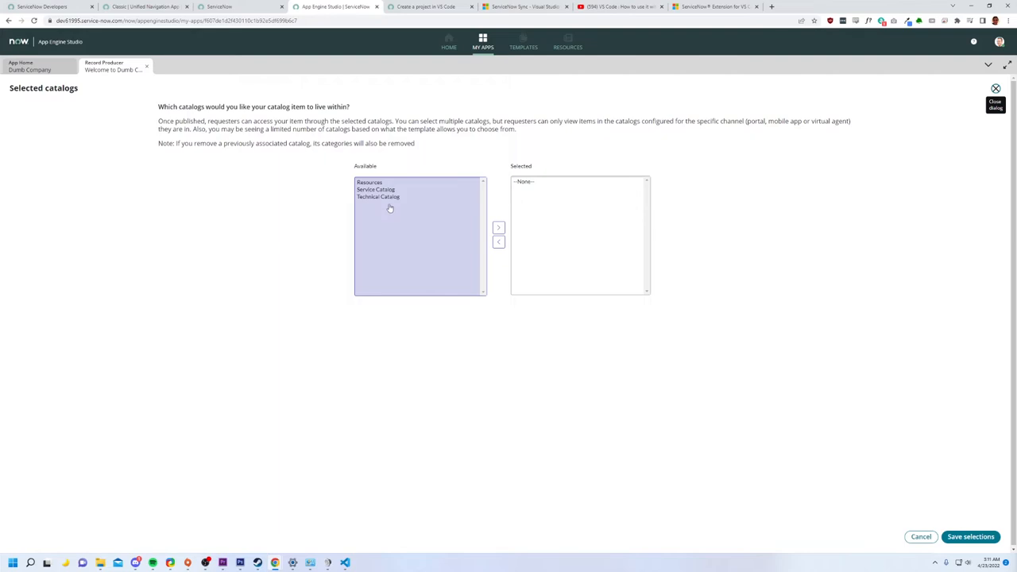
left_click(375, 190)
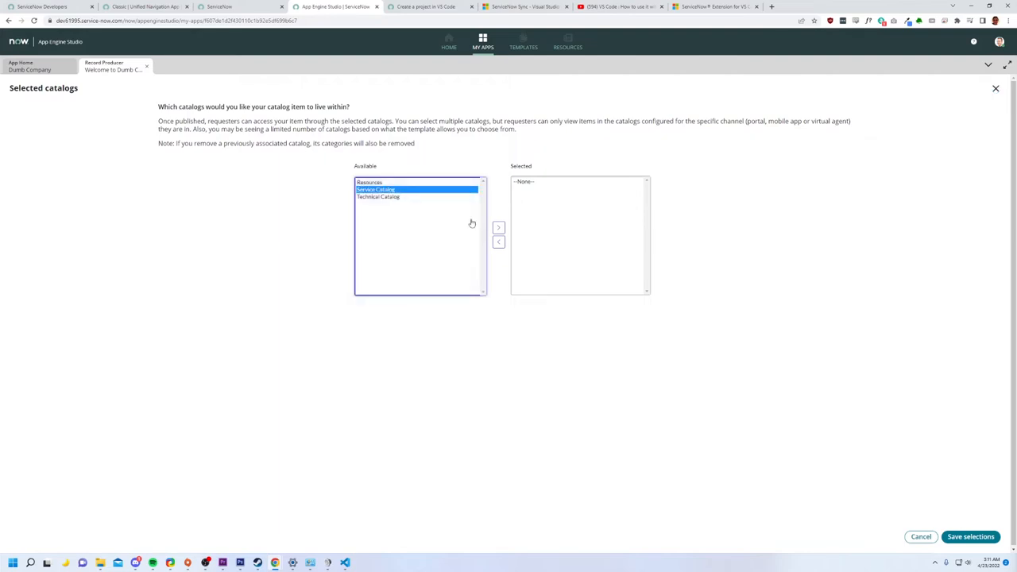
left_click(498, 228)
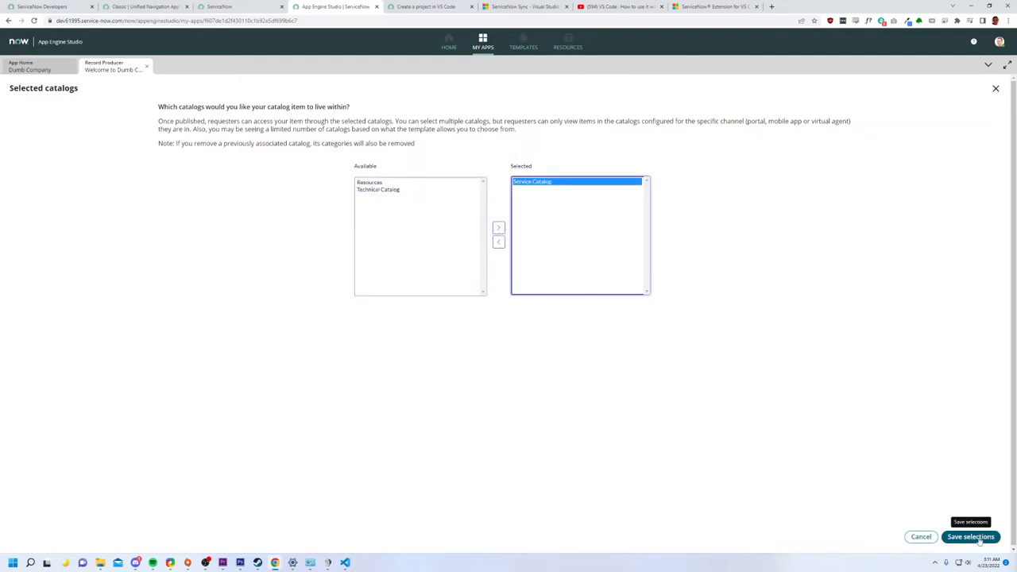
left_click(970, 537)
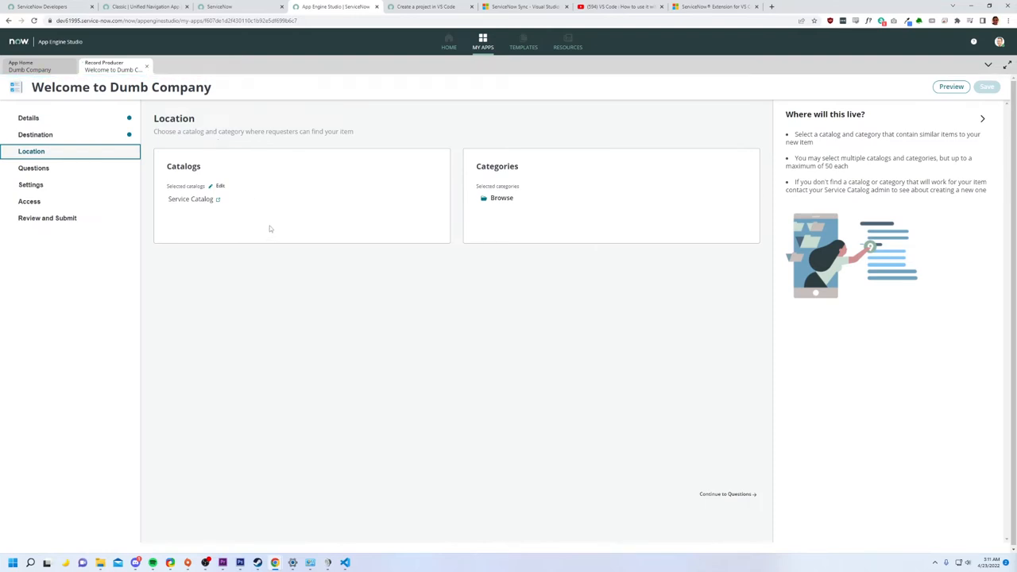
mouse_move(476, 228)
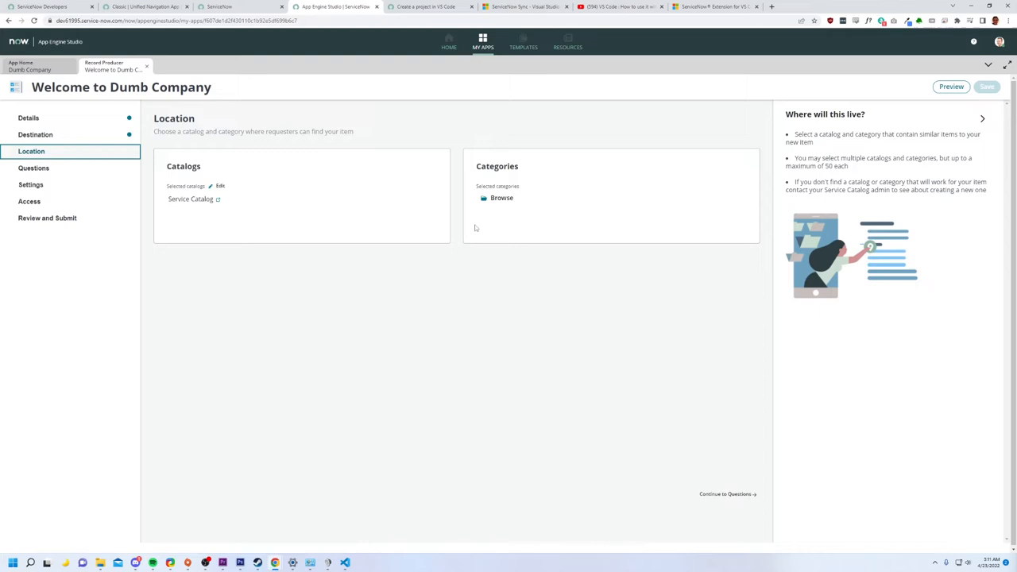
mouse_move(399, 214)
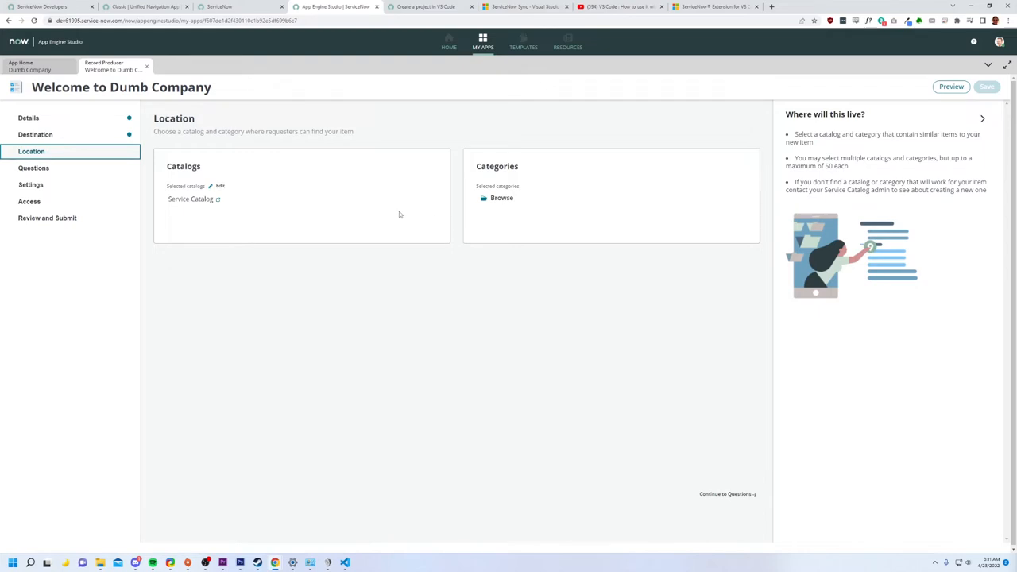
- Browse the available categories for the item
left_click(501, 198)
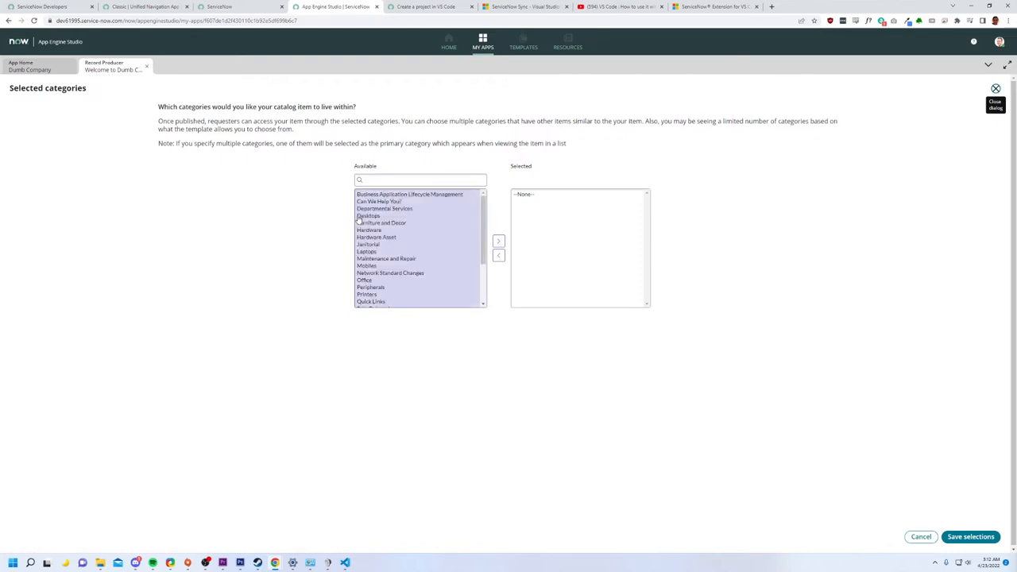
left_click(379, 201)
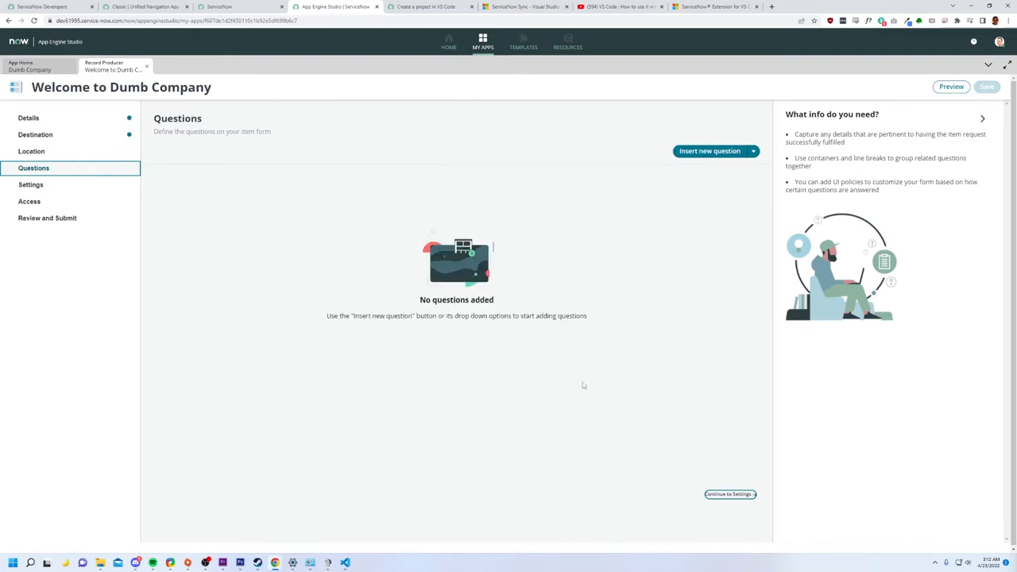
mouse_move(520, 350)
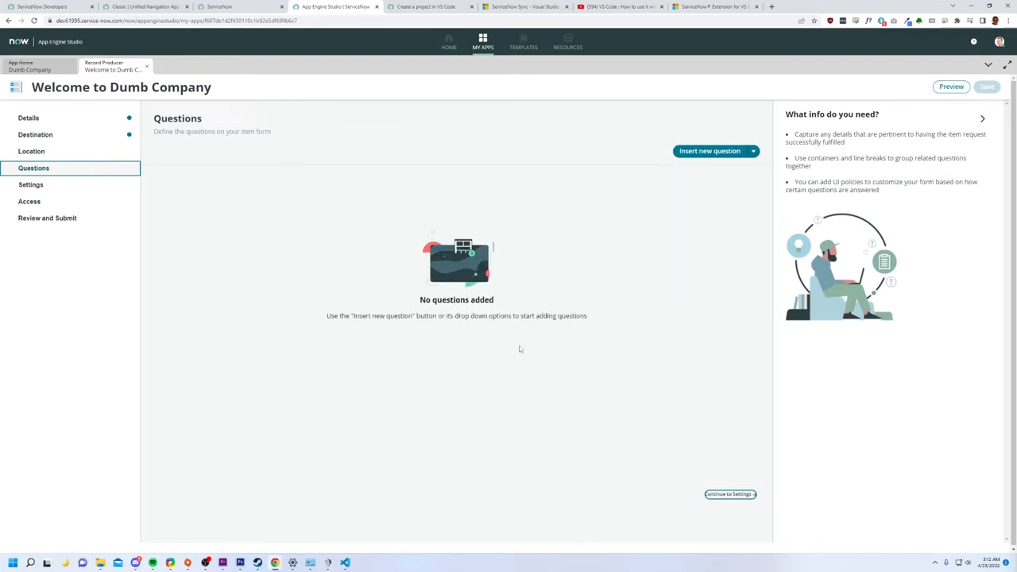
mouse_move(565, 208)
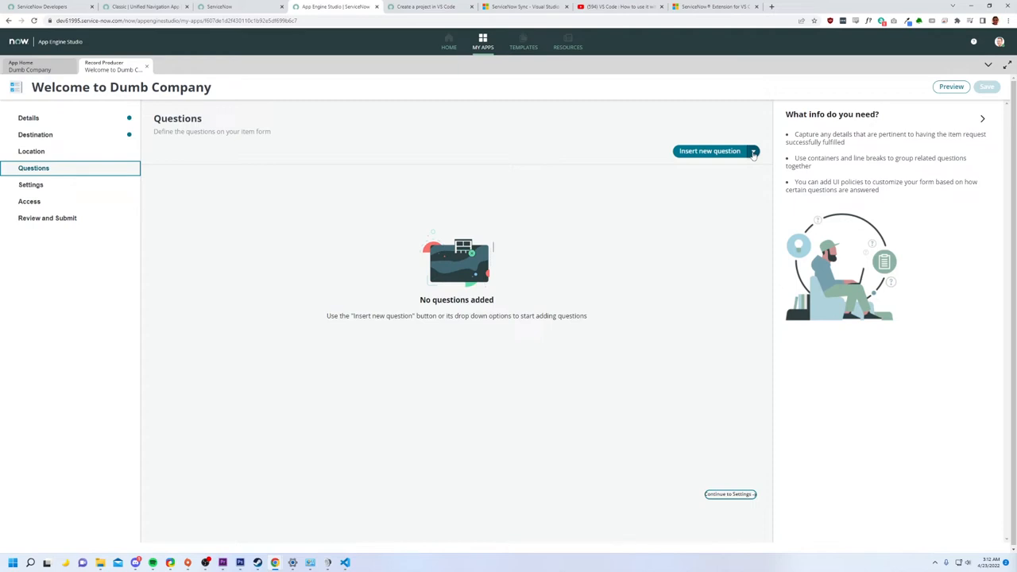
left_click(752, 151)
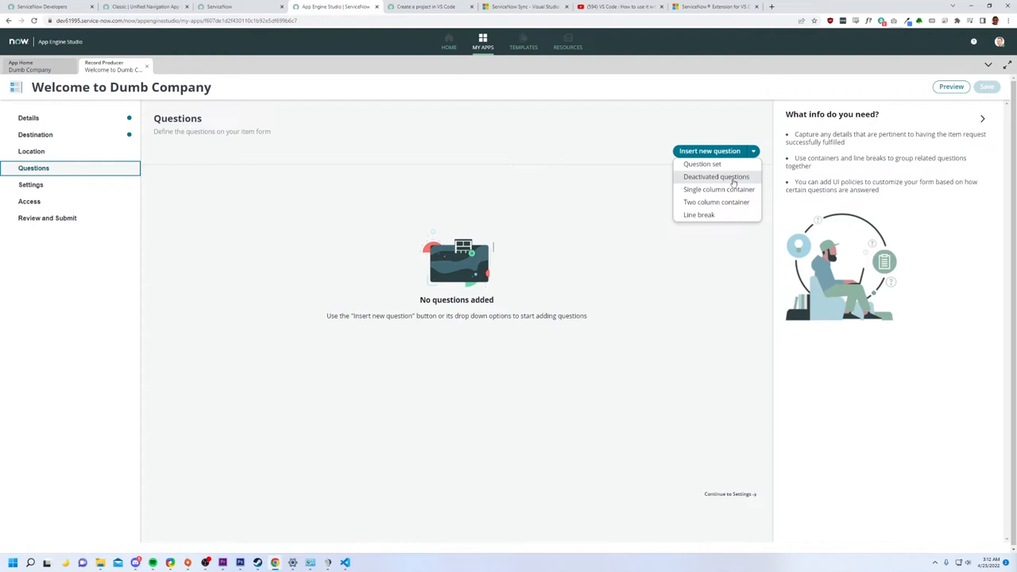
mouse_move(719, 190)
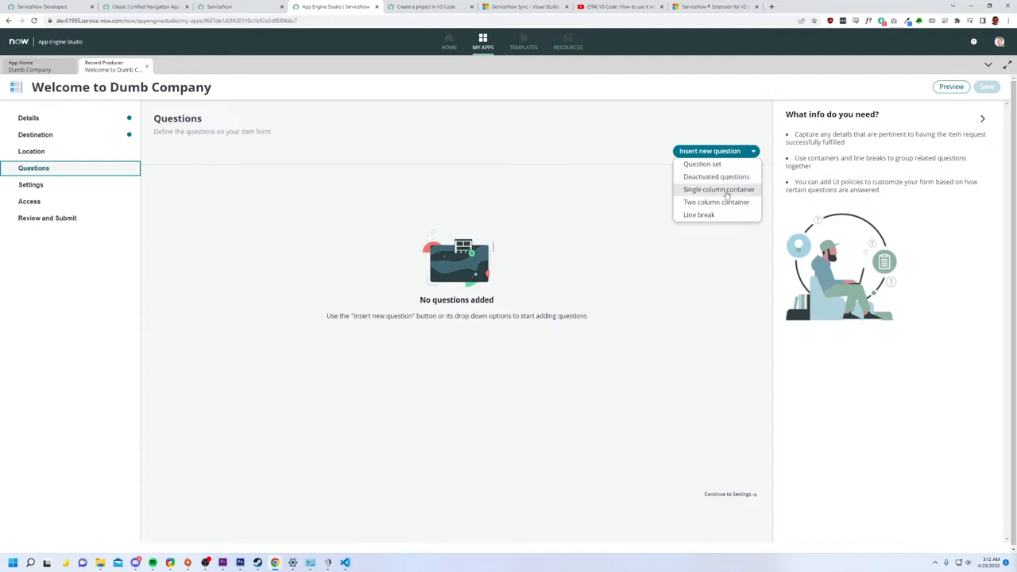
mouse_move(703, 164)
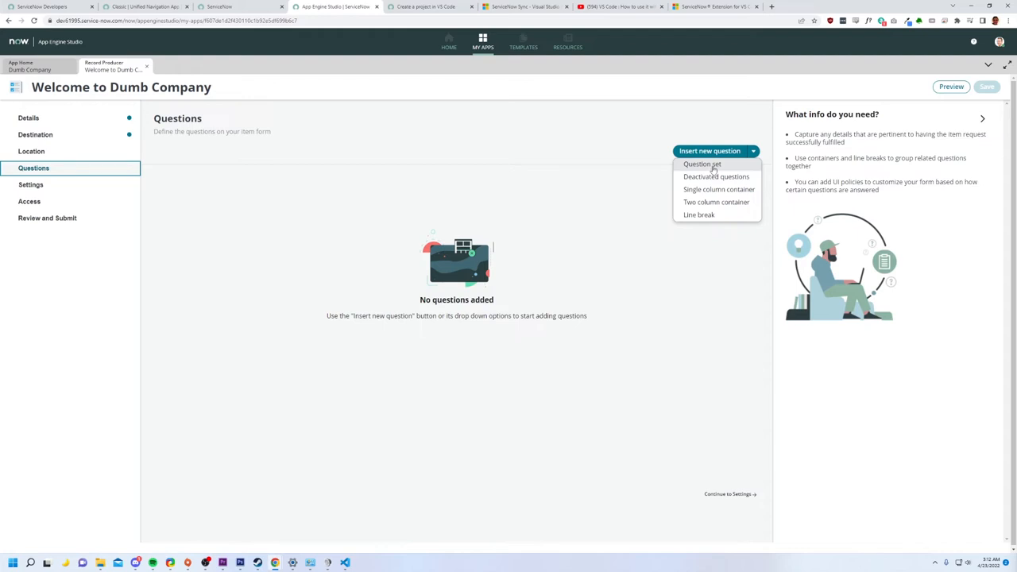
mouse_move(714, 177)
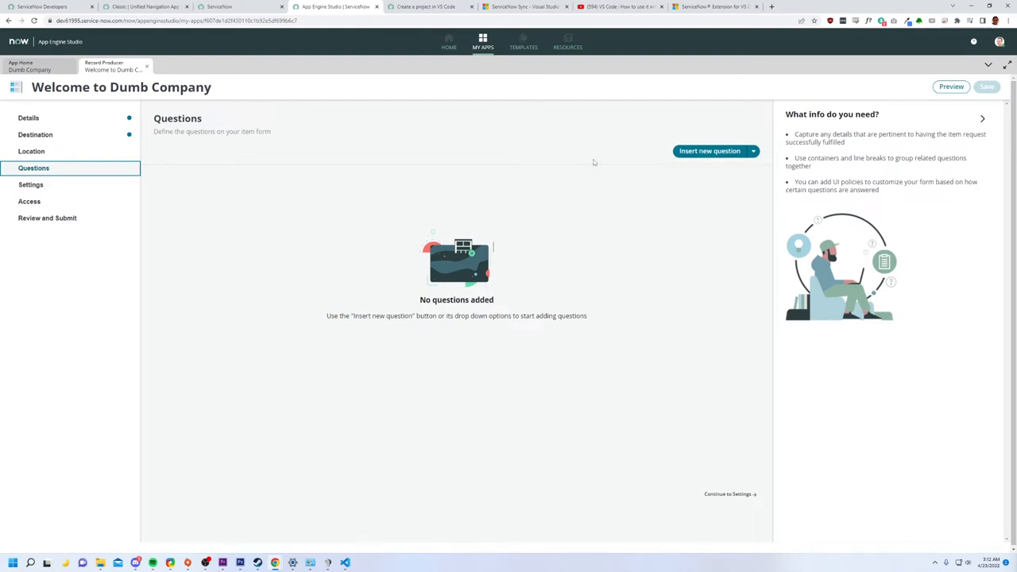
mouse_move(109, 163)
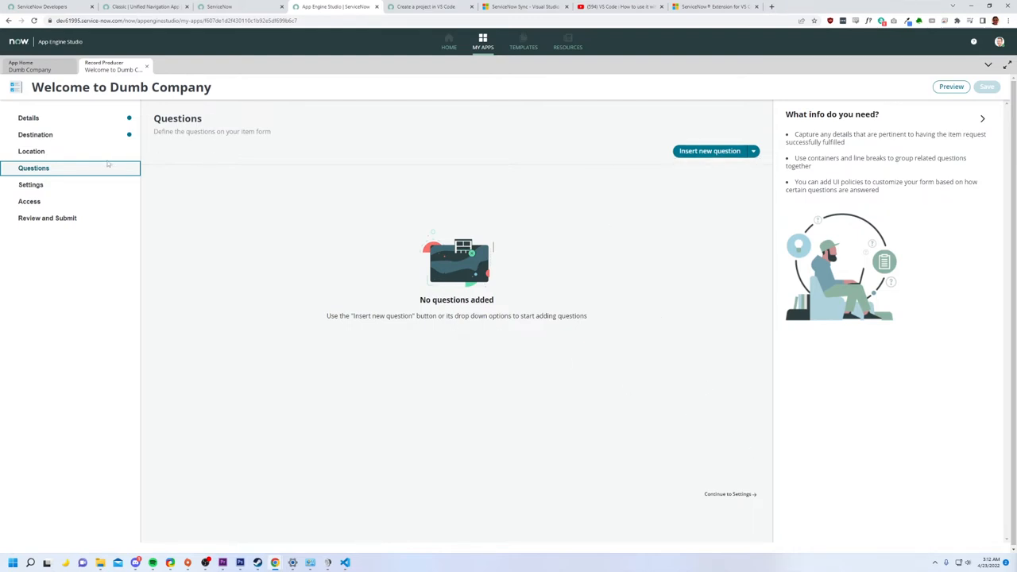
left_click(751, 151)
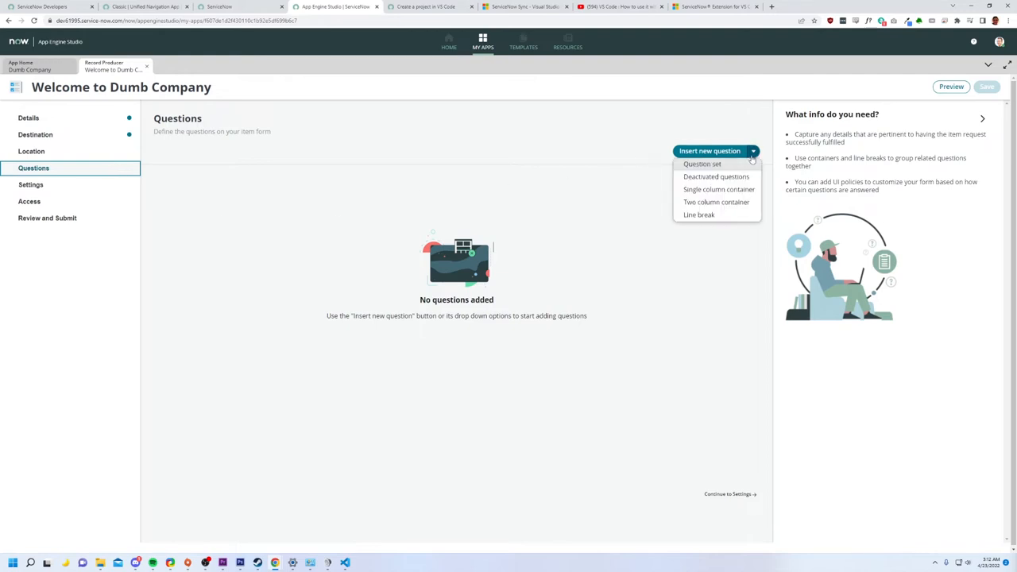
mouse_move(717, 202)
type("Hiiii")
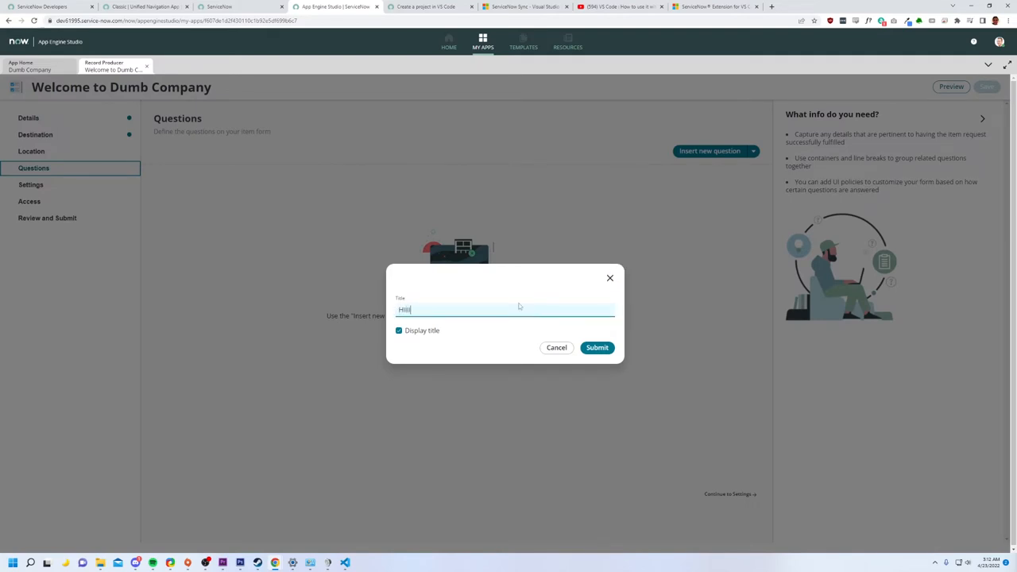
- Submit the HIIIII container and insert a new component below it
left_click(596, 347)
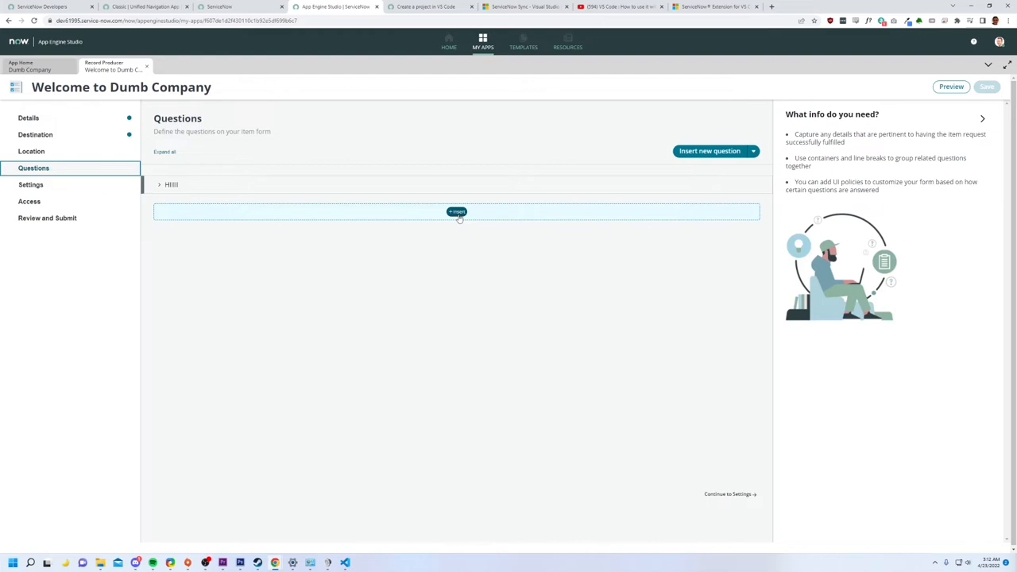
left_click(457, 211)
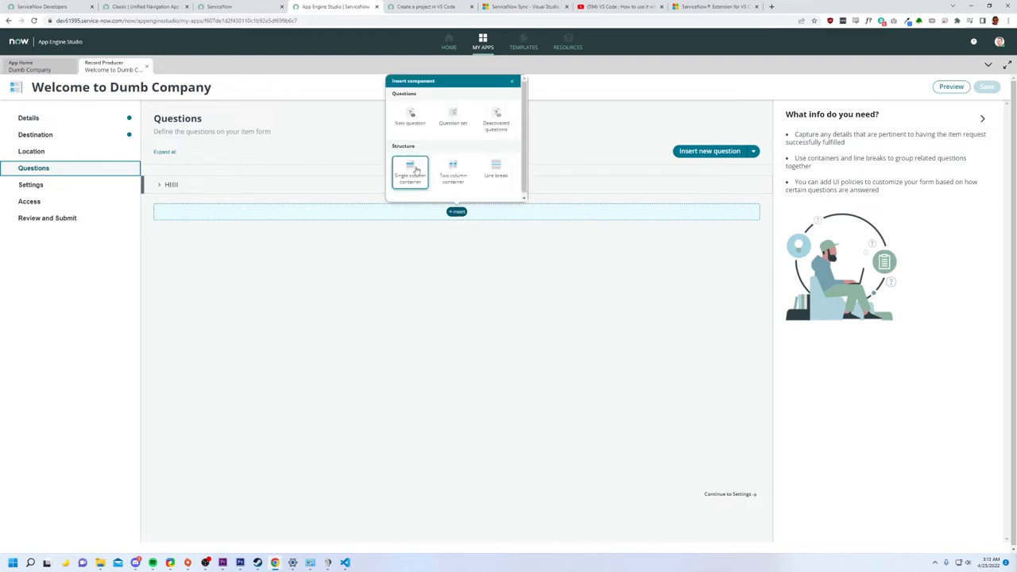
mouse_move(452, 172)
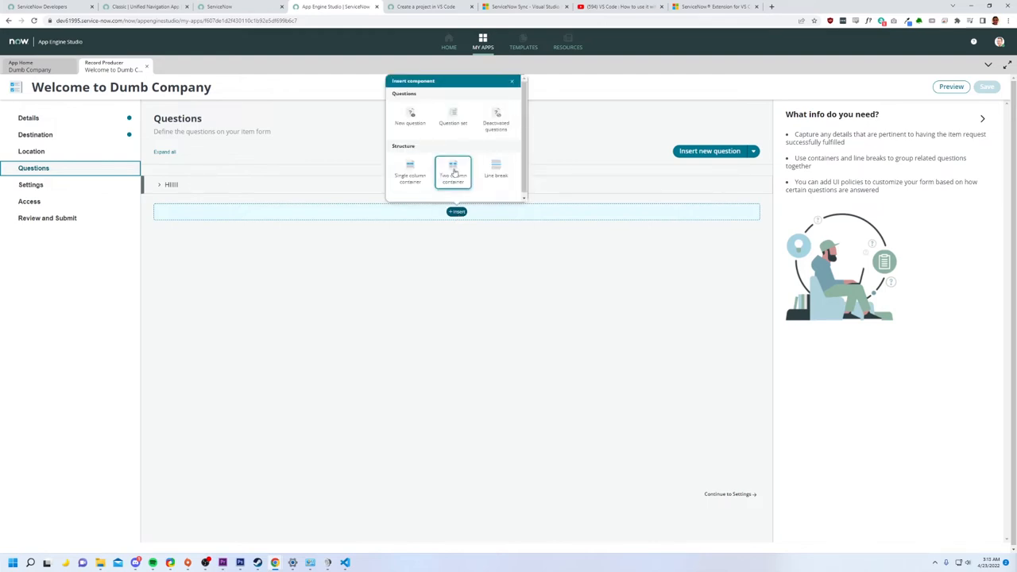
mouse_move(453, 120)
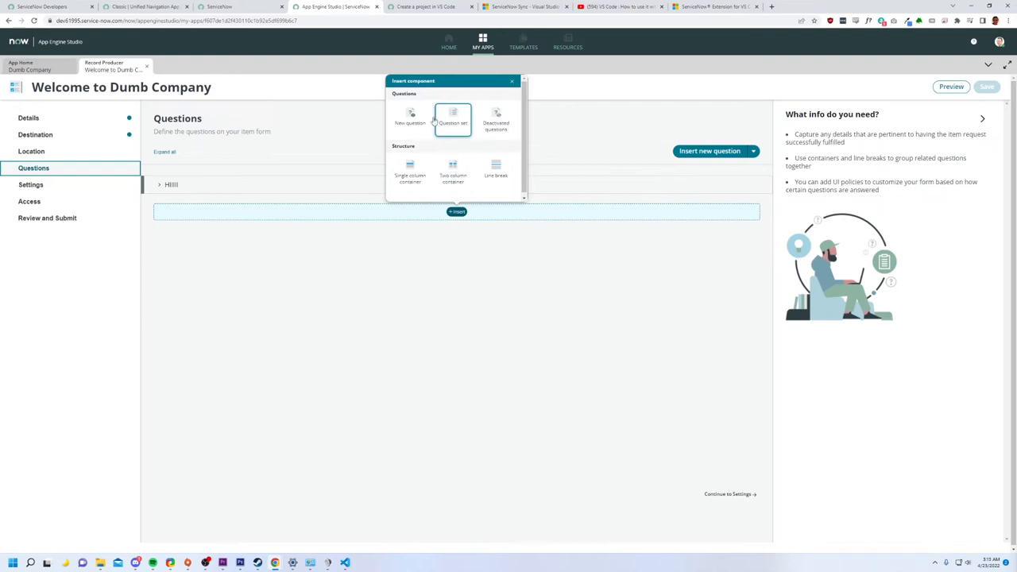
mouse_move(410, 173)
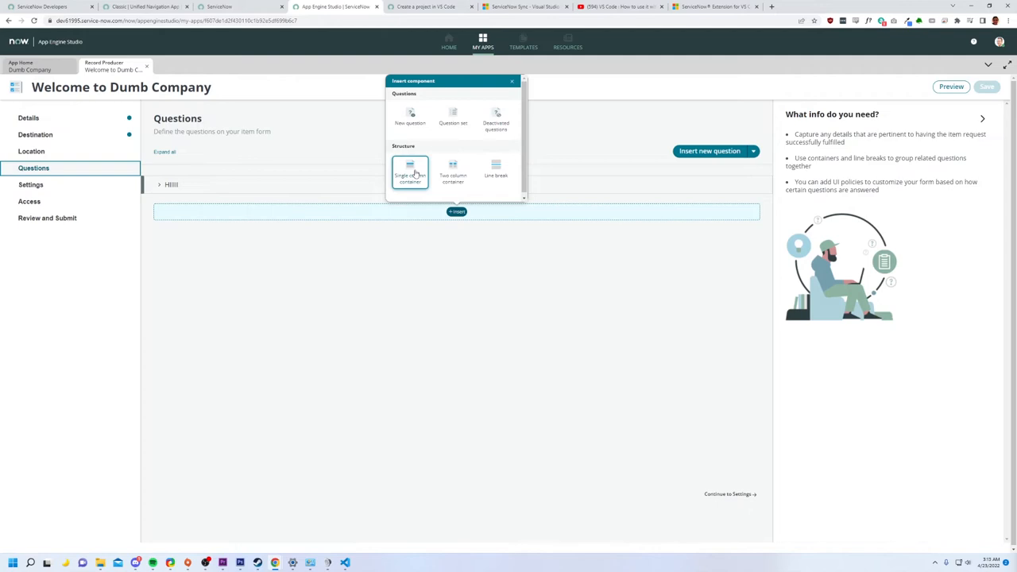
mouse_move(414, 177)
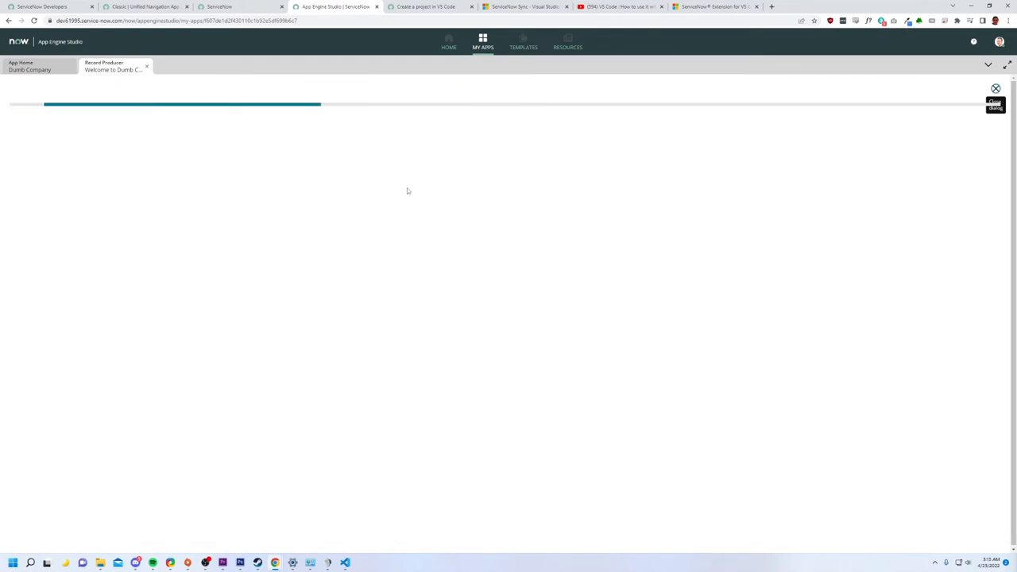
- Insert a mandatory single-line text question labelled 'What is Your name?'
left_click(185, 196)
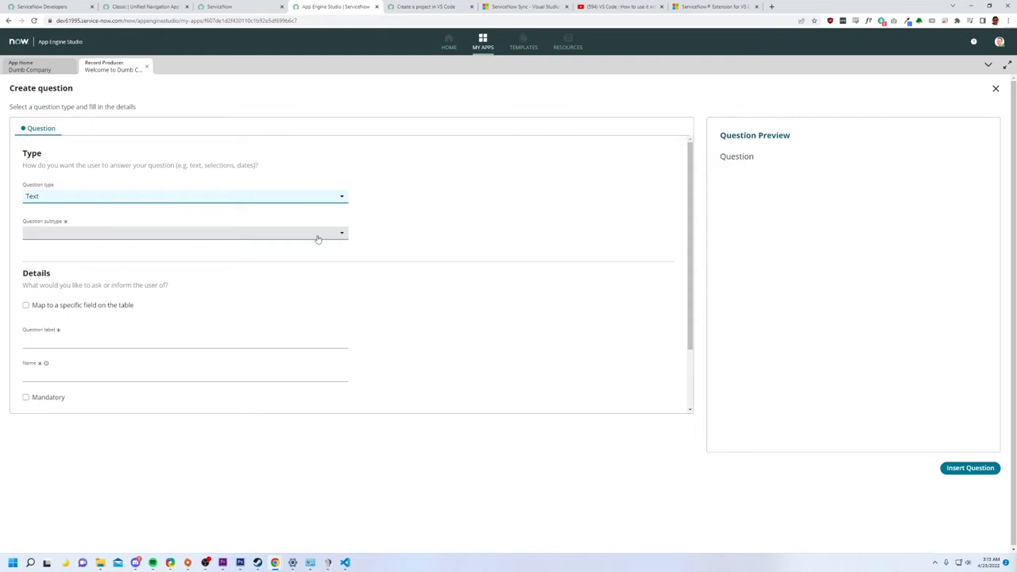
left_click(183, 233)
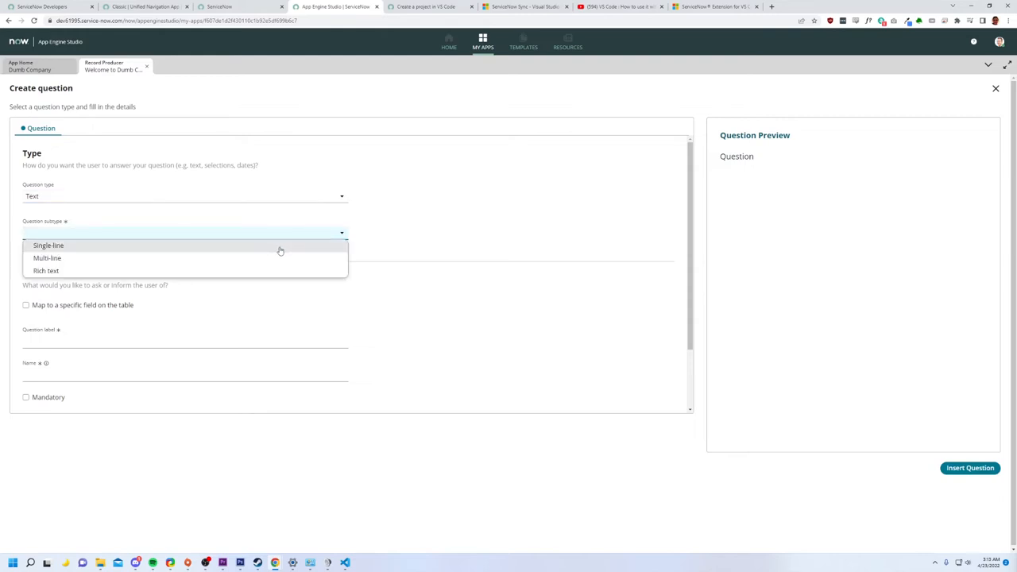
left_click(49, 245)
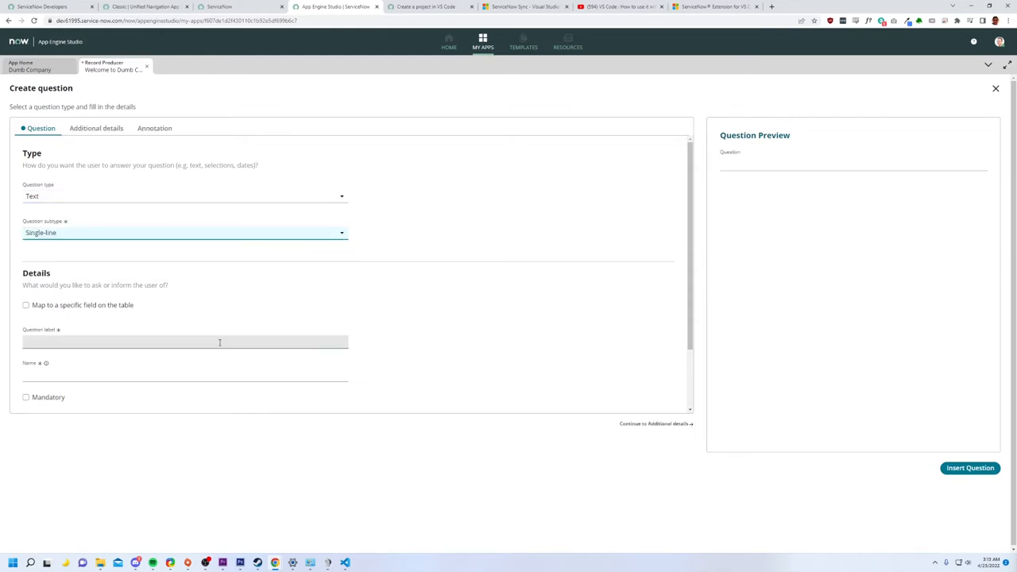
left_click(184, 341)
type("What i")
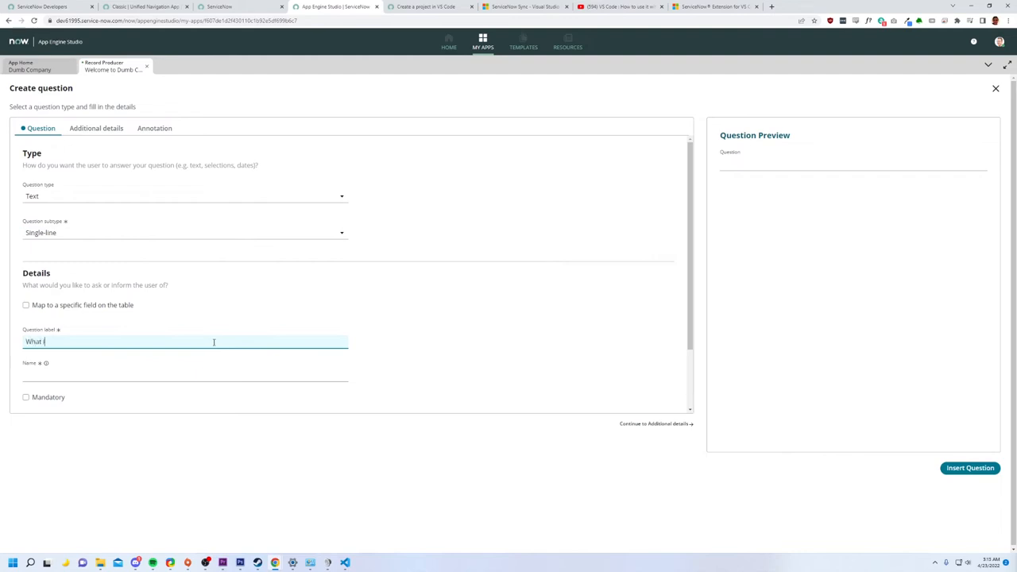
type("s Your name")
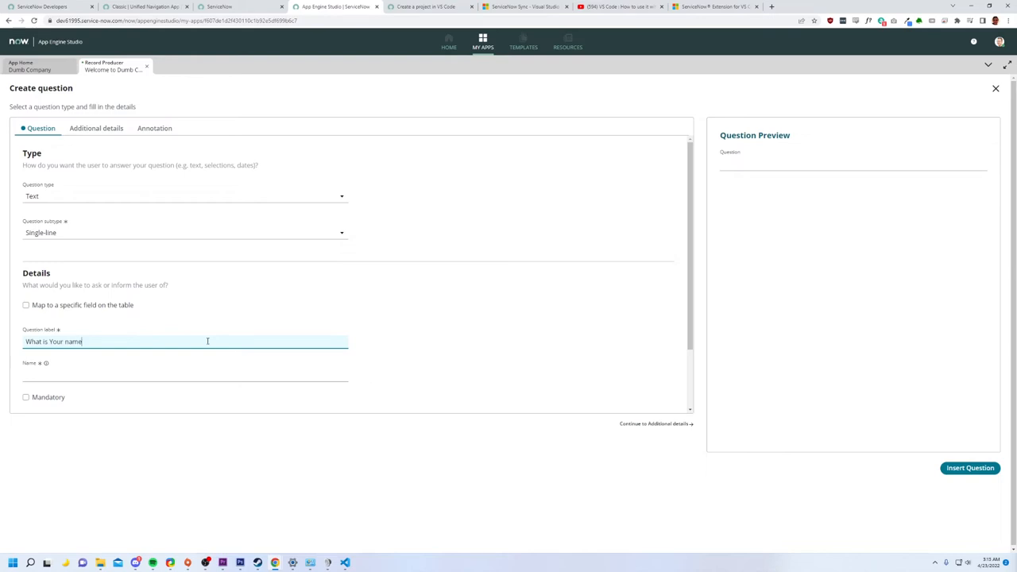
type("?")
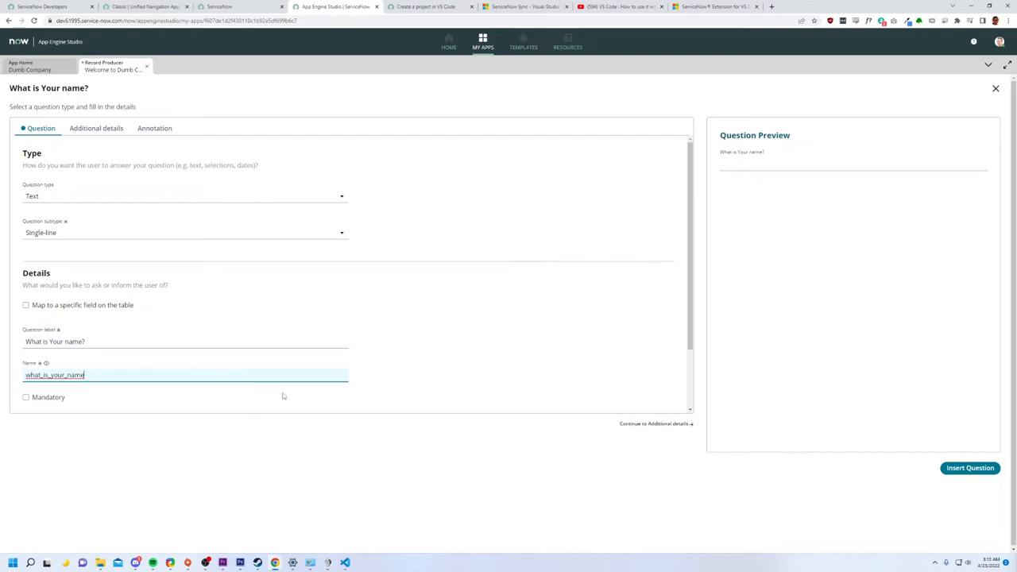
mouse_move(659, 323)
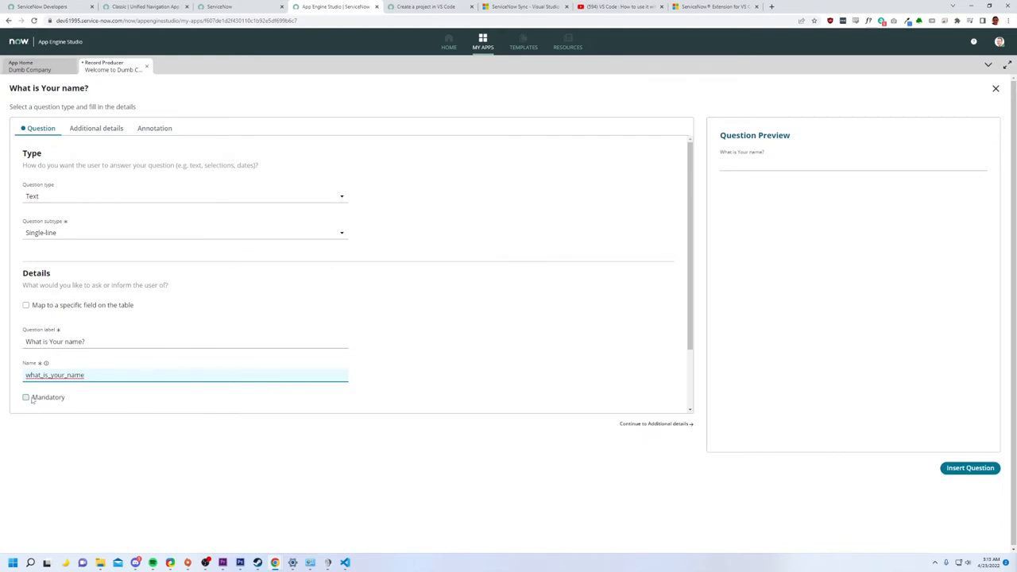
left_click(26, 397)
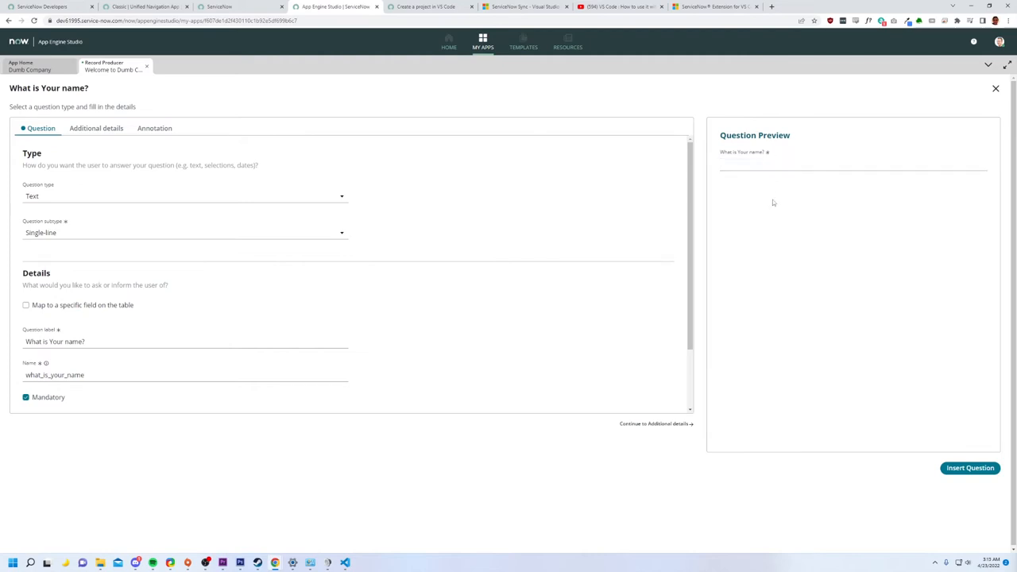
mouse_move(802, 237)
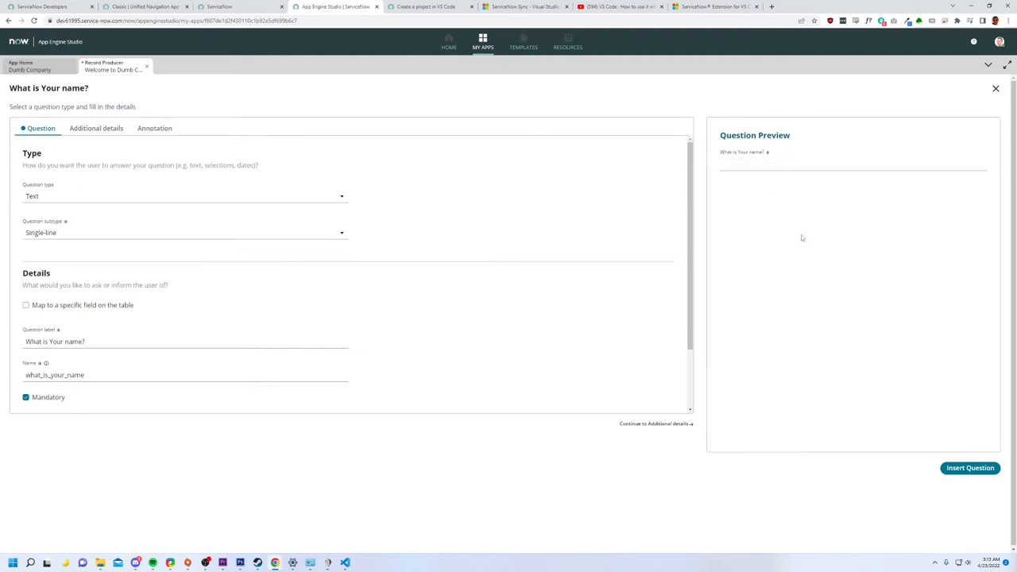
left_click(969, 467)
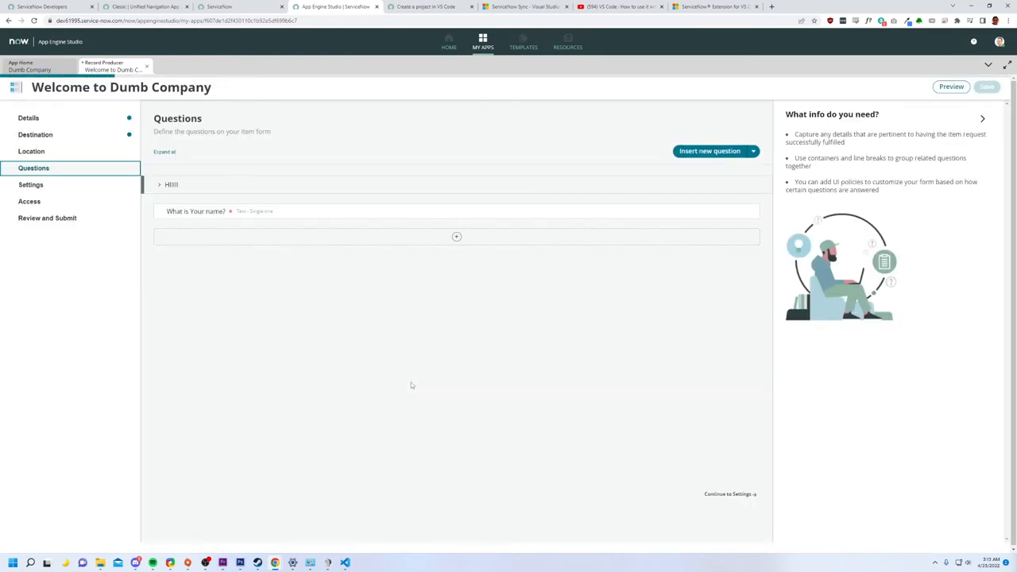
- Start a new Choice question with the Dropdown (fixed values) subtype
left_click(456, 237)
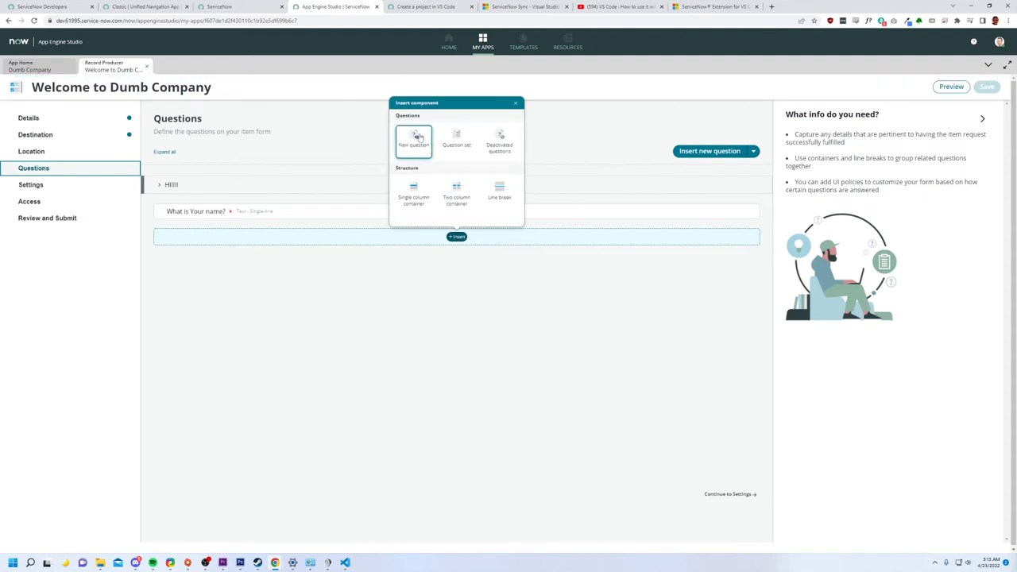
left_click(413, 141)
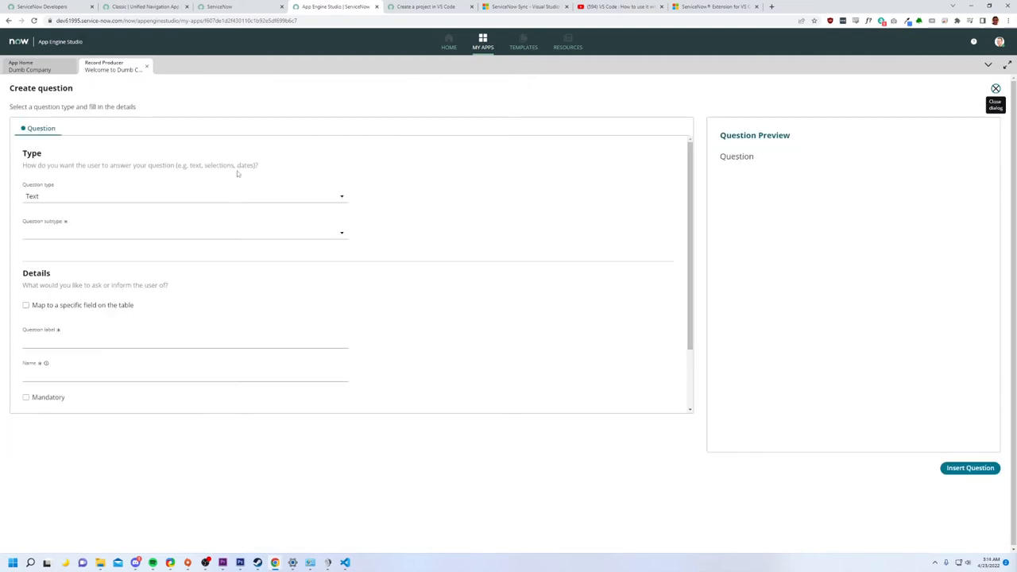
left_click(185, 196)
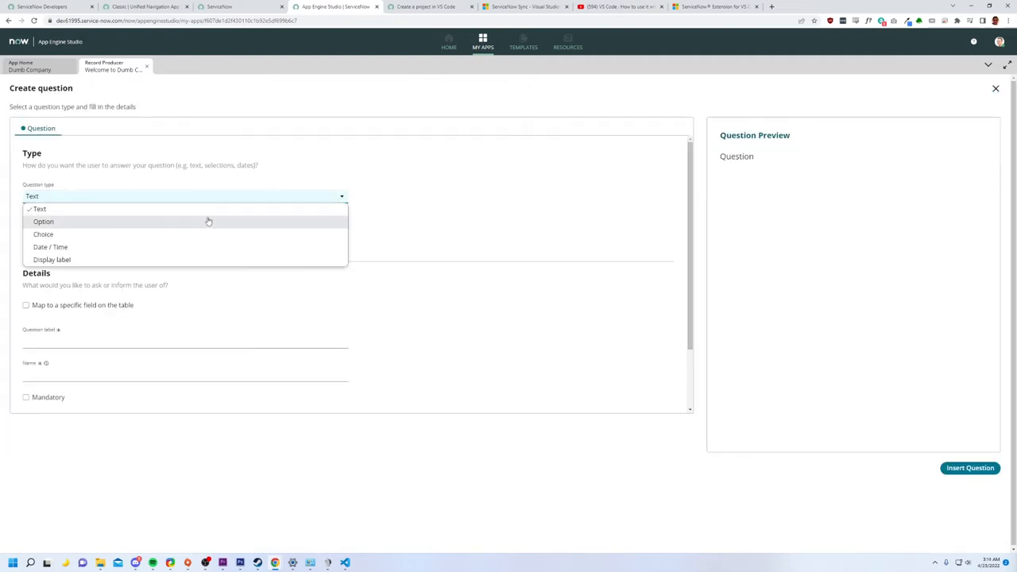
mouse_move(206, 234)
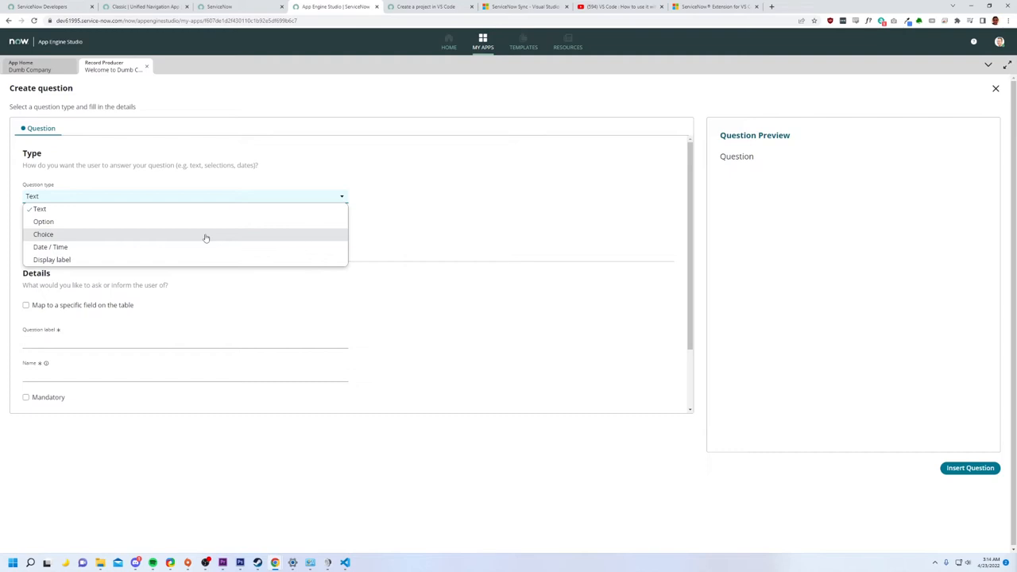
left_click(43, 234)
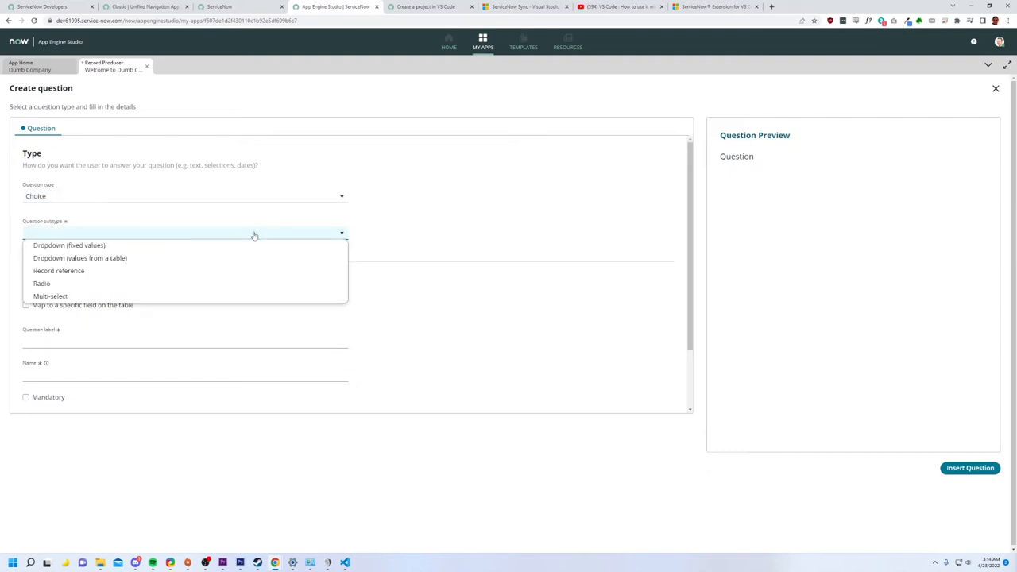
mouse_move(157, 271)
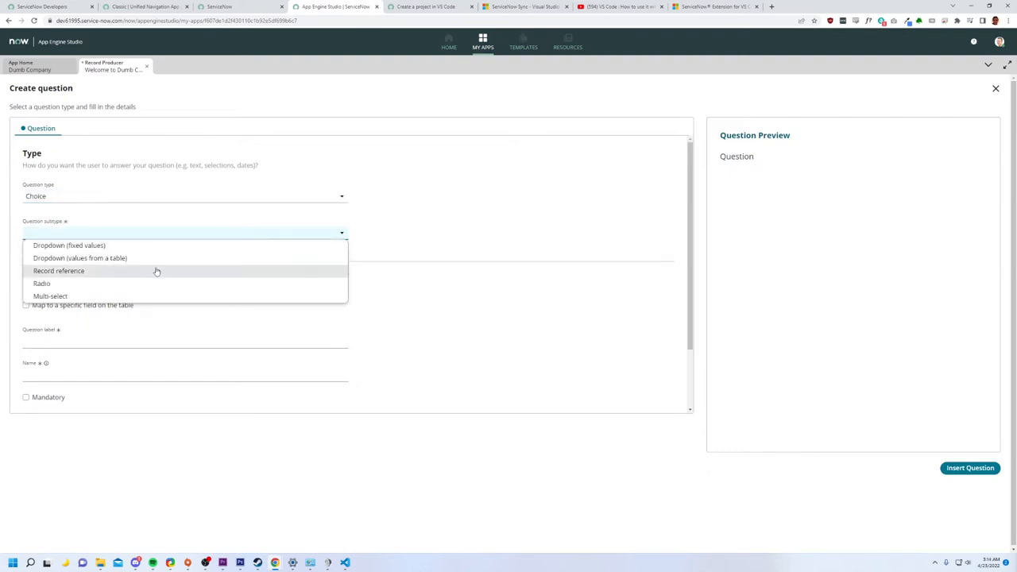
mouse_move(148, 246)
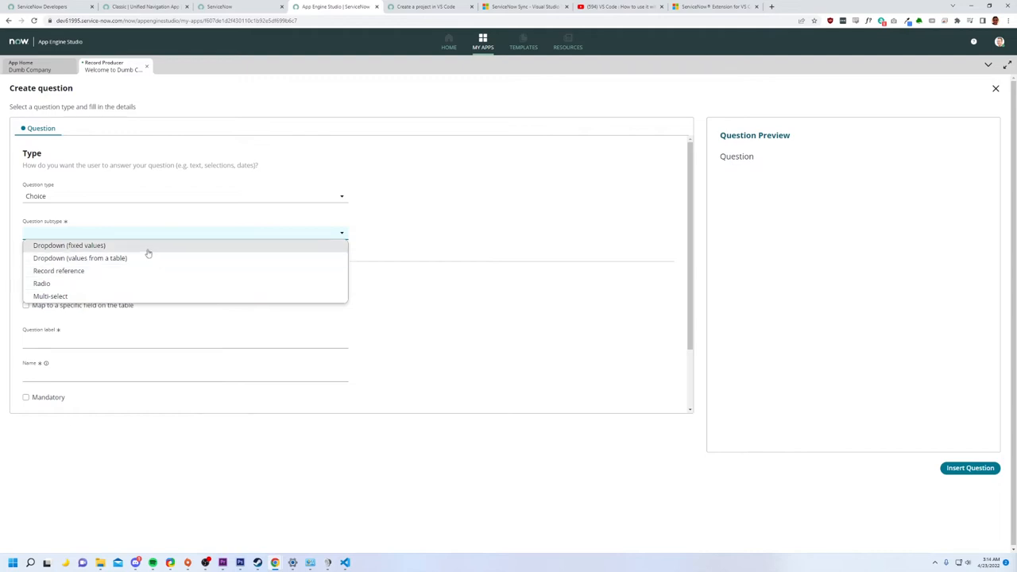
mouse_move(147, 252)
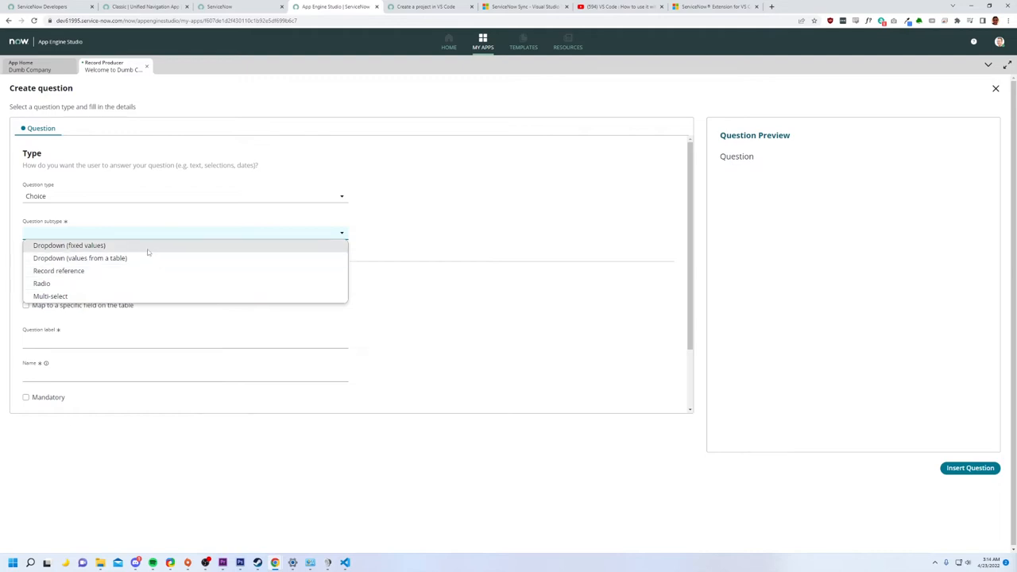
left_click(69, 245)
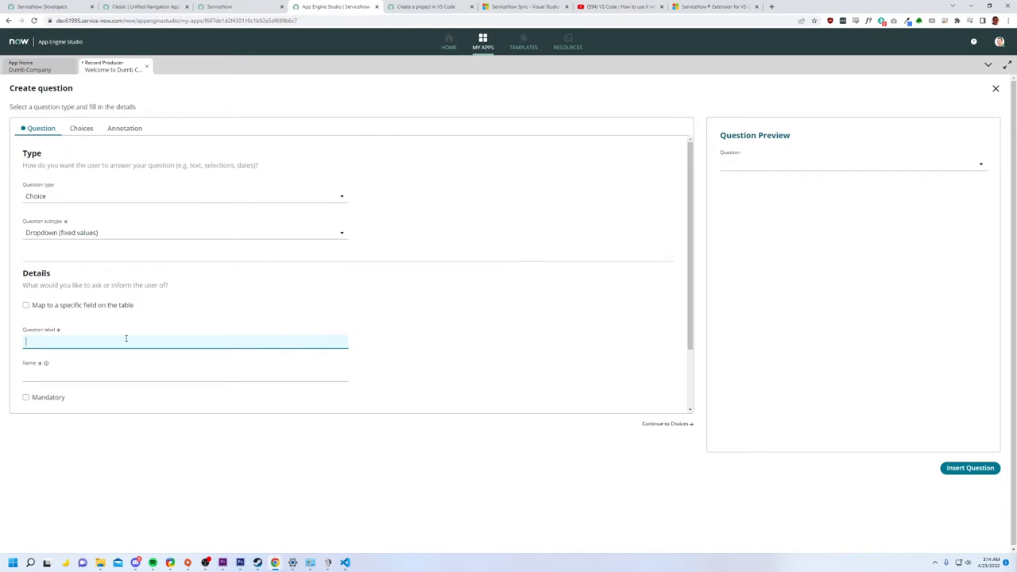
- Label it 'Why in the world did you decide to work here?' and make it mandatory
type("Why")
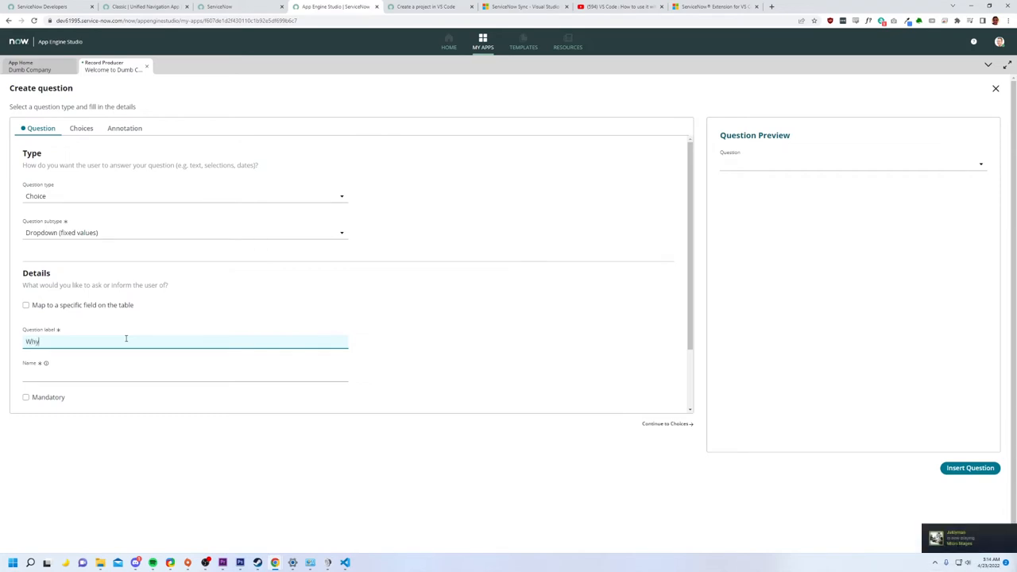
type("in the world")
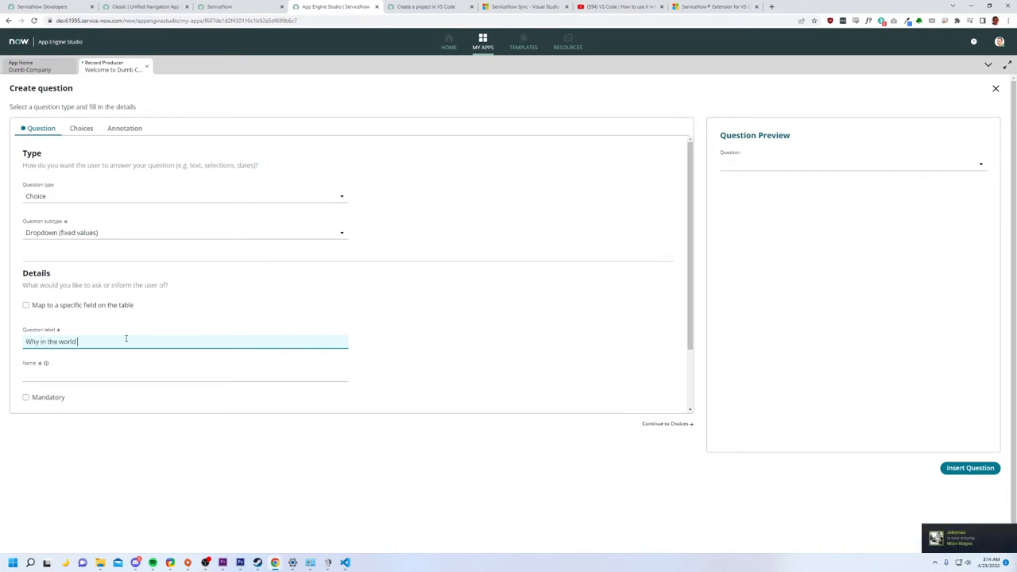
type("did you decide to")
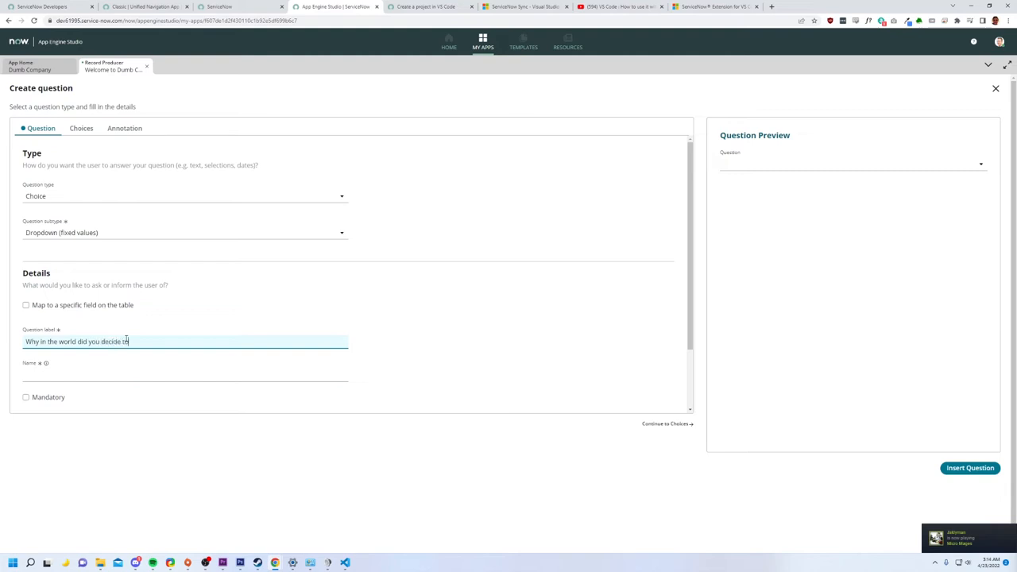
type("work here!")
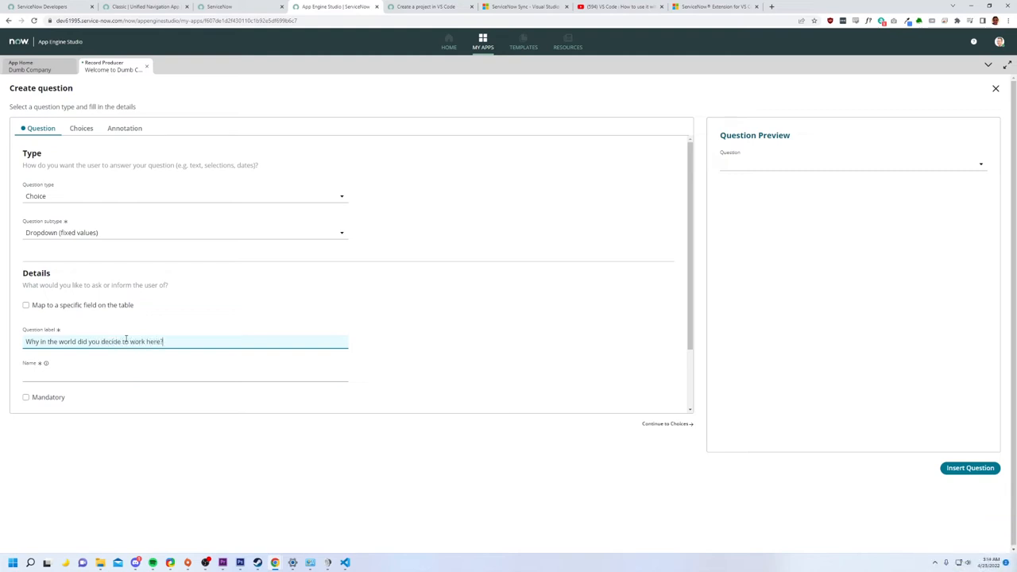
left_click(185, 374)
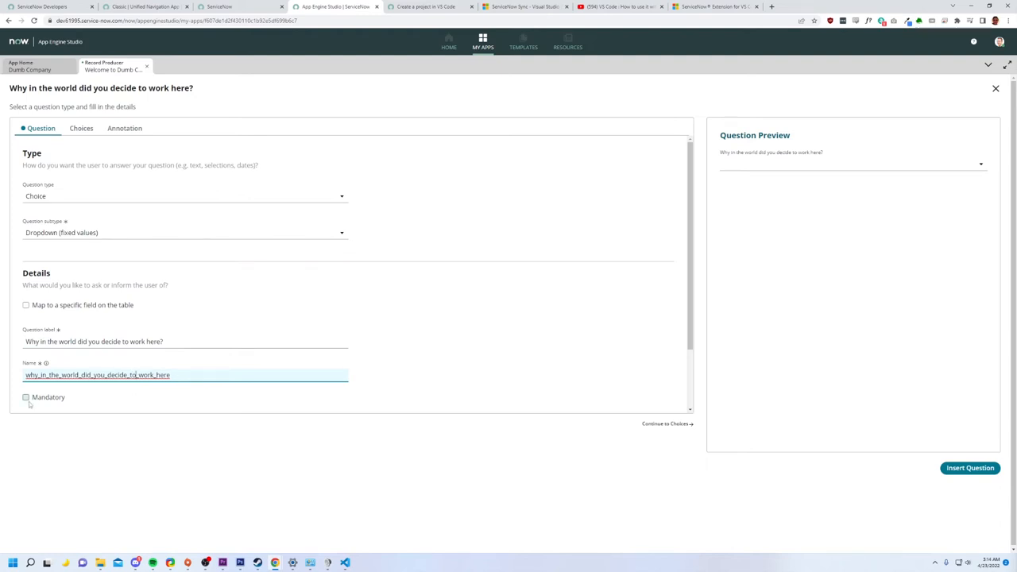
left_click(26, 398)
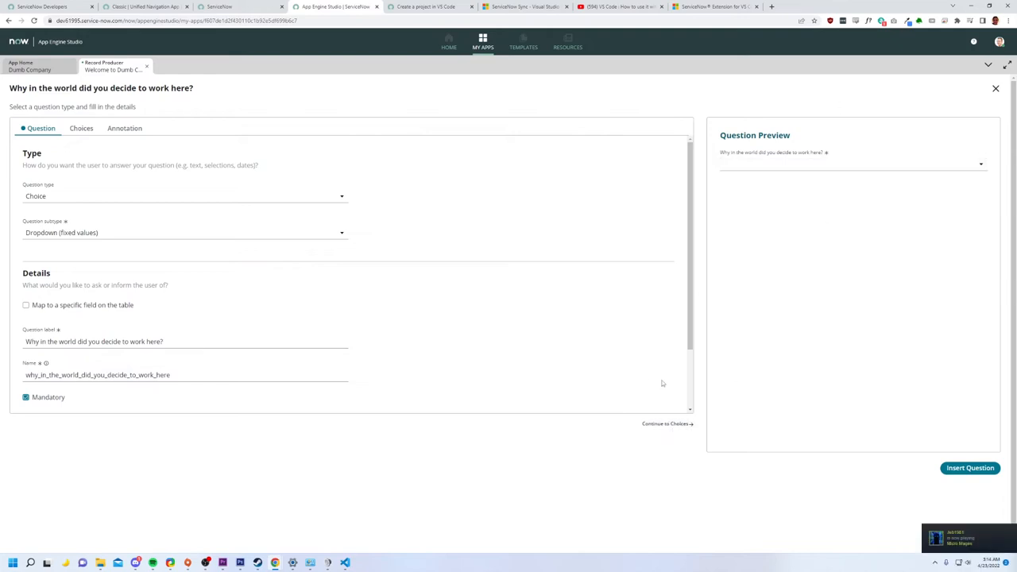
left_click(82, 128)
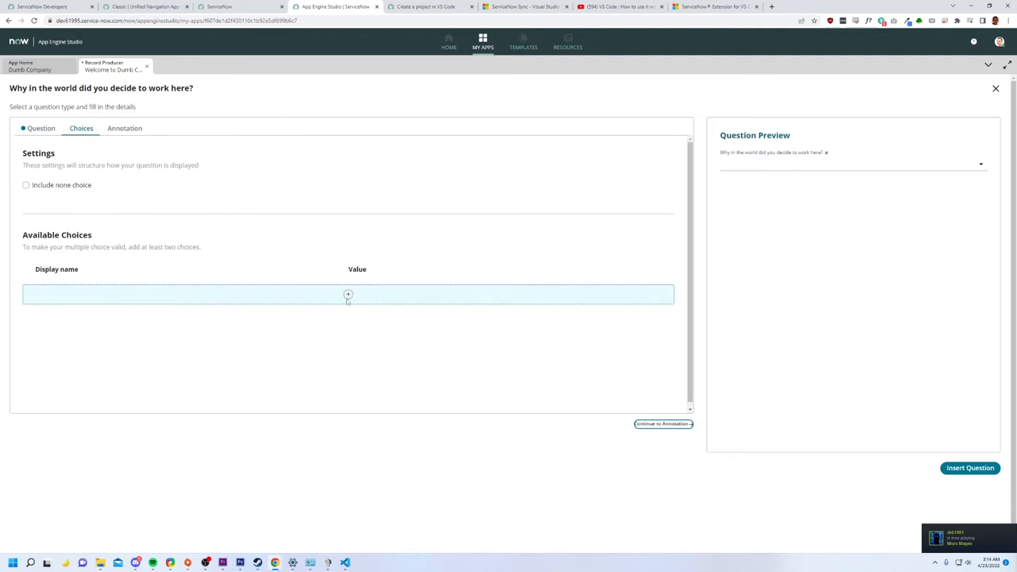
- Add answer choice 'I'm an idiot' (im_an_idiot) and begin a second 'I'm b' choice
left_click(347, 295)
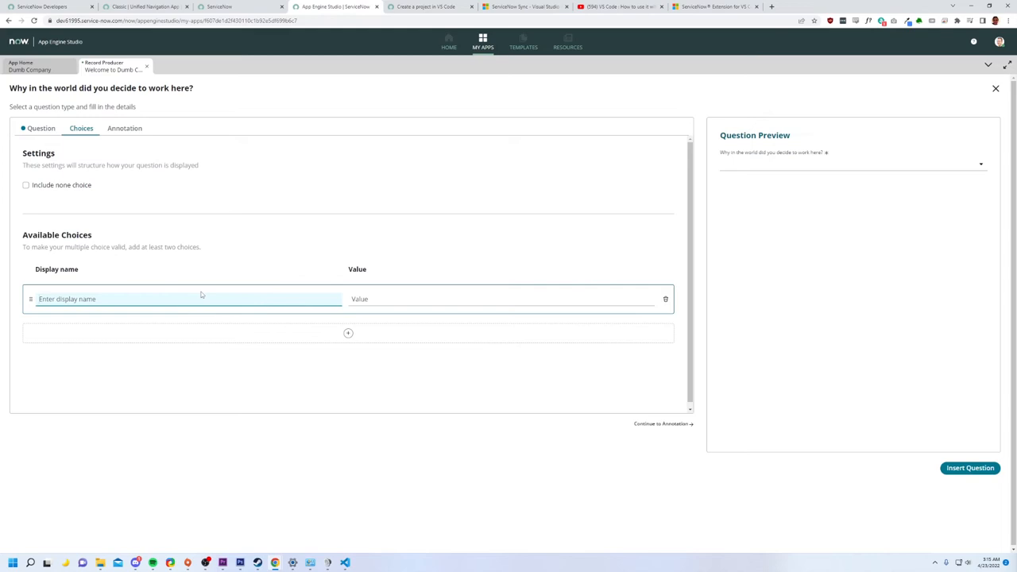
left_click(189, 299)
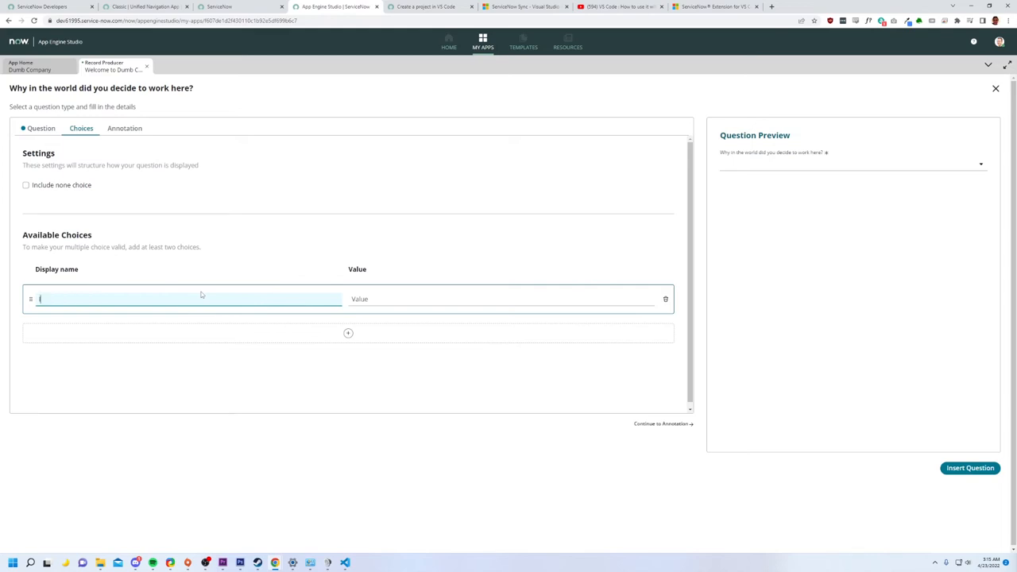
type("I'm an idiot")
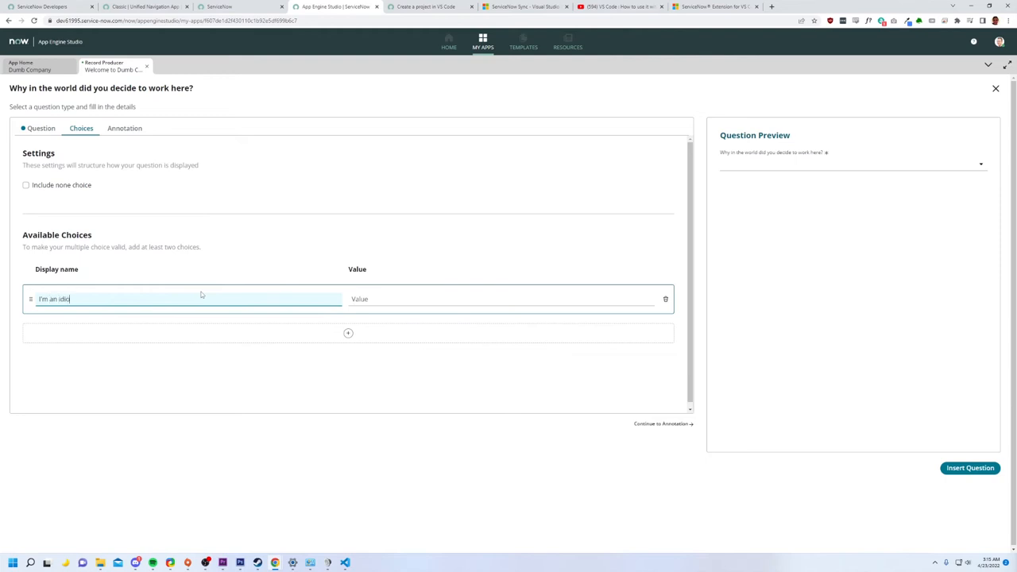
type("im_an_idiot")
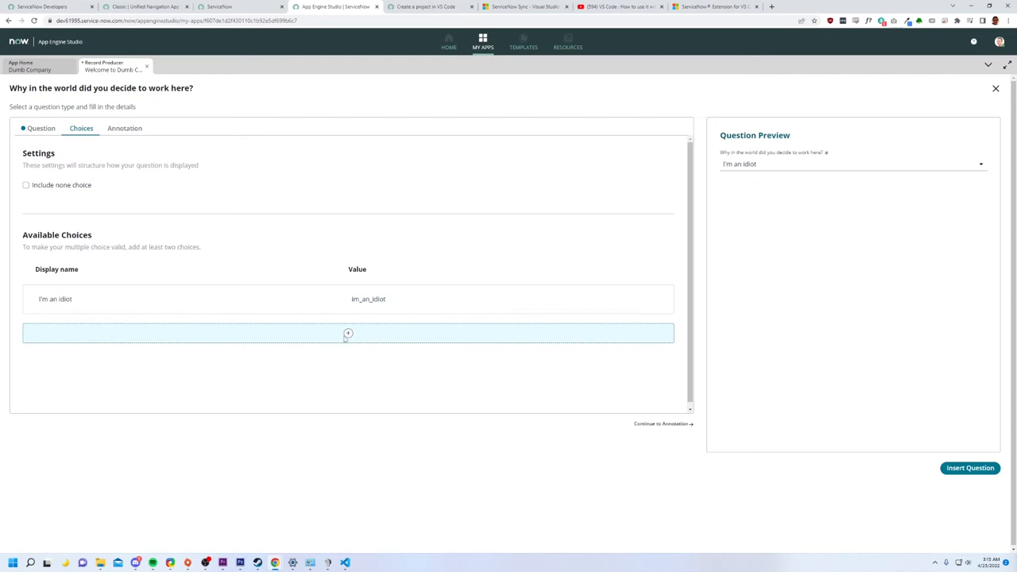
left_click(347, 333)
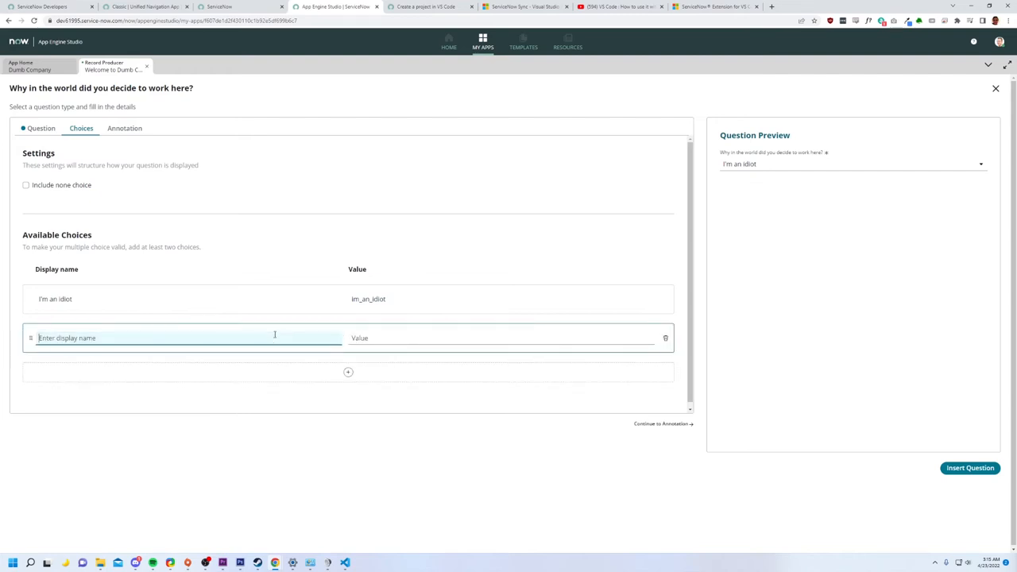
type("I'm b")
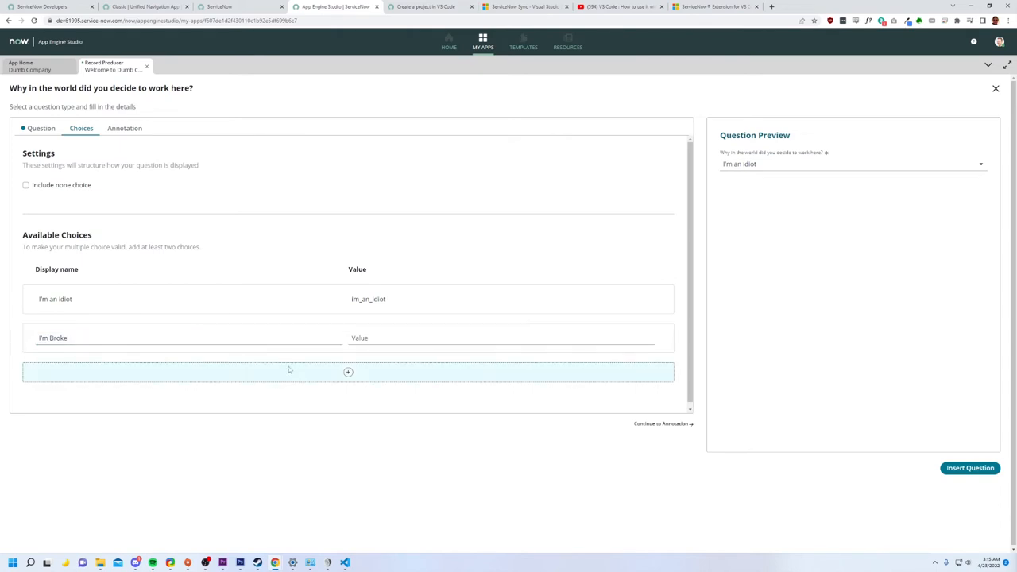
- Add third choice 'I'm a Gluten for Punishment', fixing its spelling, and insert the question
left_click(347, 371)
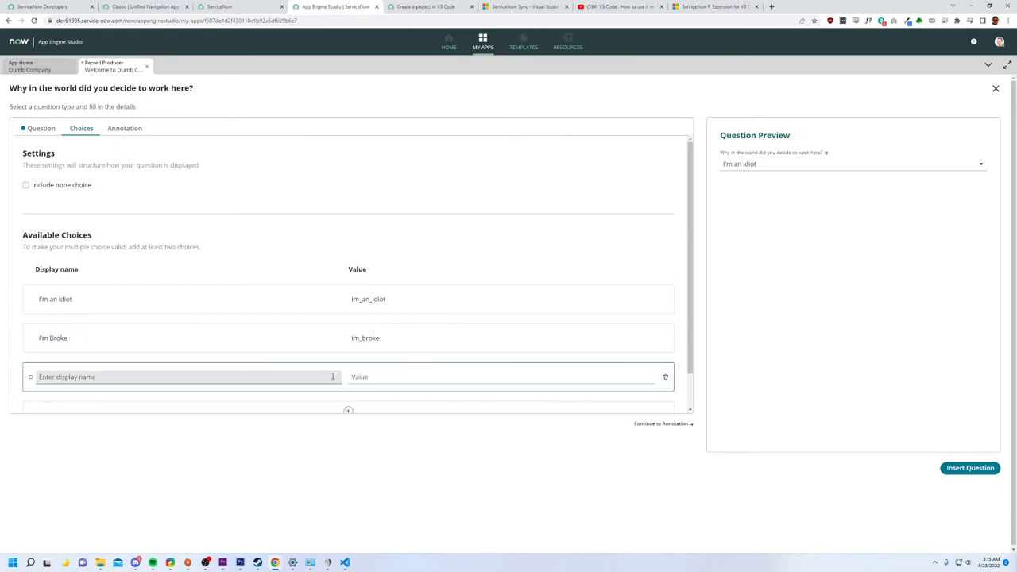
left_click(187, 377)
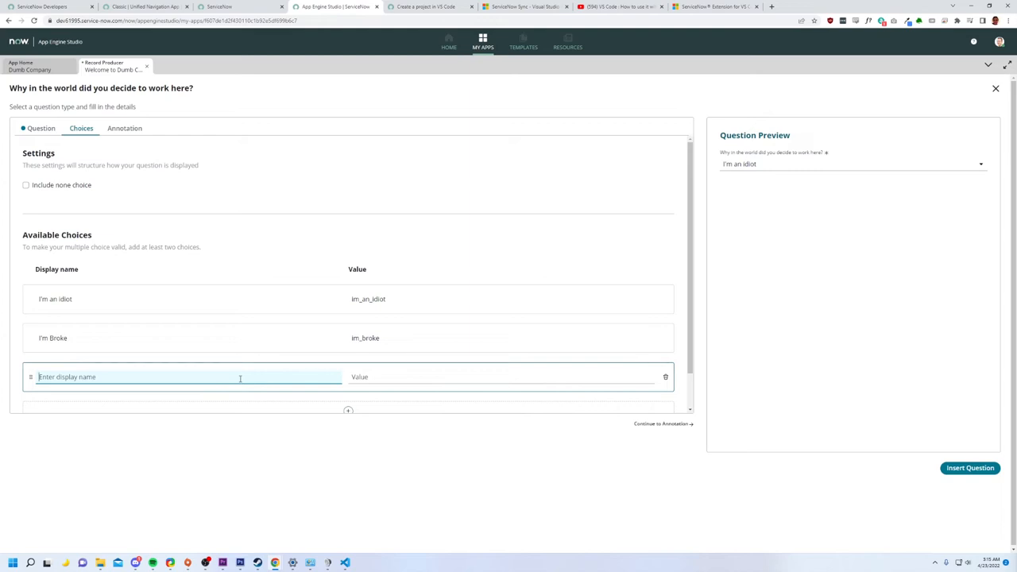
type("I'm a Glutten")
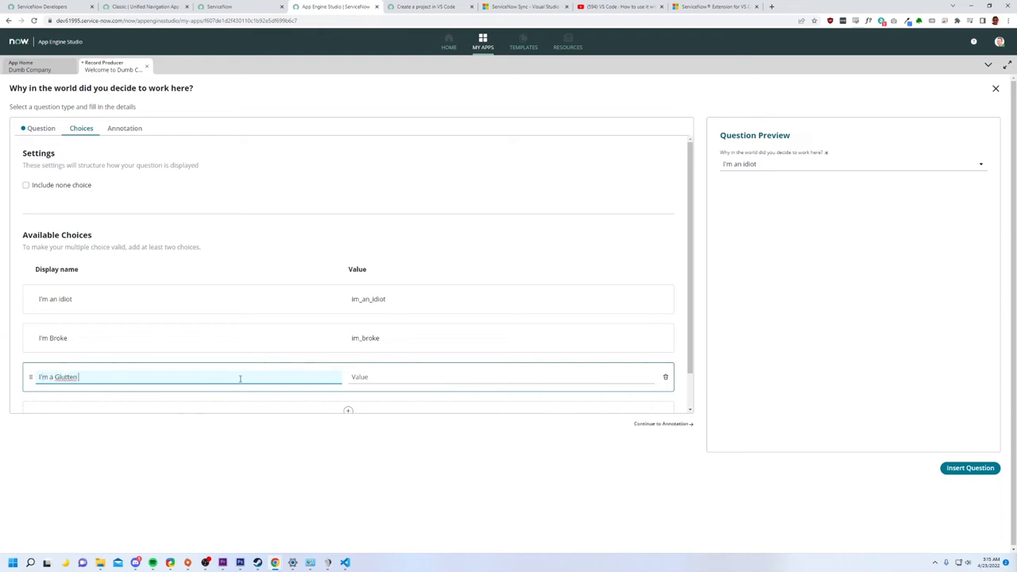
type("for")
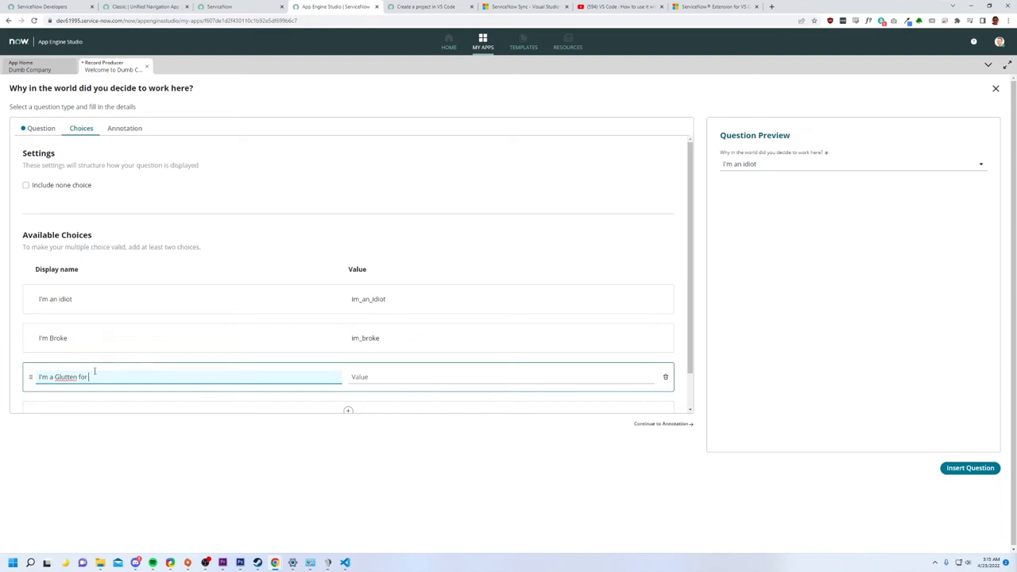
right_click(66, 377)
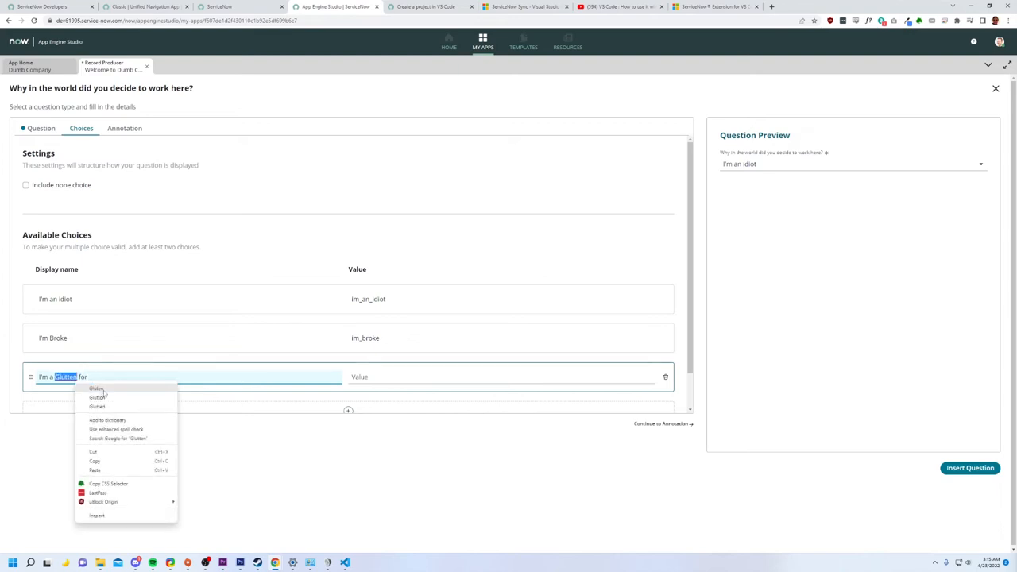
left_click(111, 376)
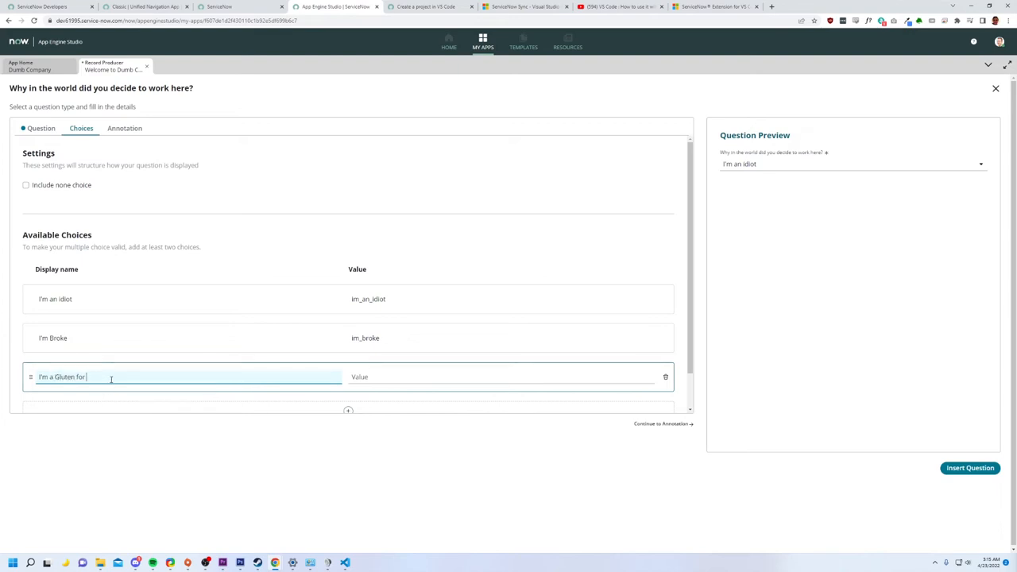
type("Punishment")
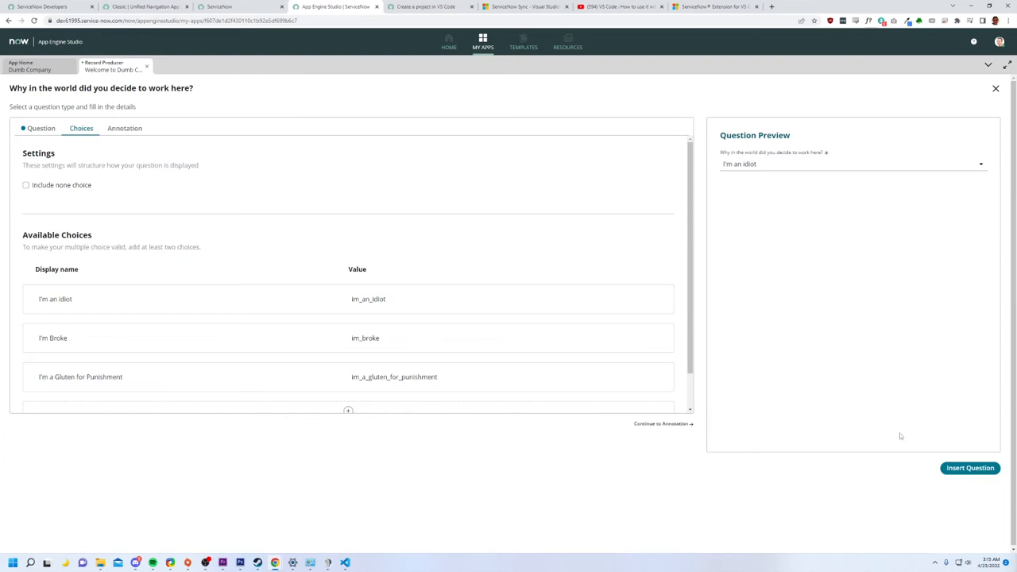
mouse_move(970, 468)
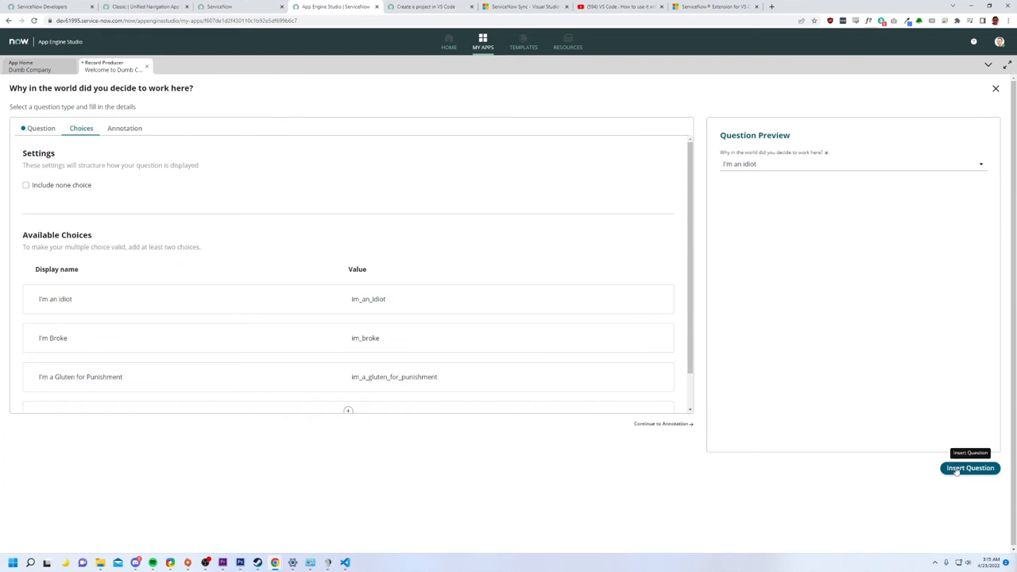
left_click(970, 468)
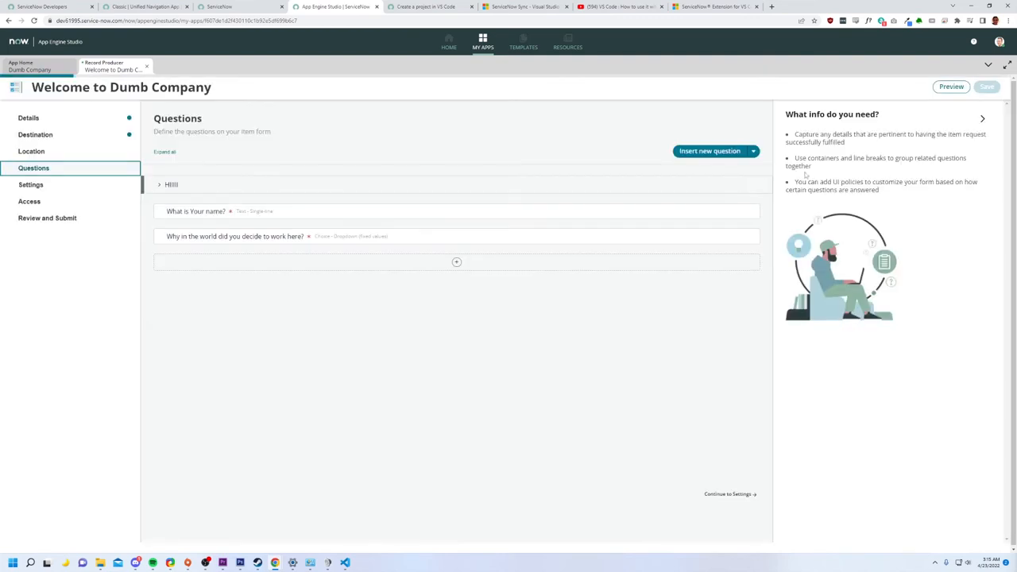
mouse_move(400, 302)
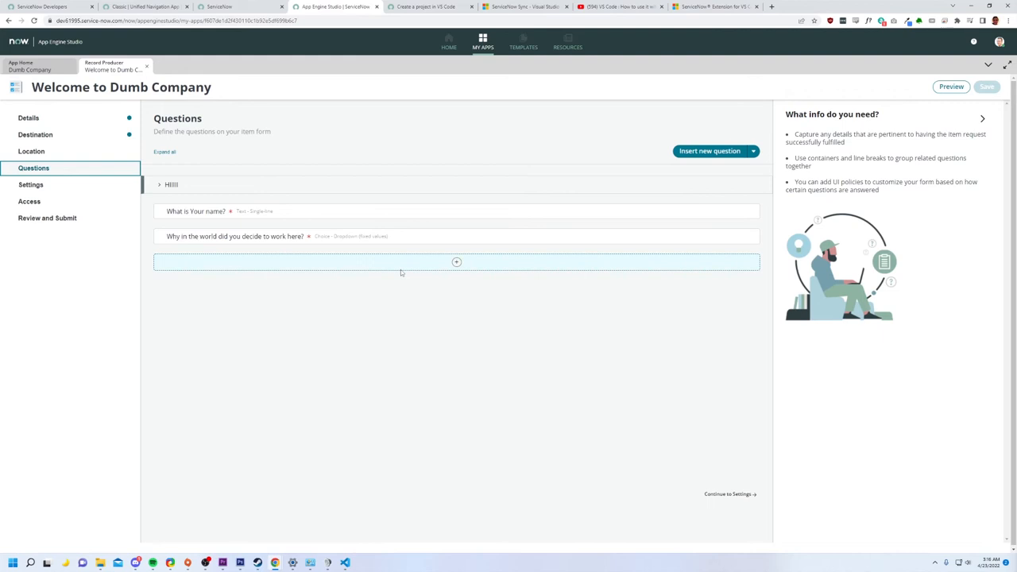
- Add a mandatory Check box question labelled 'Are you REALLY SURE?' to the form
left_click(457, 262)
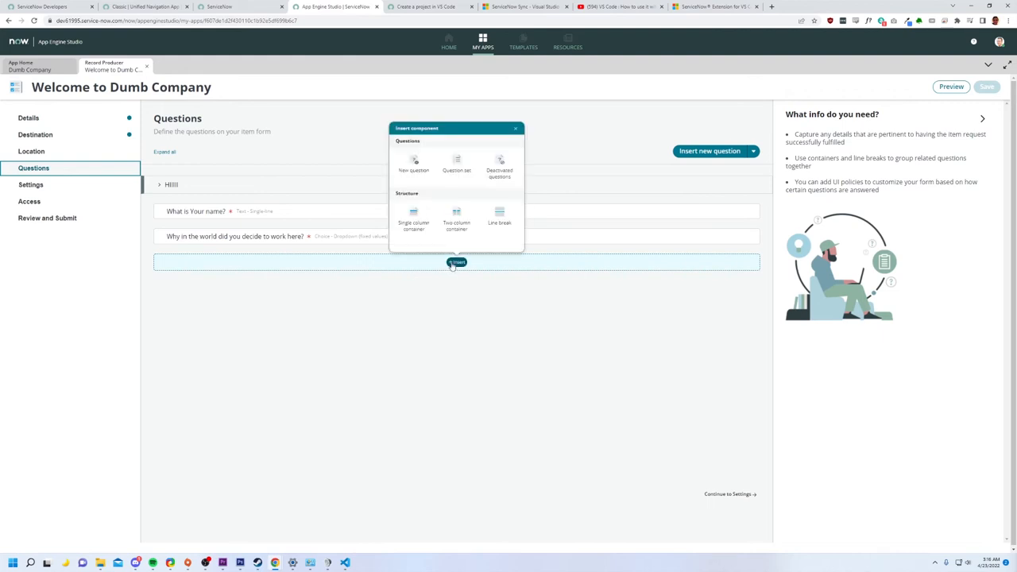
left_click(414, 163)
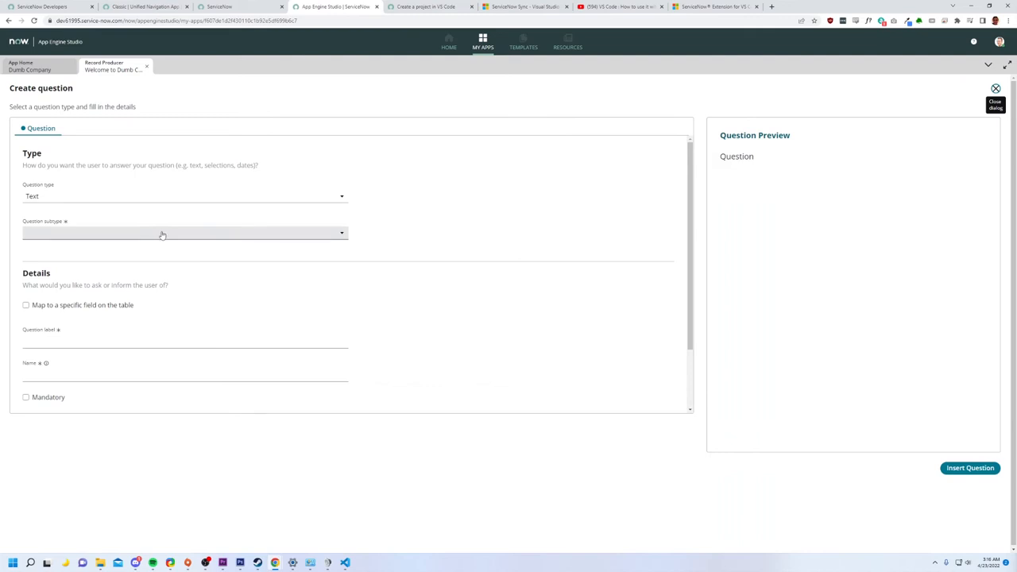
left_click(184, 196)
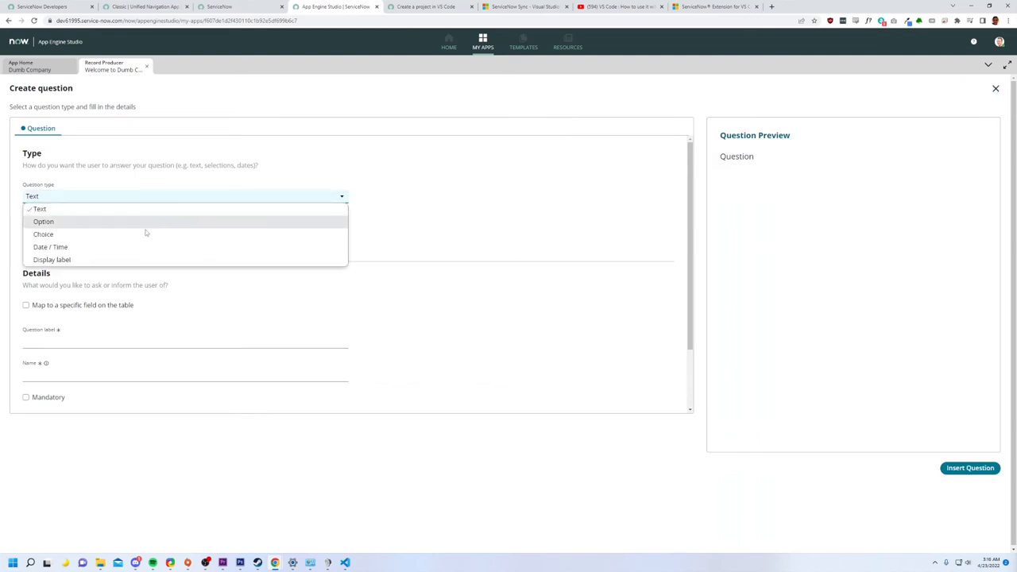
mouse_move(142, 233)
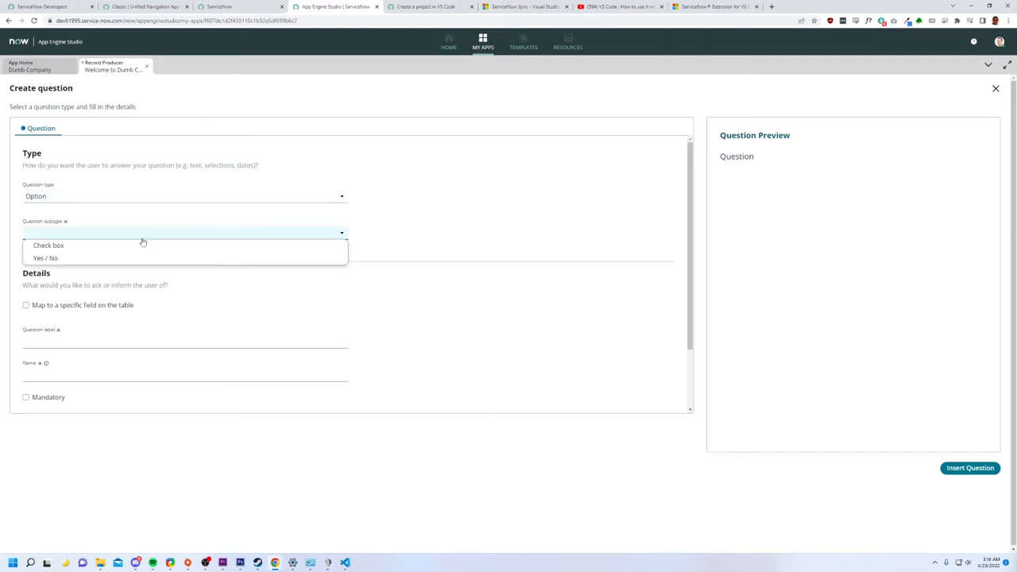
left_click(48, 244)
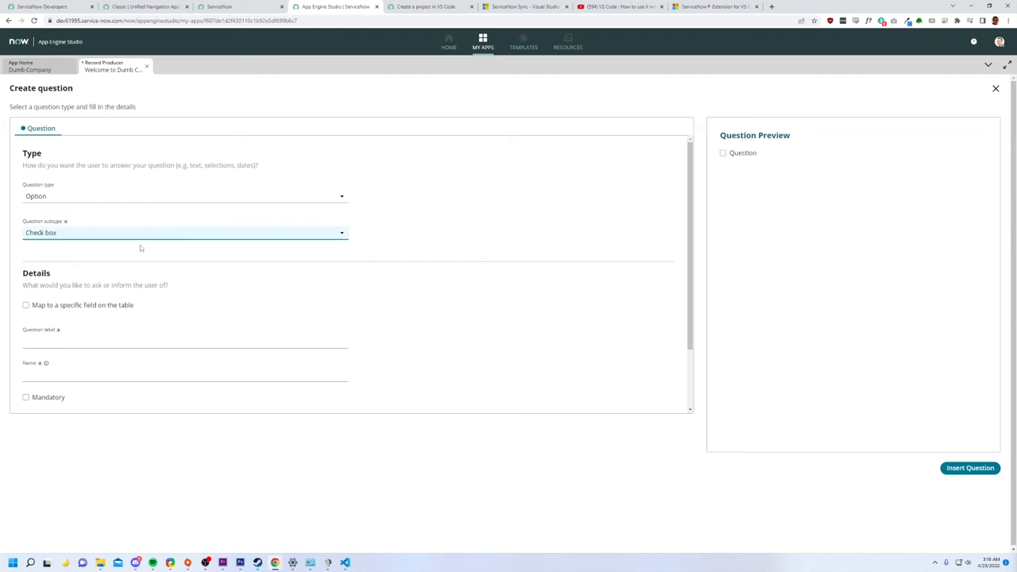
left_click(184, 342)
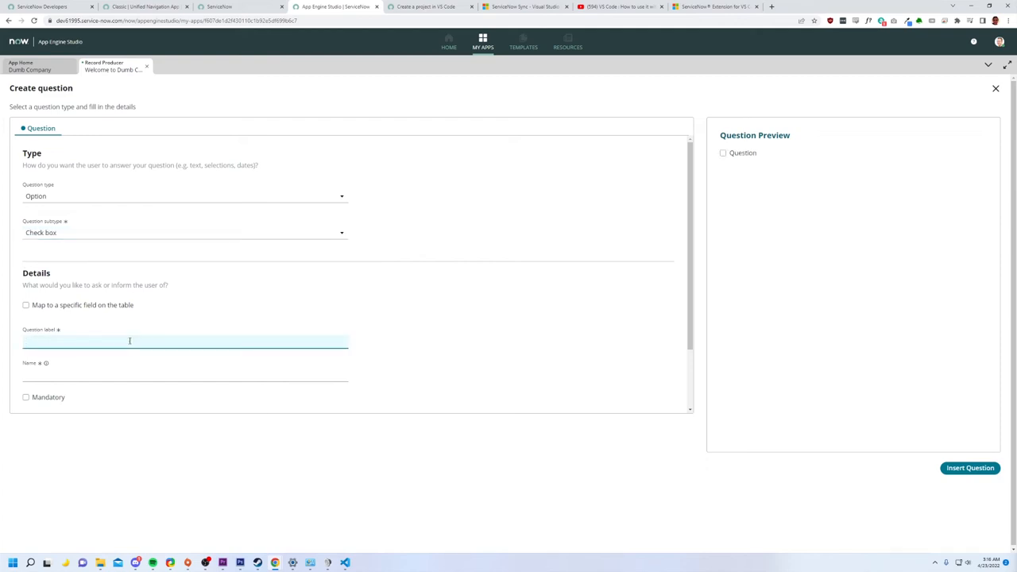
type("Are you REALLY SURE?")
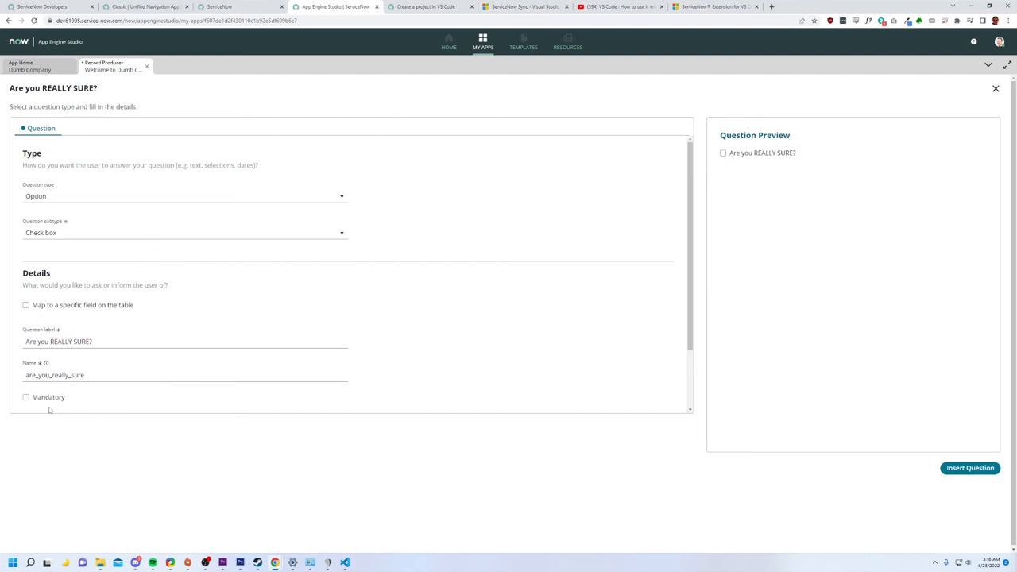
left_click(26, 398)
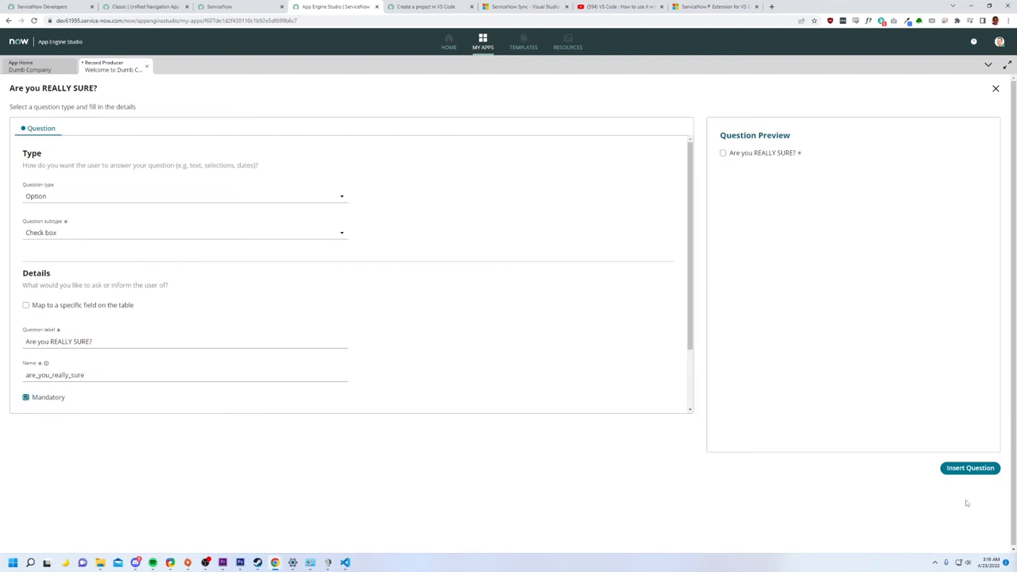
mouse_move(847, 310)
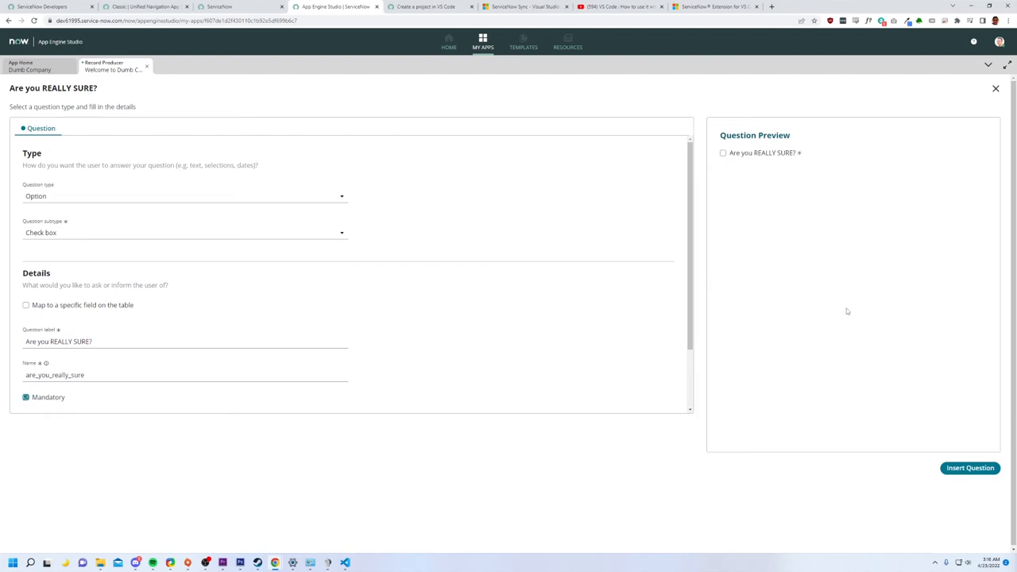
mouse_move(970, 467)
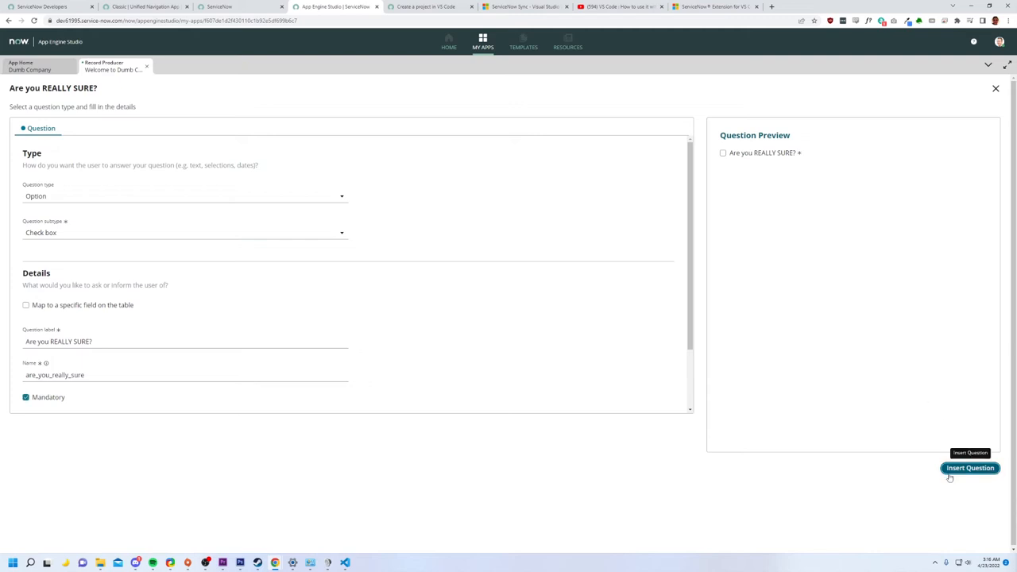
left_click(969, 468)
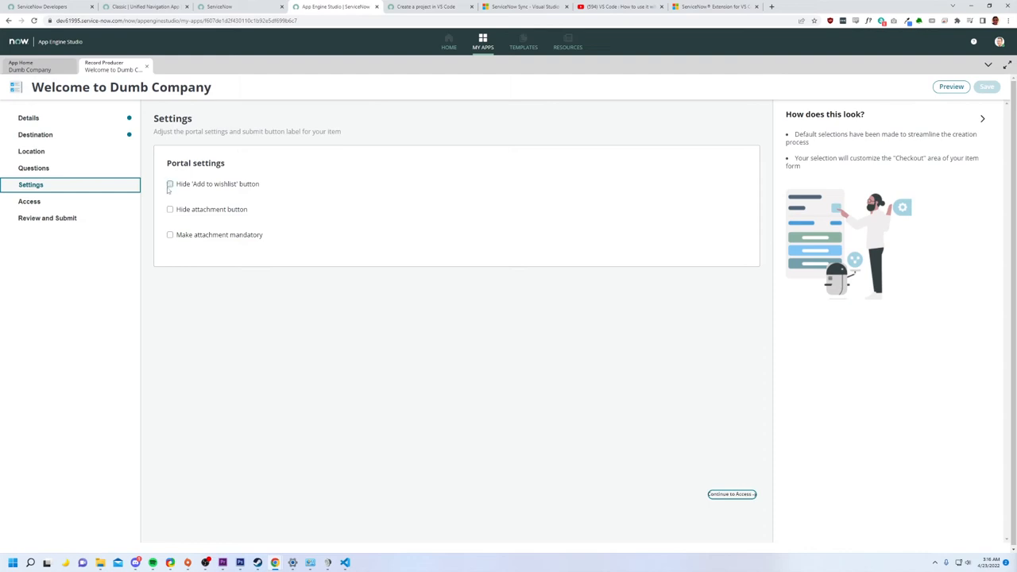
- Hide the 'Add to wishlist' button in the item's portal settings
left_click(169, 184)
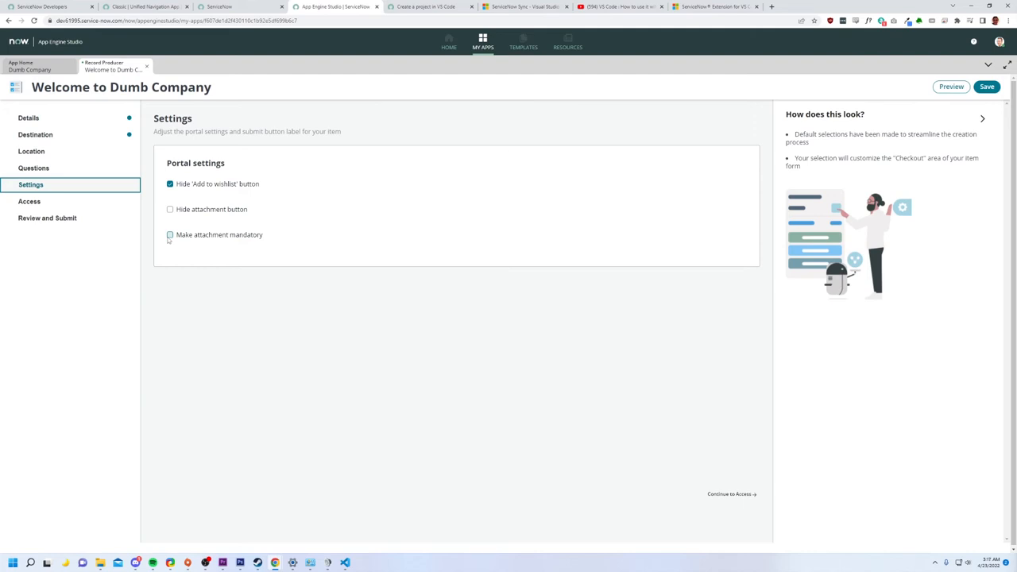
left_click(170, 234)
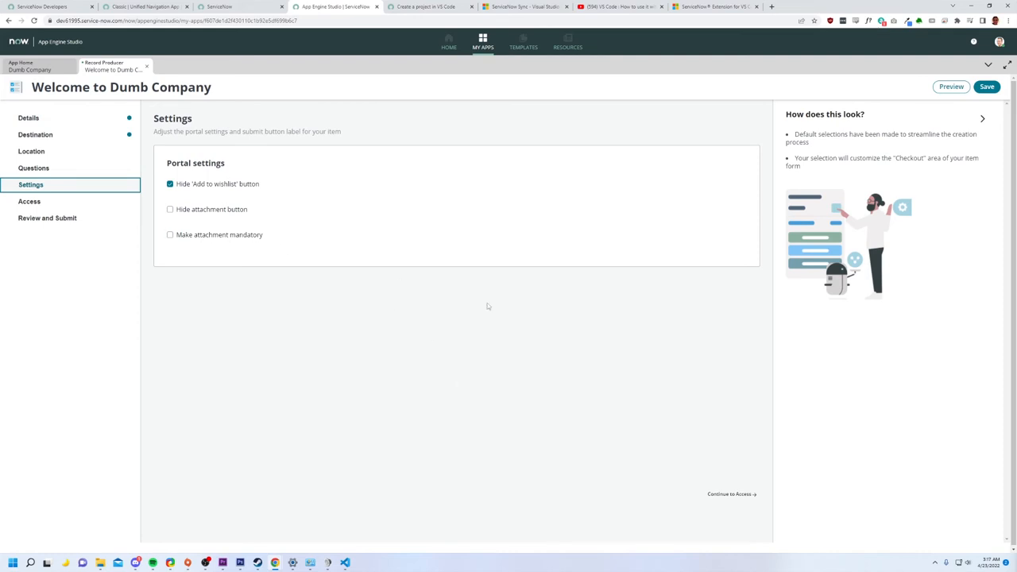
mouse_move(730, 494)
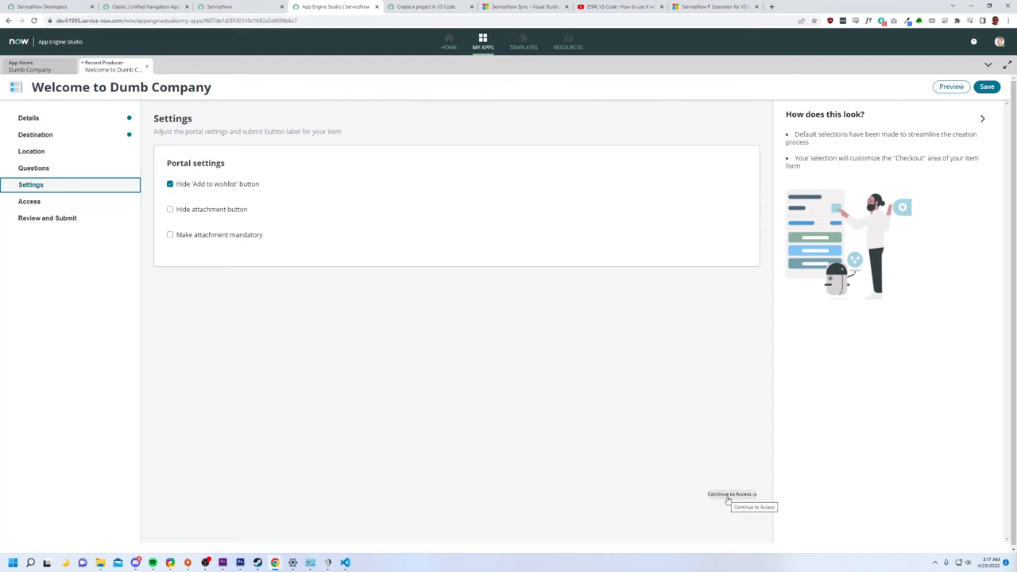
left_click(730, 493)
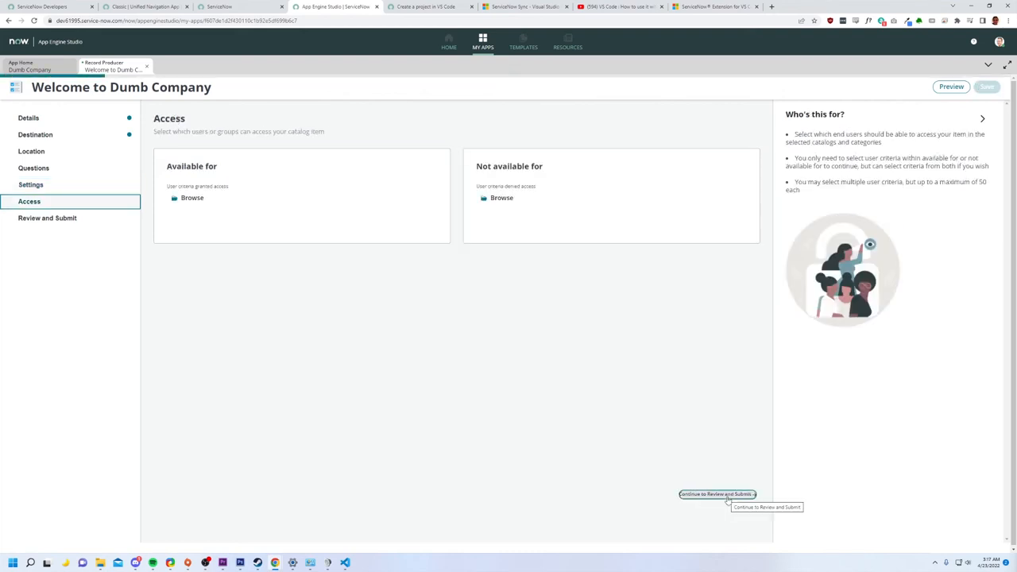
mouse_move(333, 252)
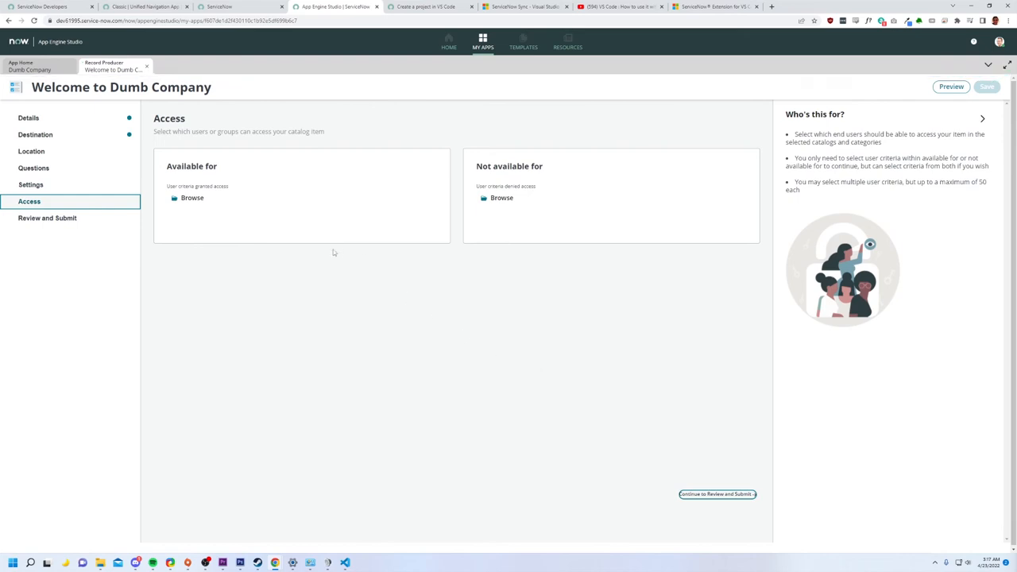
- Search user criteria for 'everyone' without selecting any, leaving access unrestricted
left_click(192, 198)
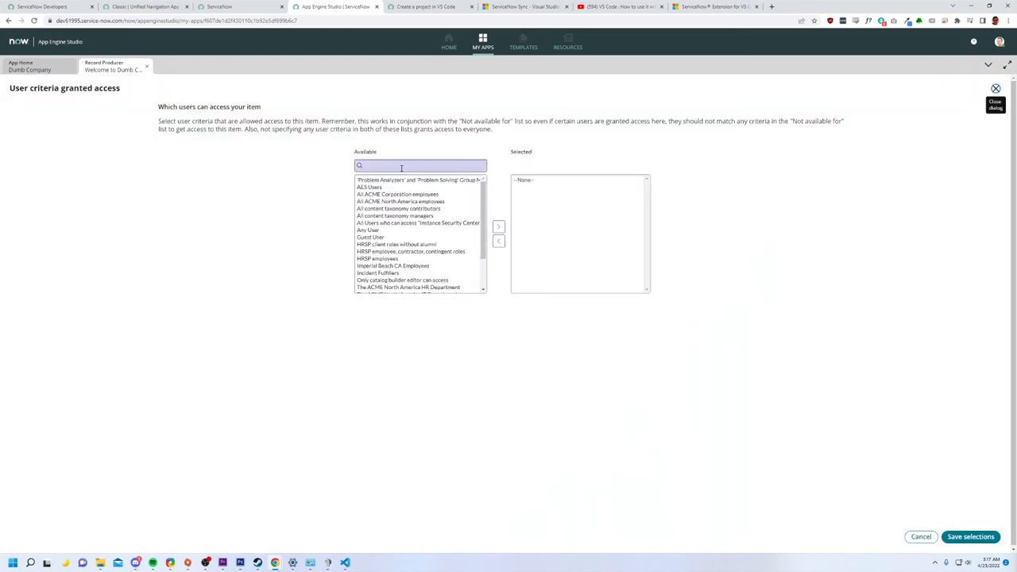
left_click(419, 165)
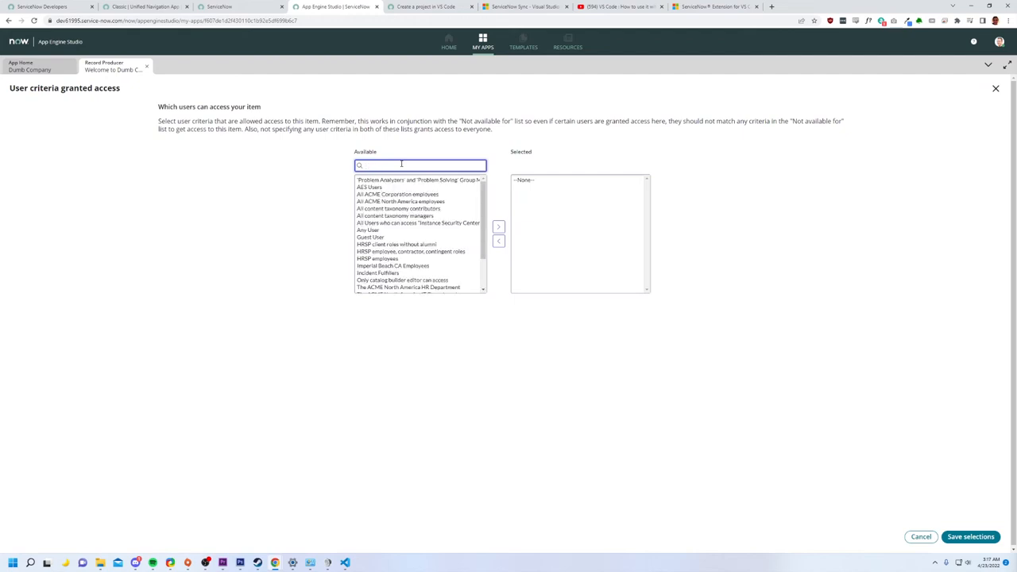
type("everone")
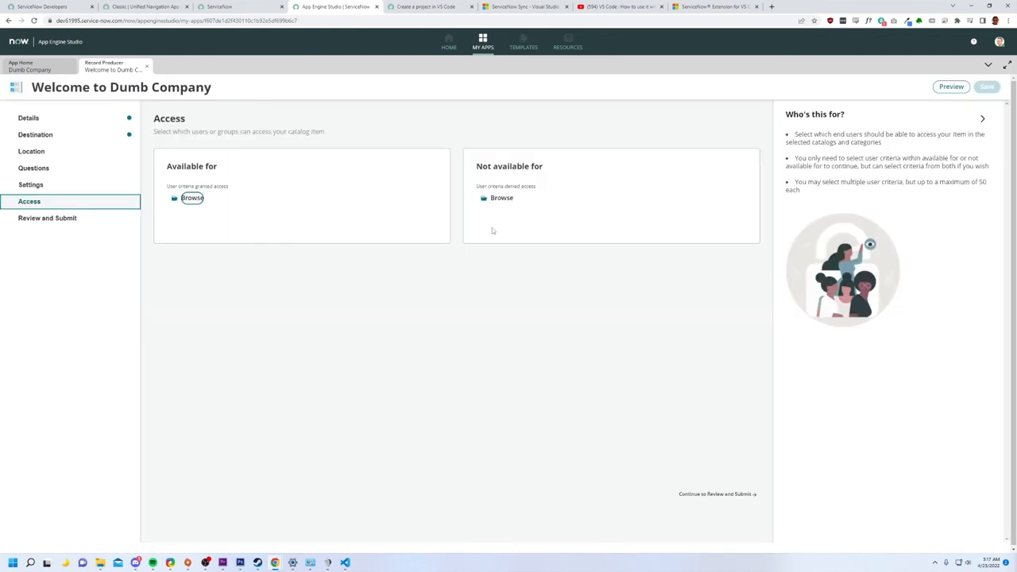
mouse_move(518, 215)
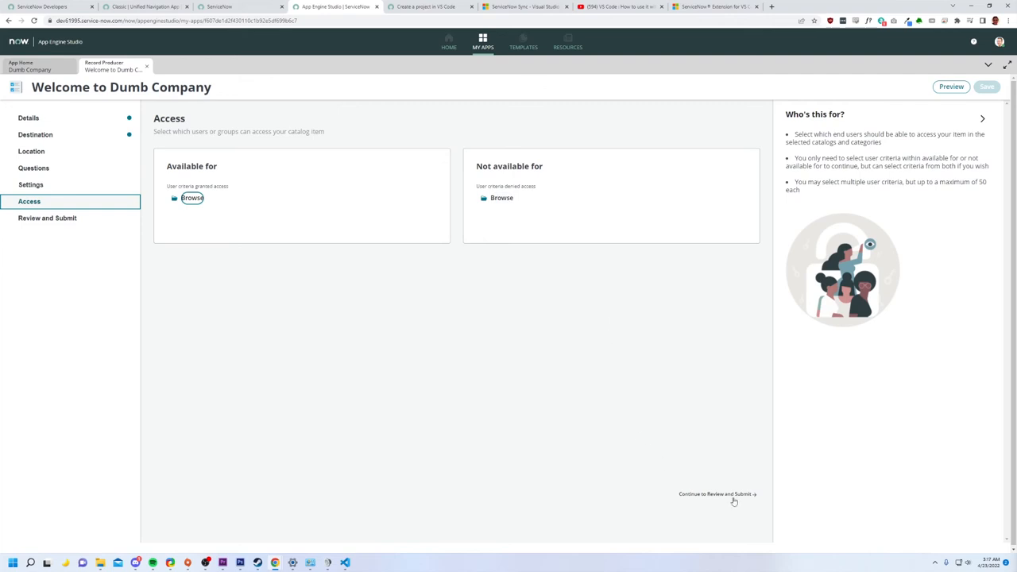
left_click(715, 493)
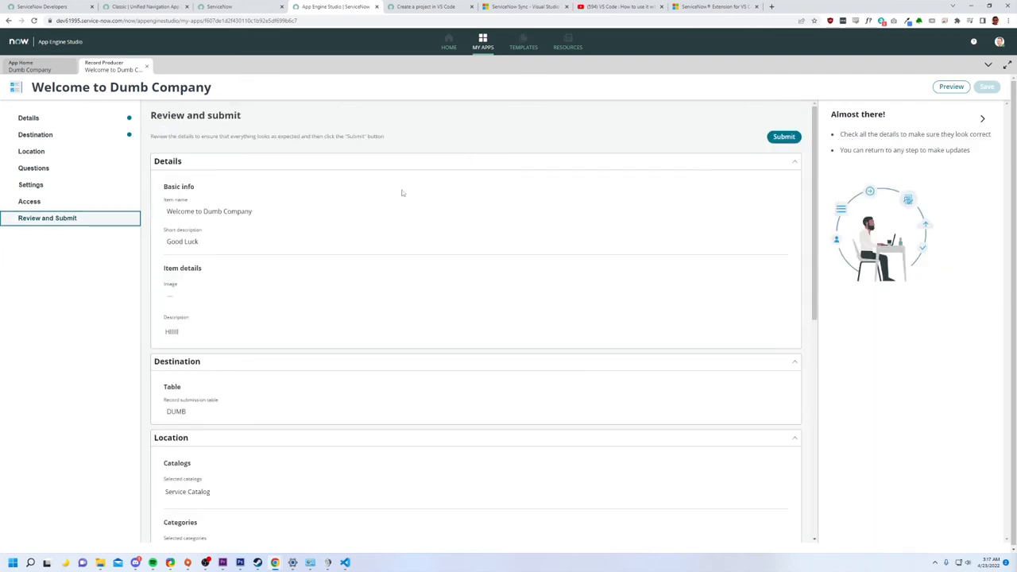
- Submit the Welcome to Dumb Company item from the review page and return to the app
scroll("down", 3)
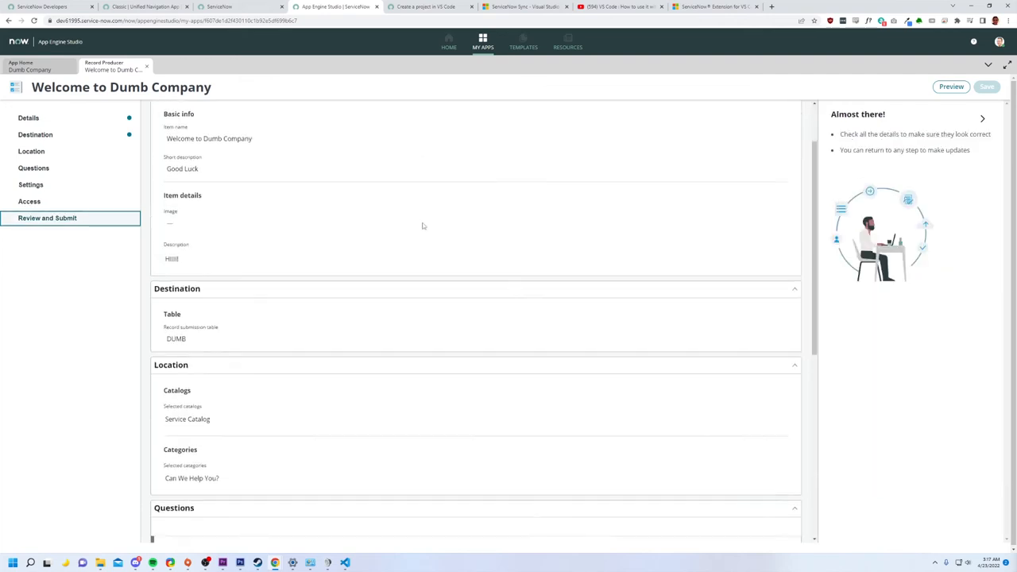
scroll("down", 3)
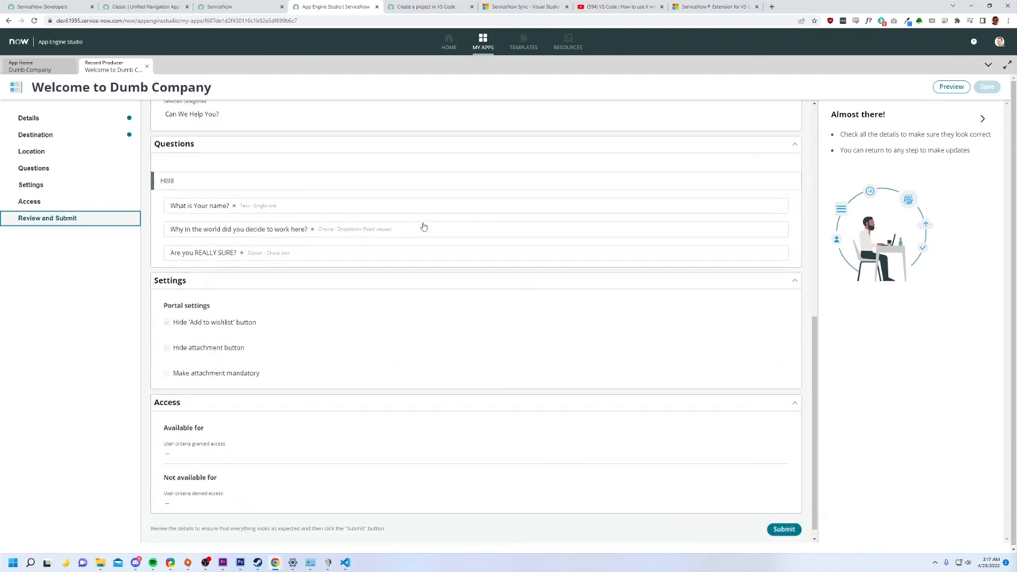
scroll("down", 3)
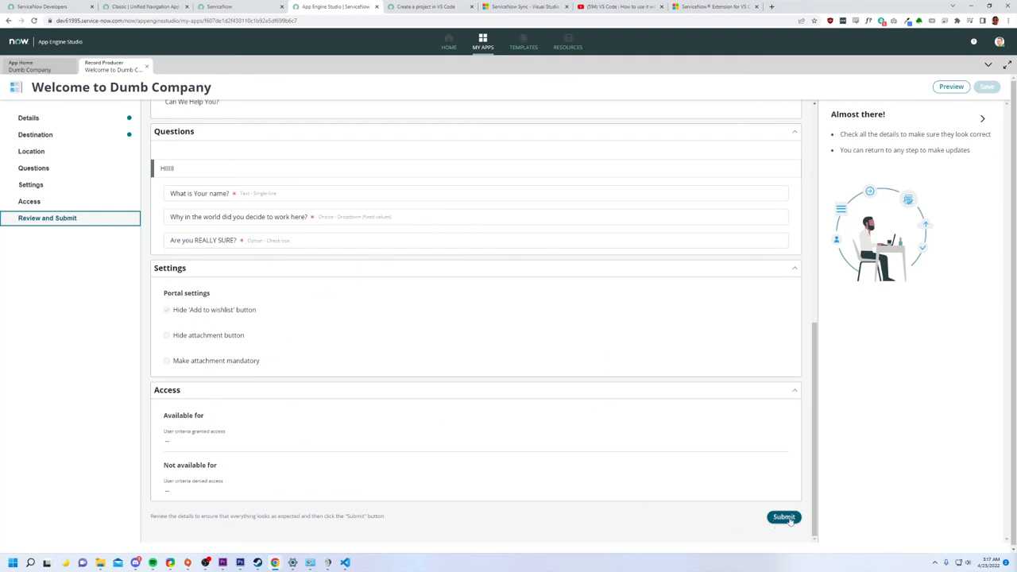
left_click(784, 517)
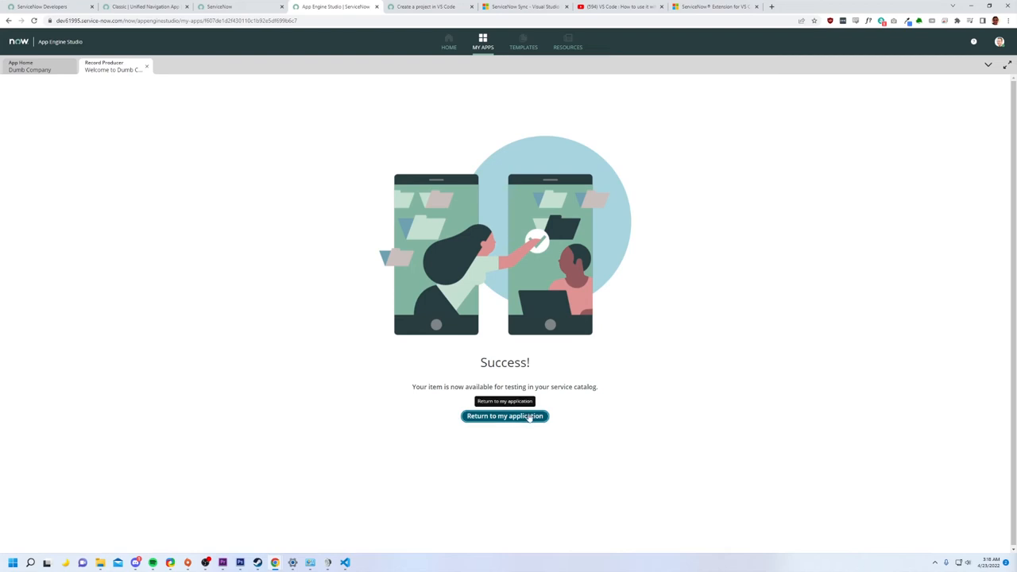
left_click(505, 416)
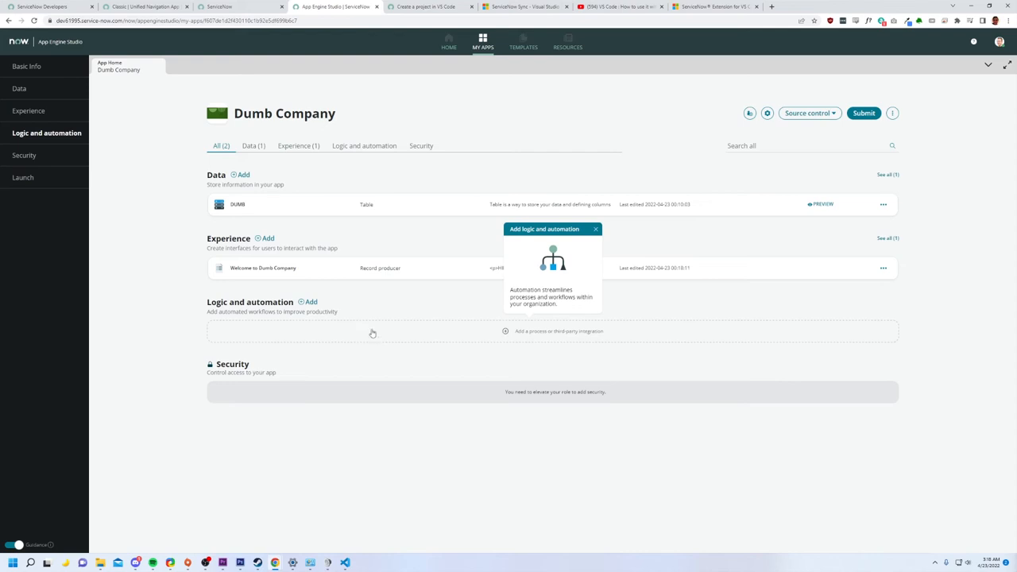
mouse_move(758, 300)
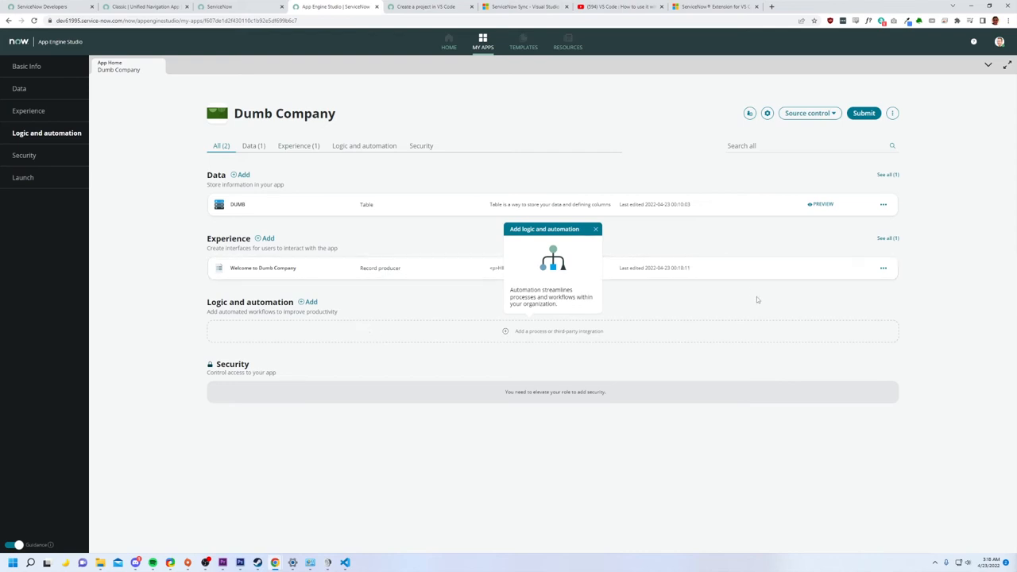
- Dismiss the logic and automation tip and open the automation type chooser
left_click(595, 230)
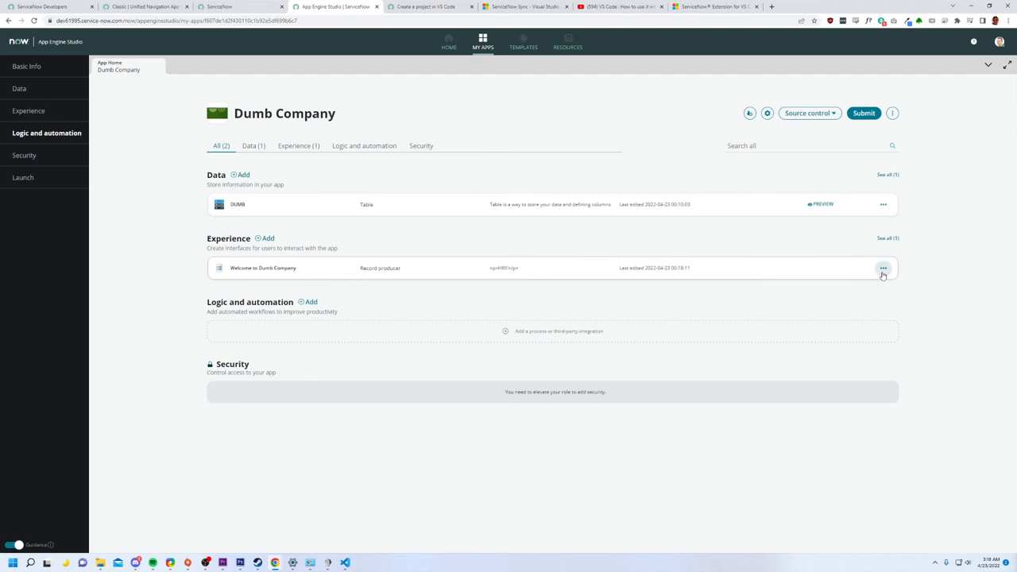
mouse_move(347, 274)
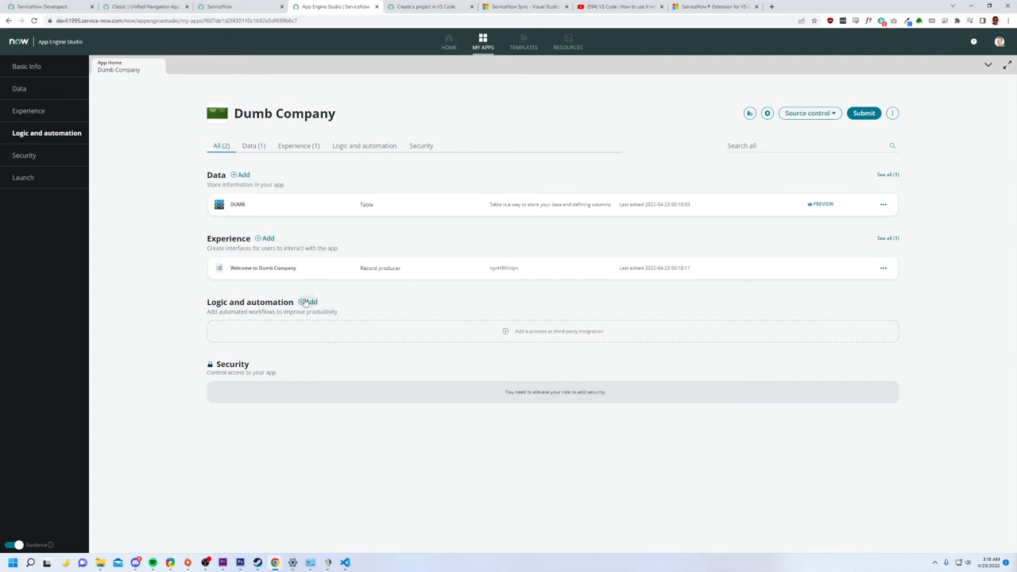
left_click(307, 302)
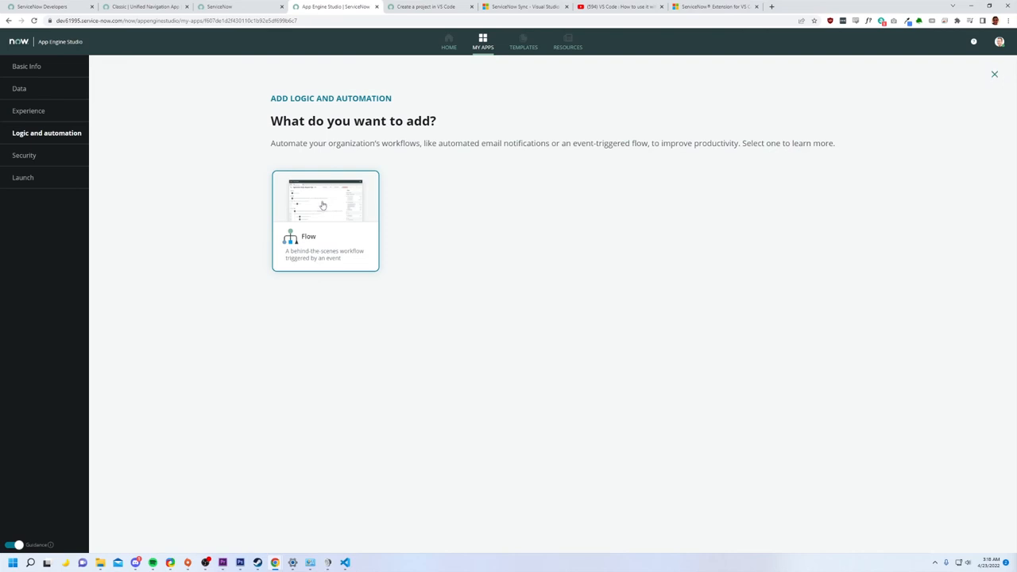
- Create a Flow from scratch named 'uh oh' and try adding a trigger
left_click(325, 220)
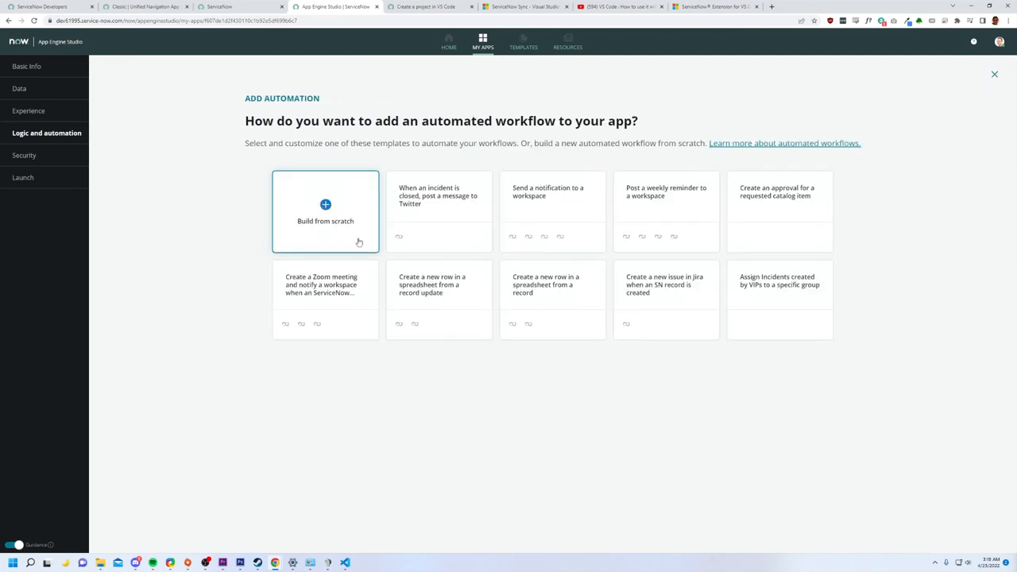
left_click(325, 211)
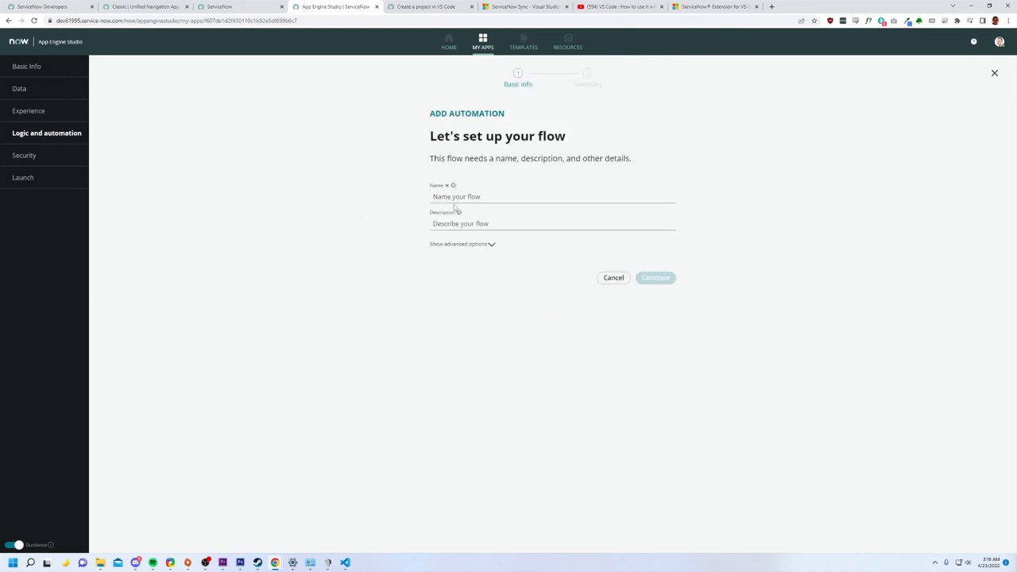
type("uh oh")
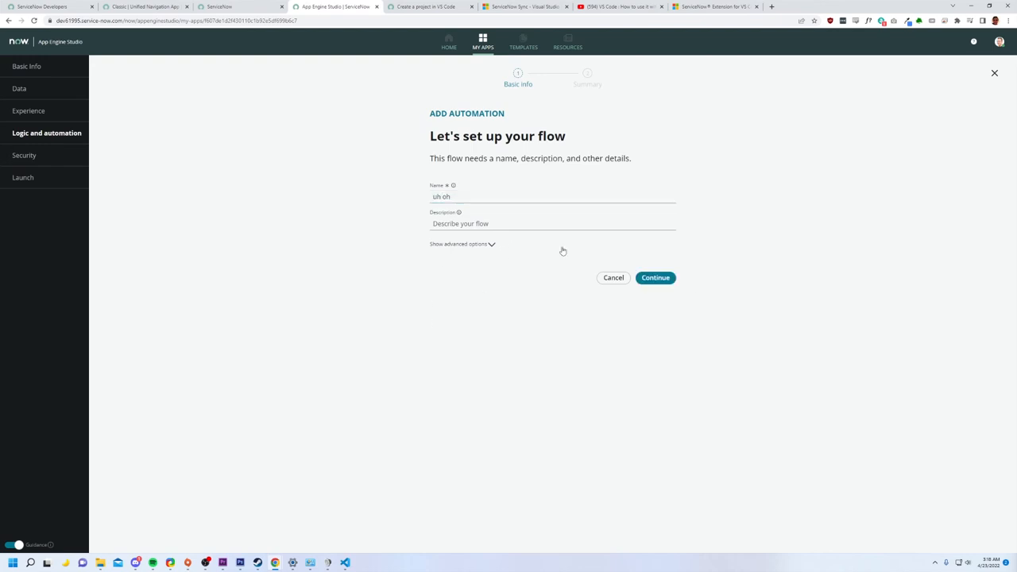
left_click(654, 278)
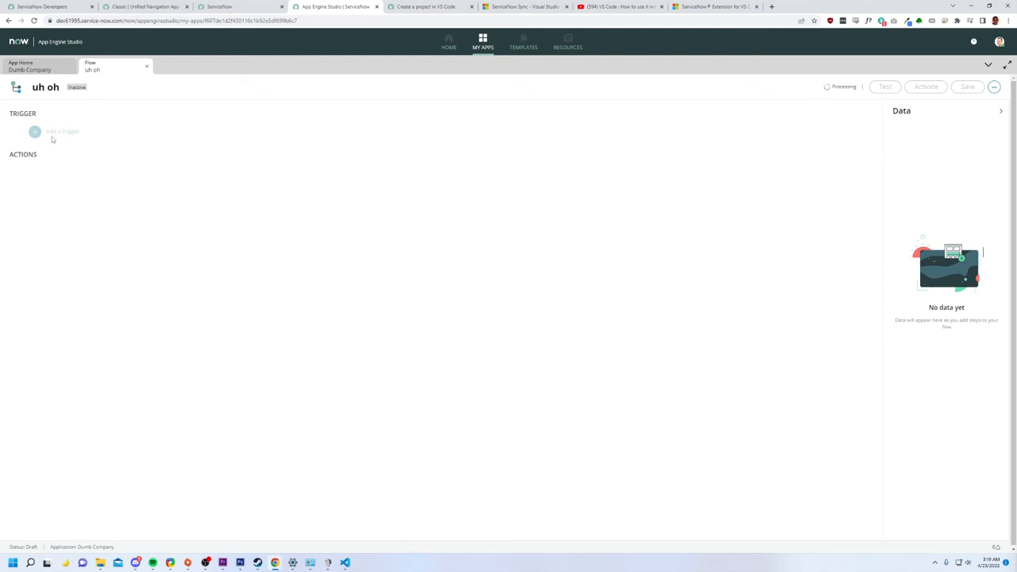
mouse_move(52, 143)
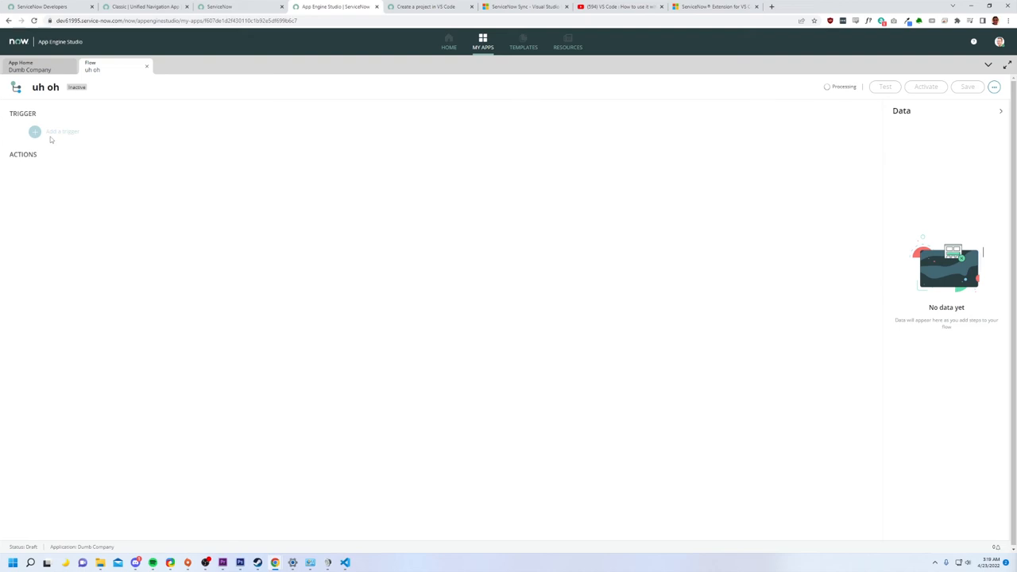
left_click(45, 86)
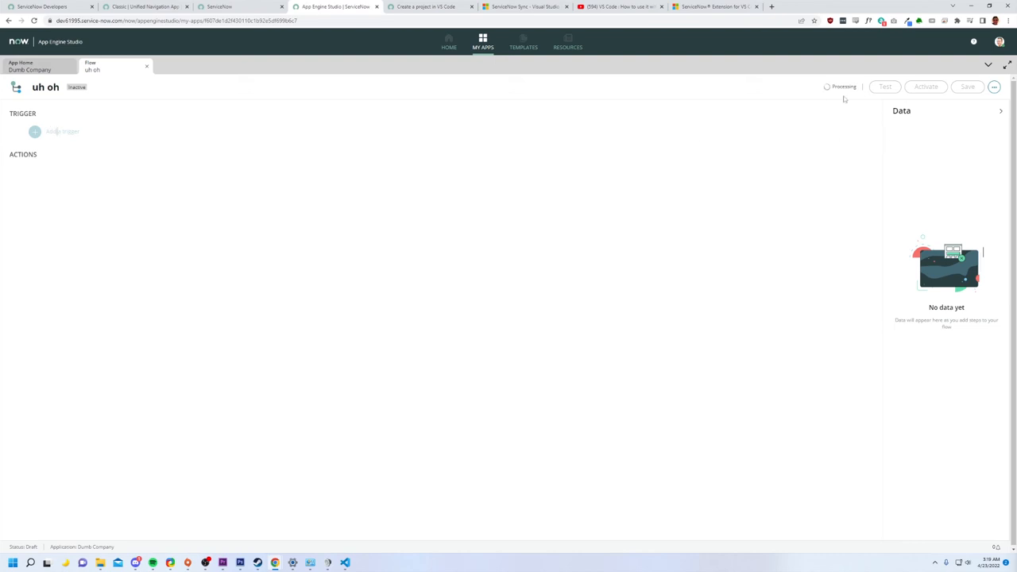
mouse_move(840, 100)
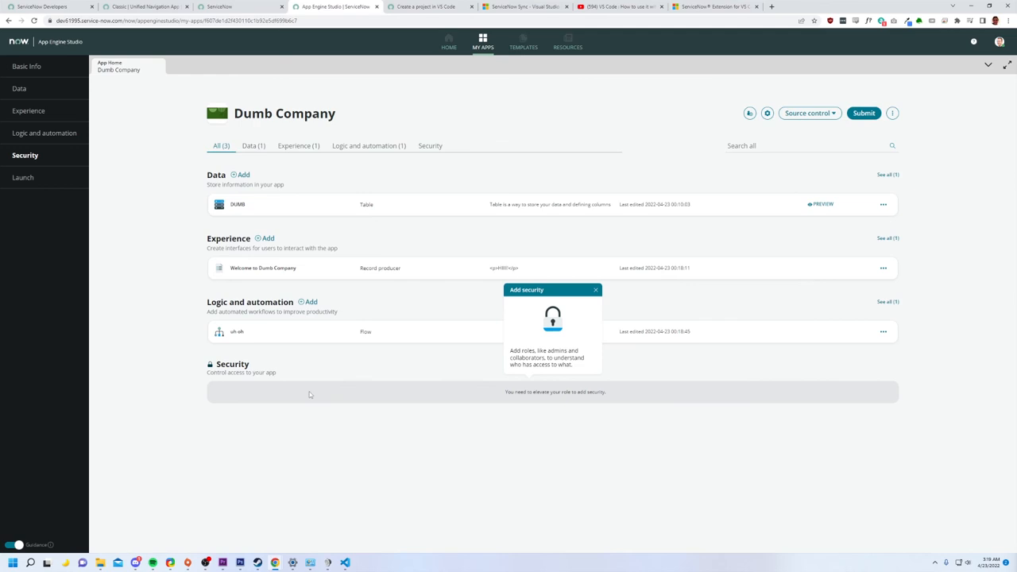
mouse_move(315, 391)
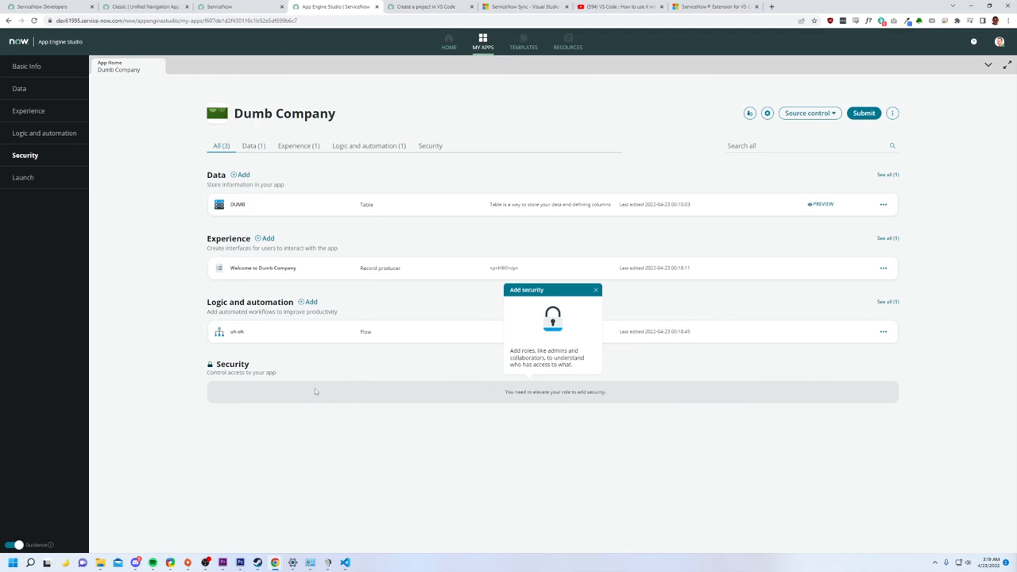
mouse_move(596, 290)
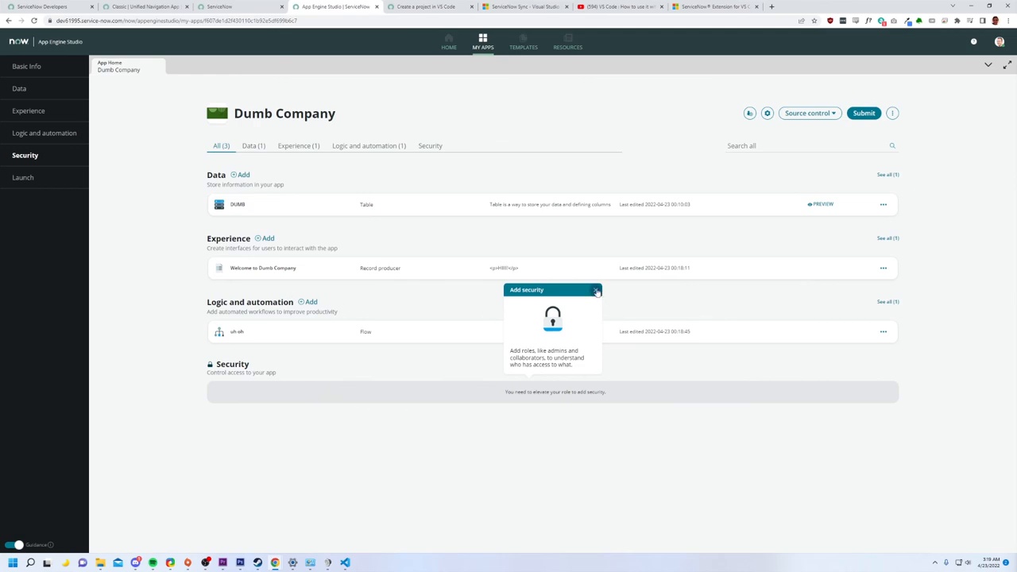
- Submit the Dumb Company app and view the pipeline configuration error
left_click(597, 290)
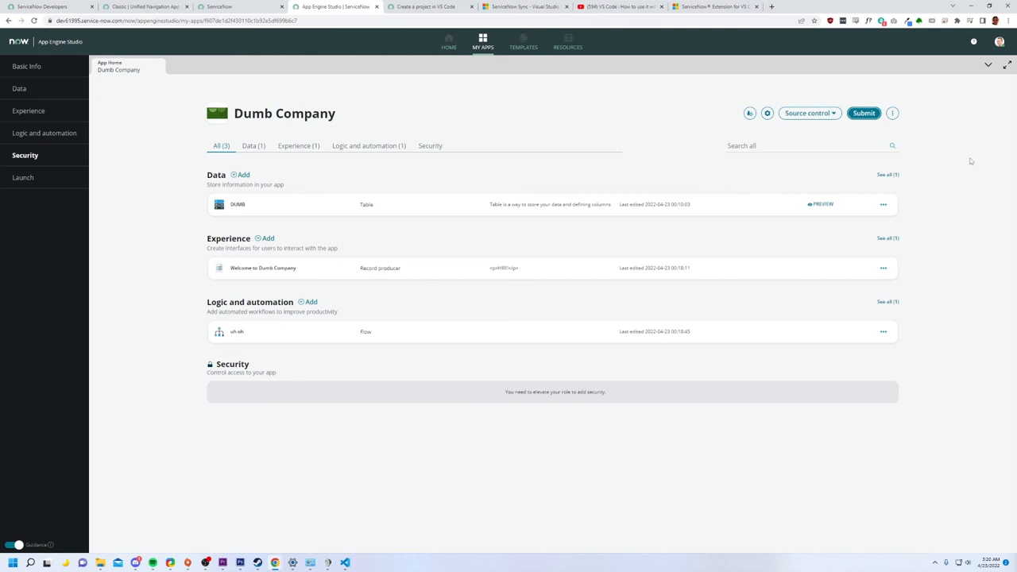
left_click(237, 331)
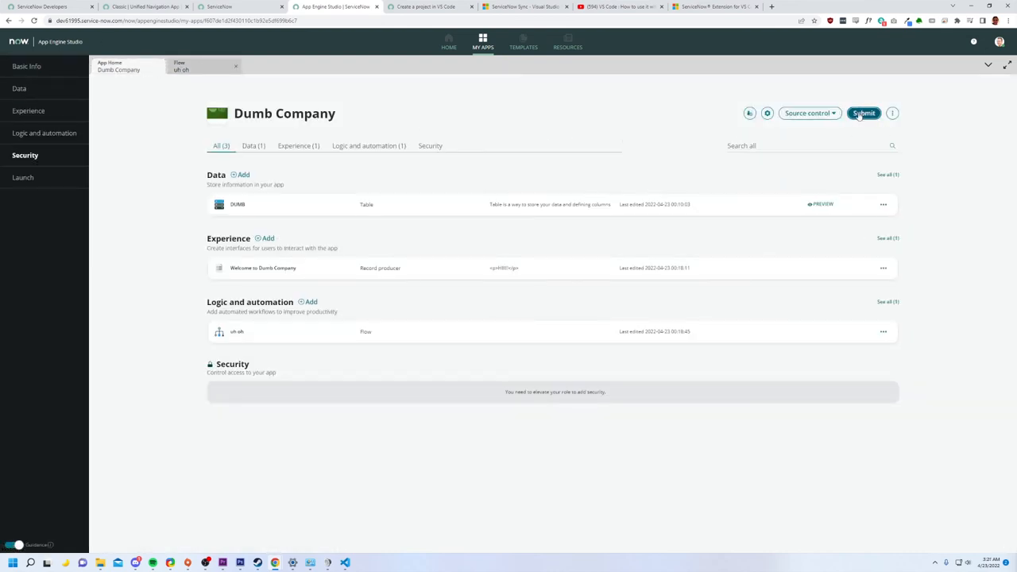
left_click(864, 113)
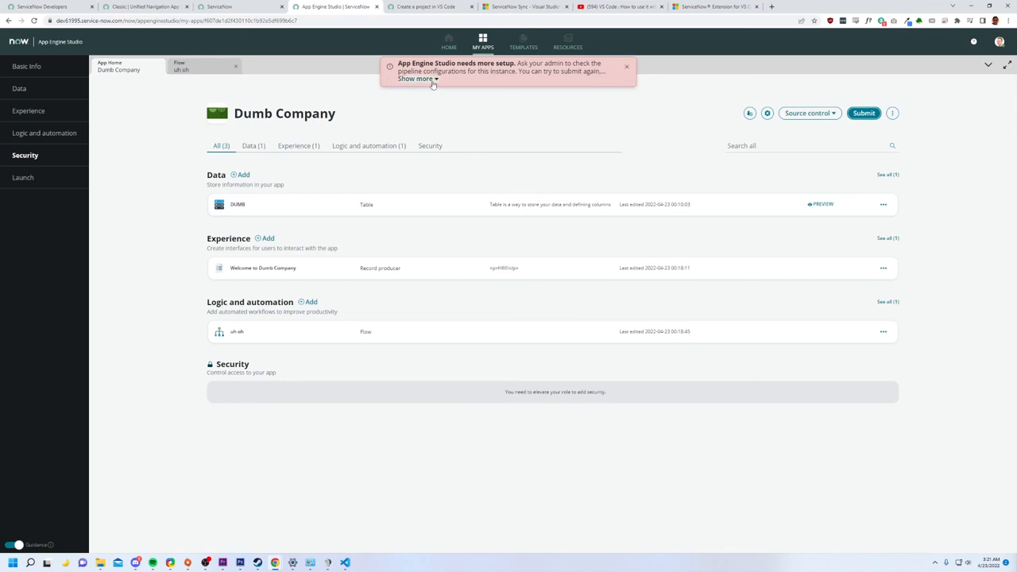
left_click(414, 78)
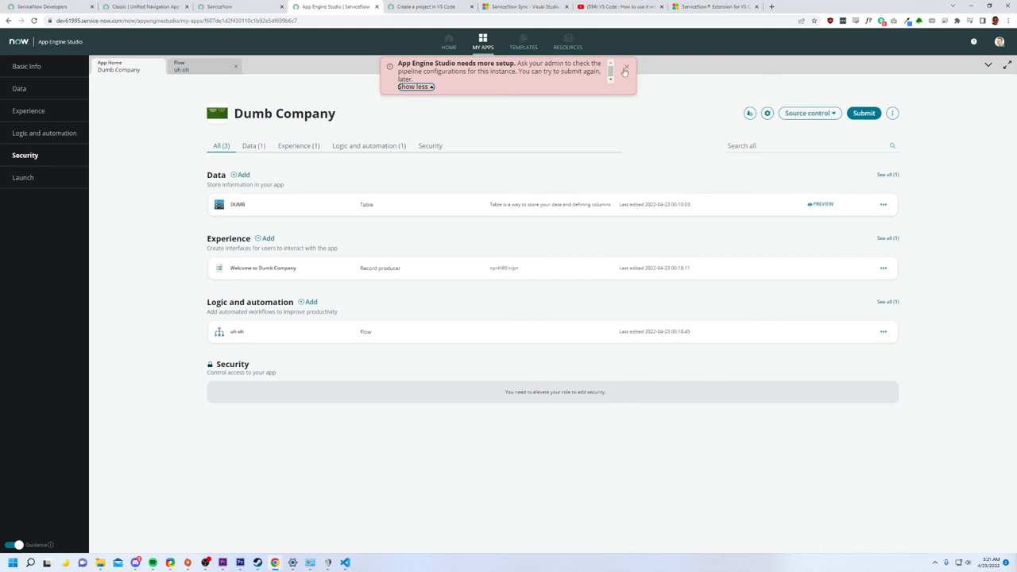
left_click(626, 68)
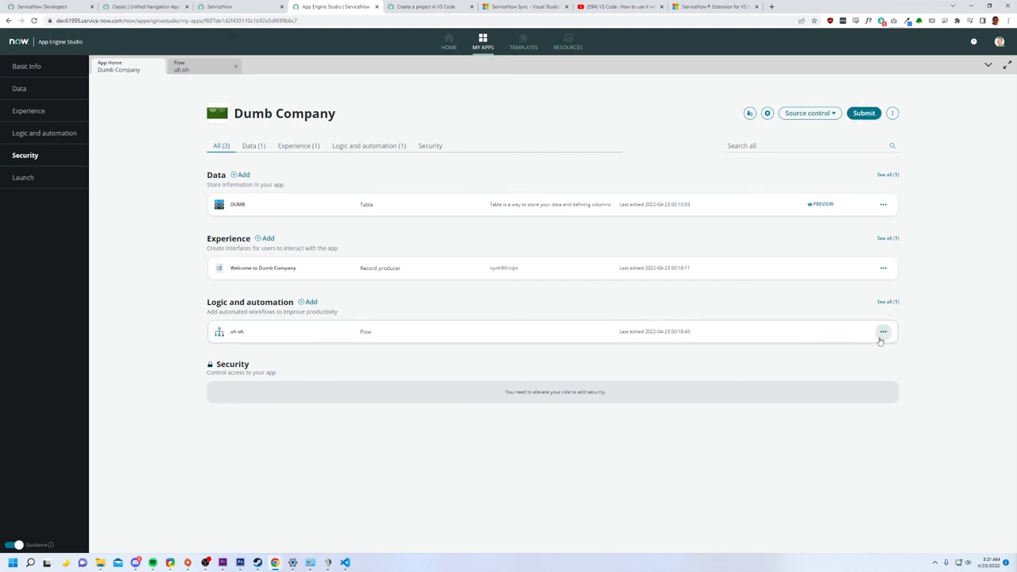
- Delete the 'uh oh' flow, confirming by typing DELETE
left_click(883, 331)
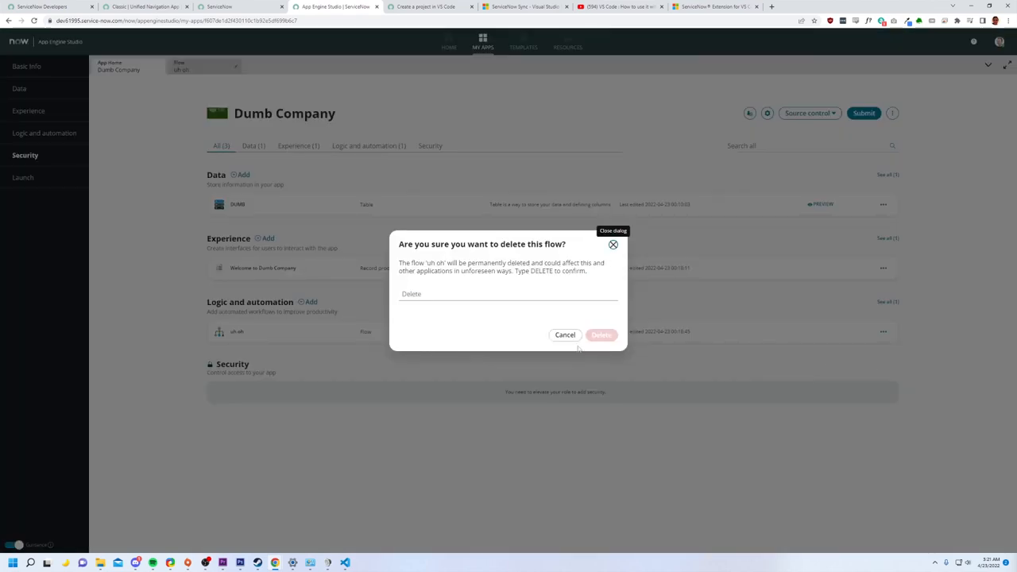
left_click(509, 294)
type("D")
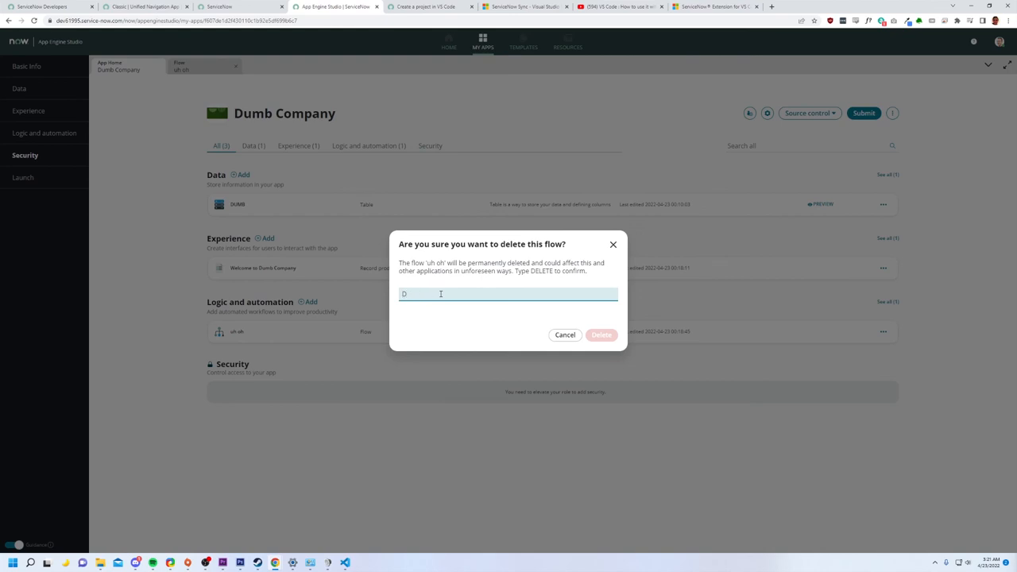
type("elete")
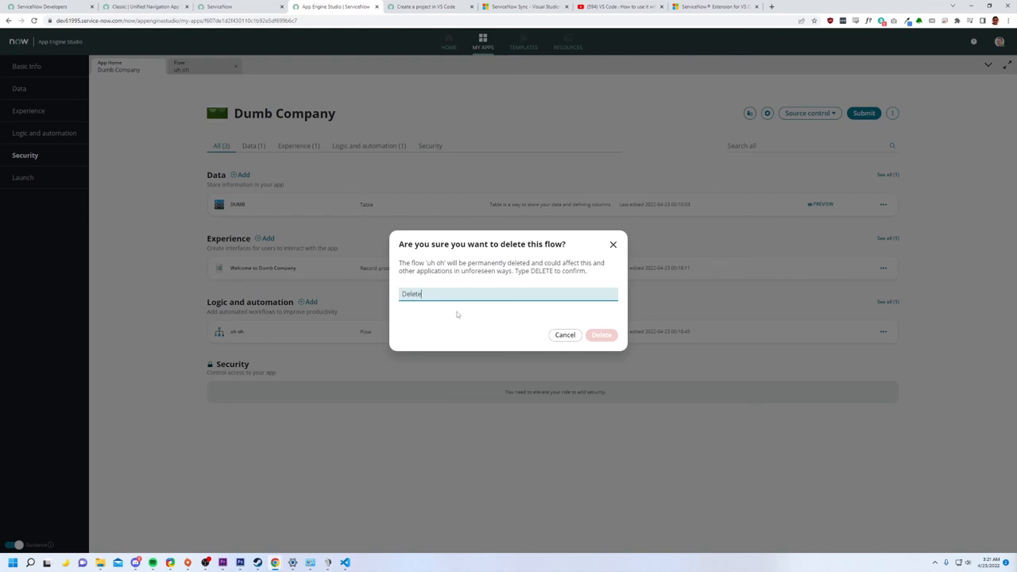
left_click(602, 334)
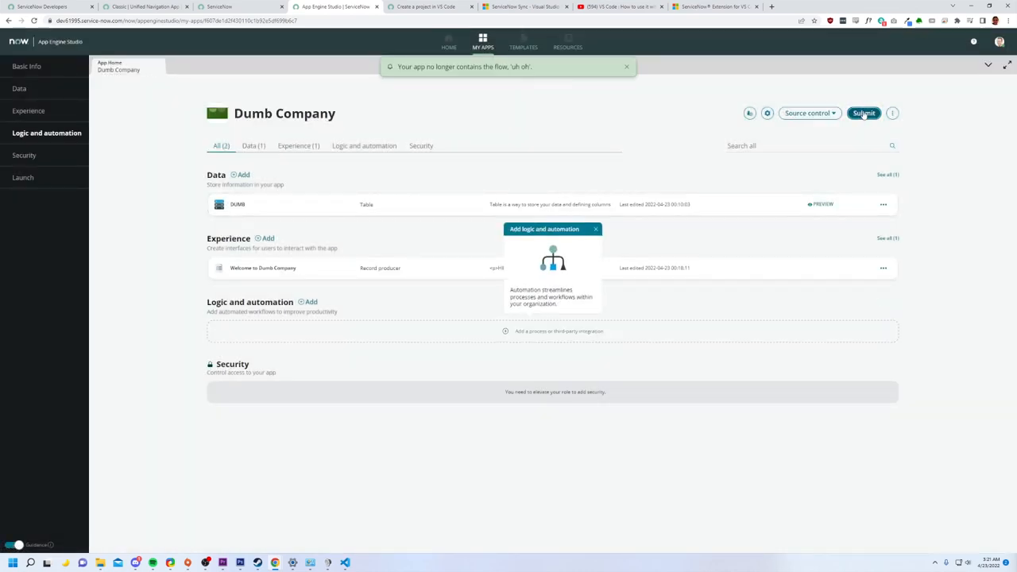
- Resubmit Dumb Company without the flow, read the full pipeline setup error, and dismiss both notices
left_click(863, 113)
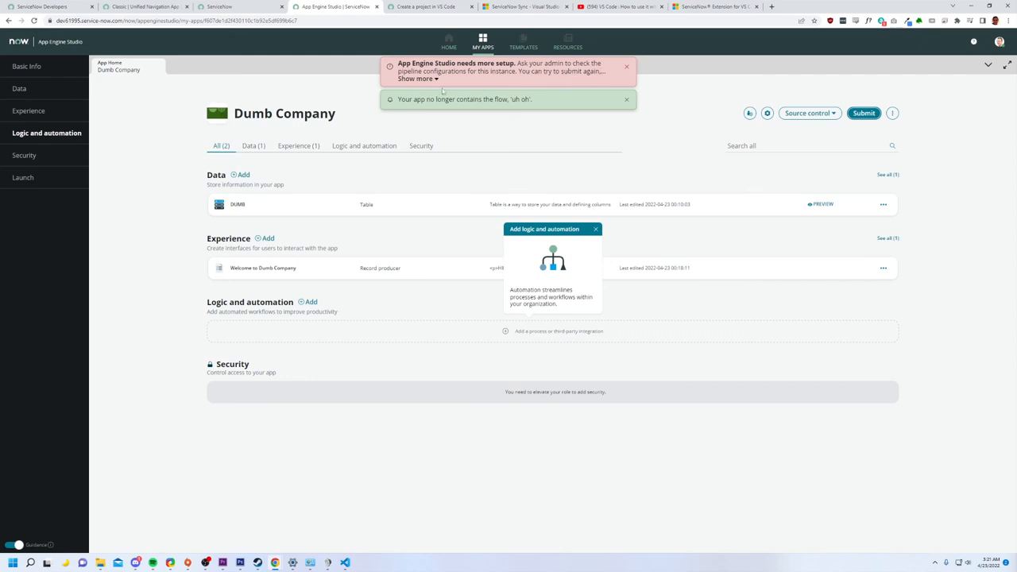
left_click(417, 79)
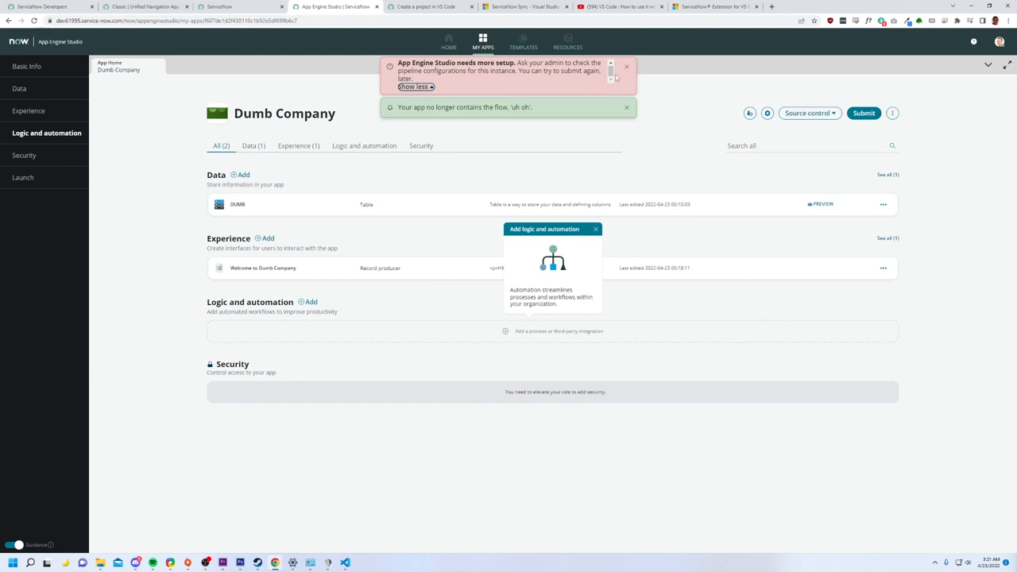
left_click(626, 108)
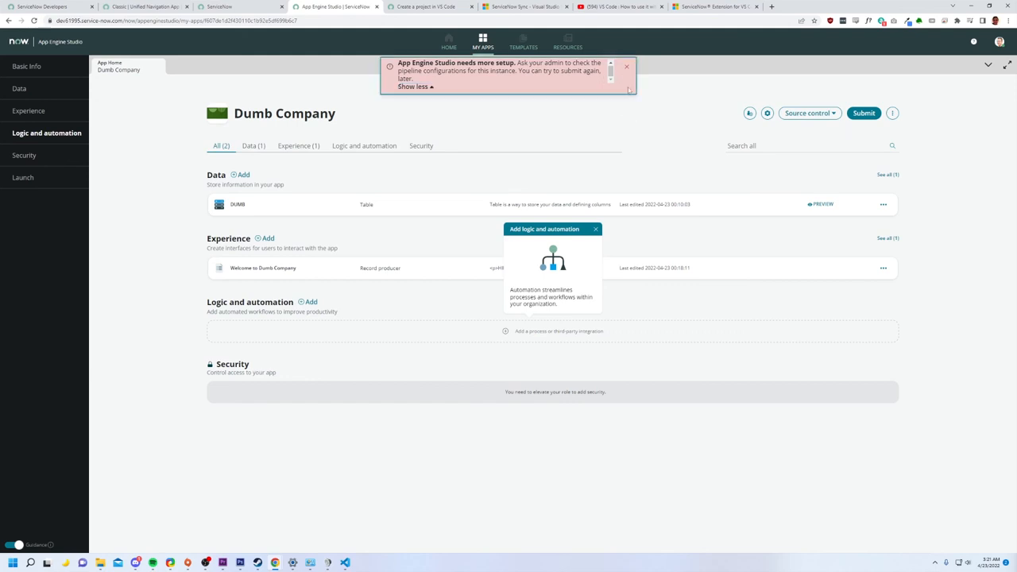
left_click(627, 67)
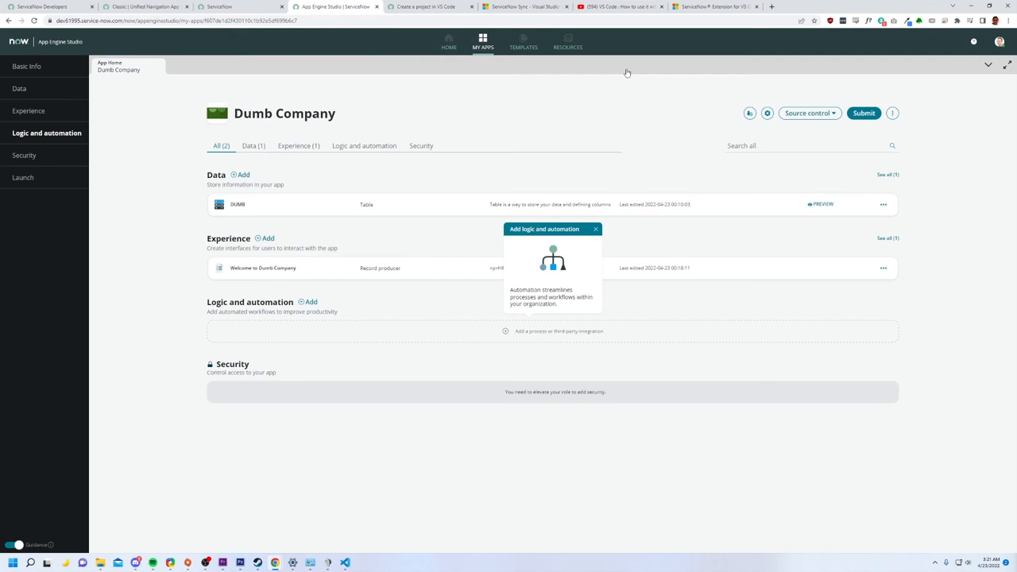